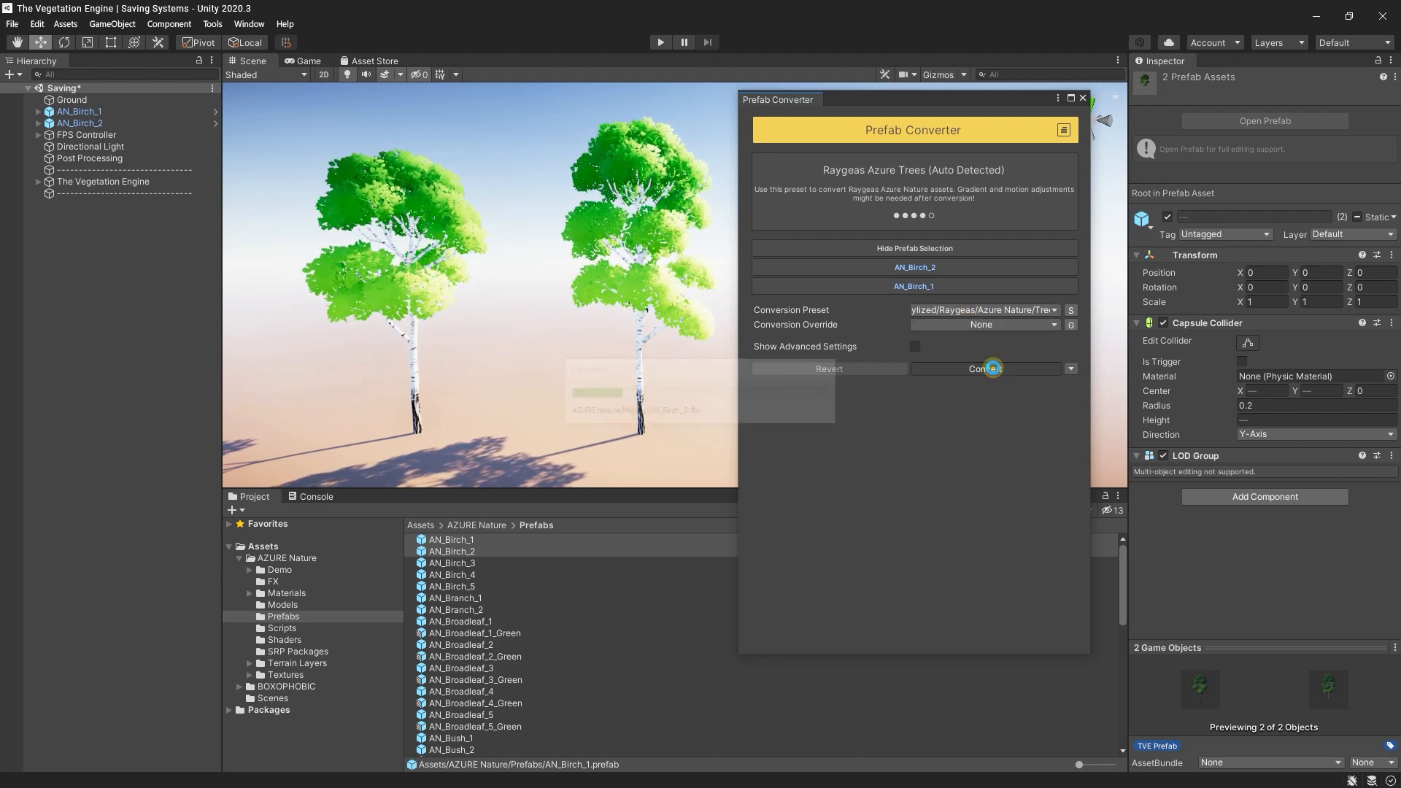
- Convert the selected AN_Birch_1 and AN_Birch_2 prefabs and let the import finish
{"action": "left_click", "coordinate": [984, 368]}
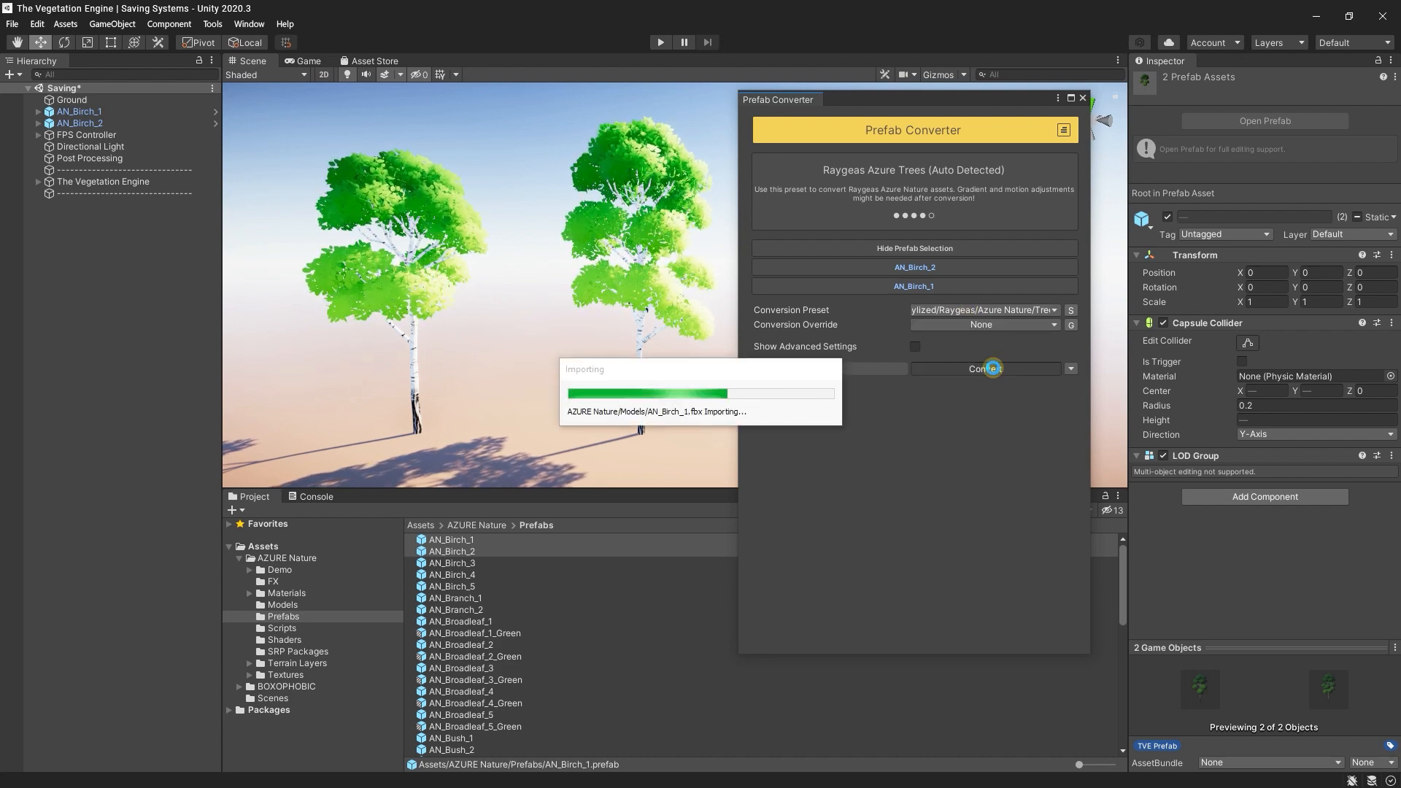
{"action": "left_click", "coordinate": [983, 369]}
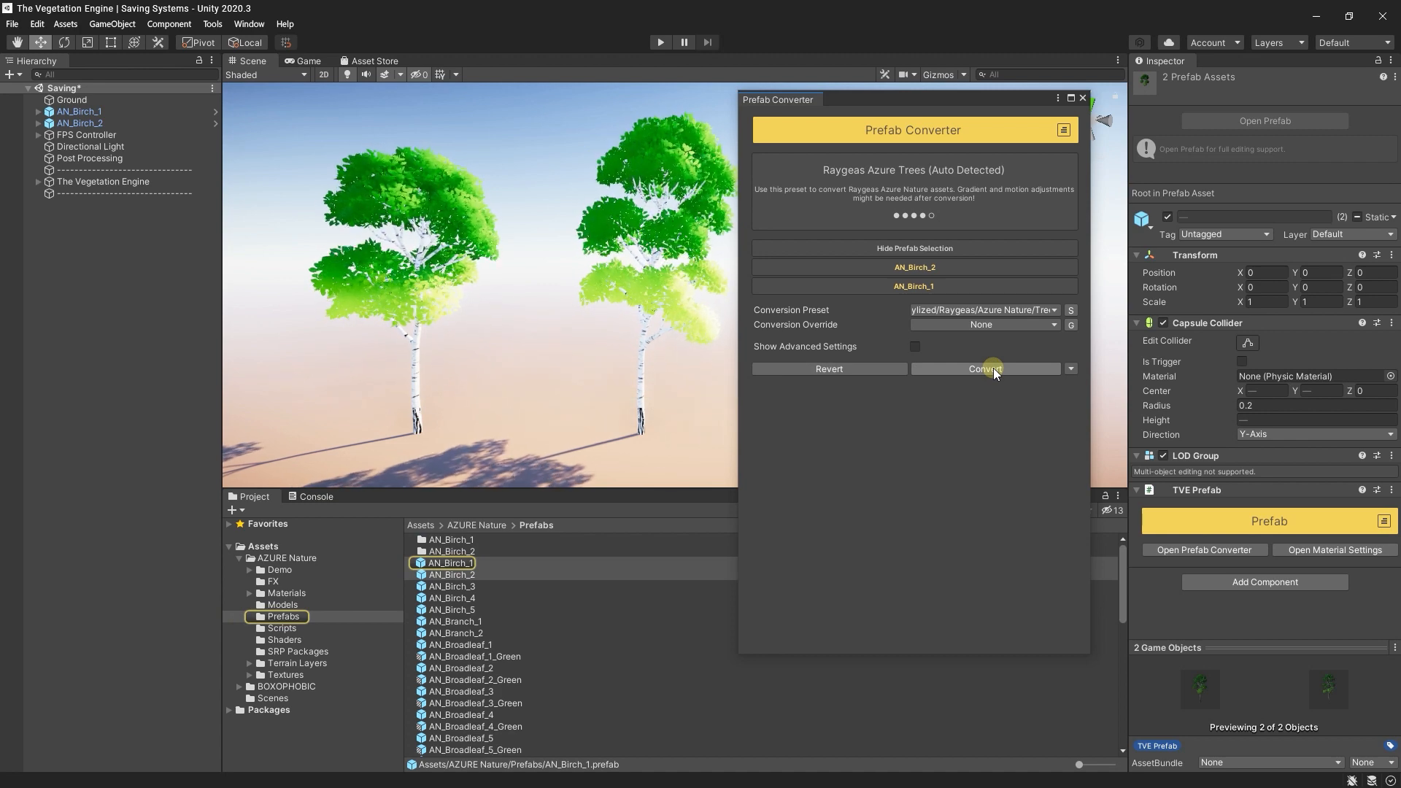
{"action": "left_click", "coordinate": [984, 369]}
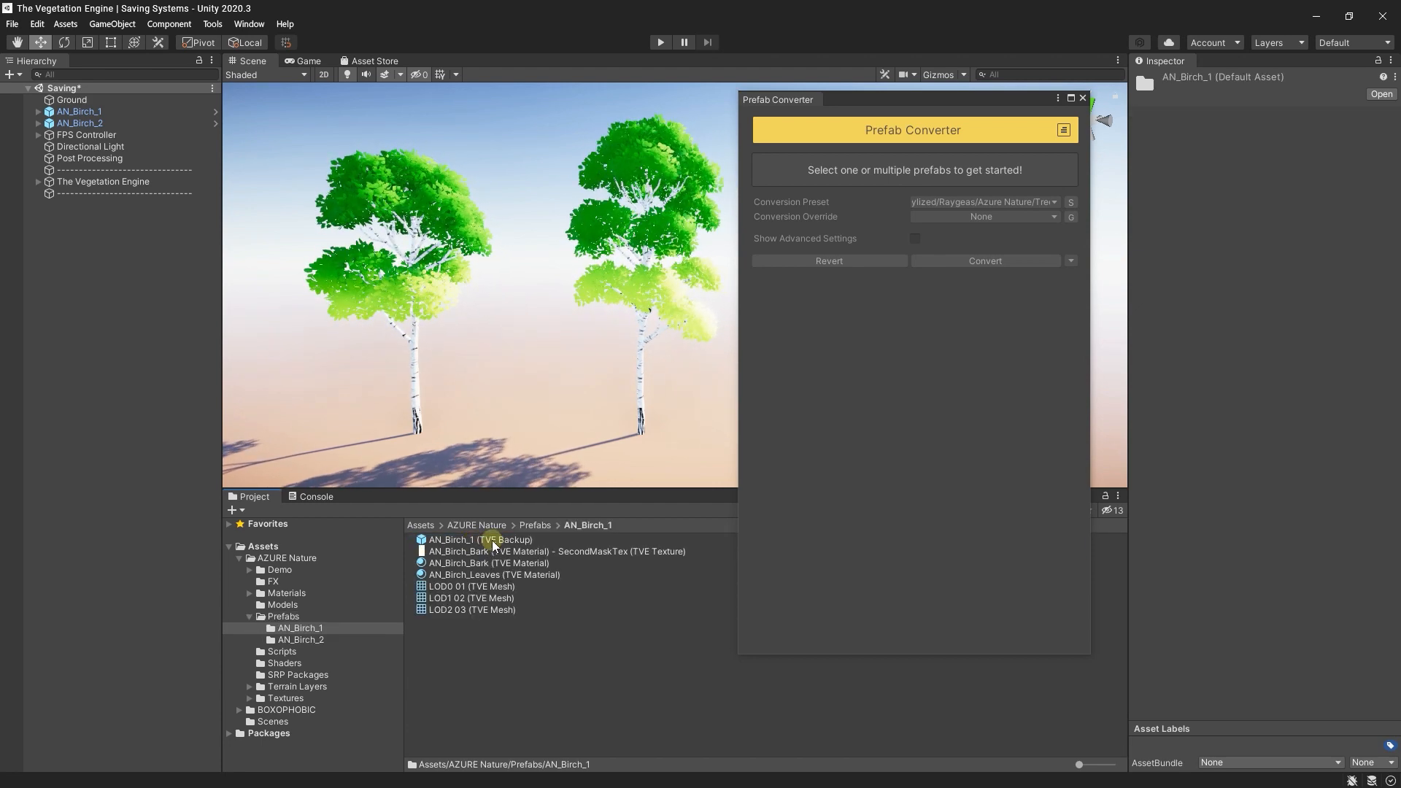
- Review the AN_Birch_1 backup and bark material, then the original AN_Birch_1 model in Models
{"action": "left_click", "coordinate": [487, 562]}
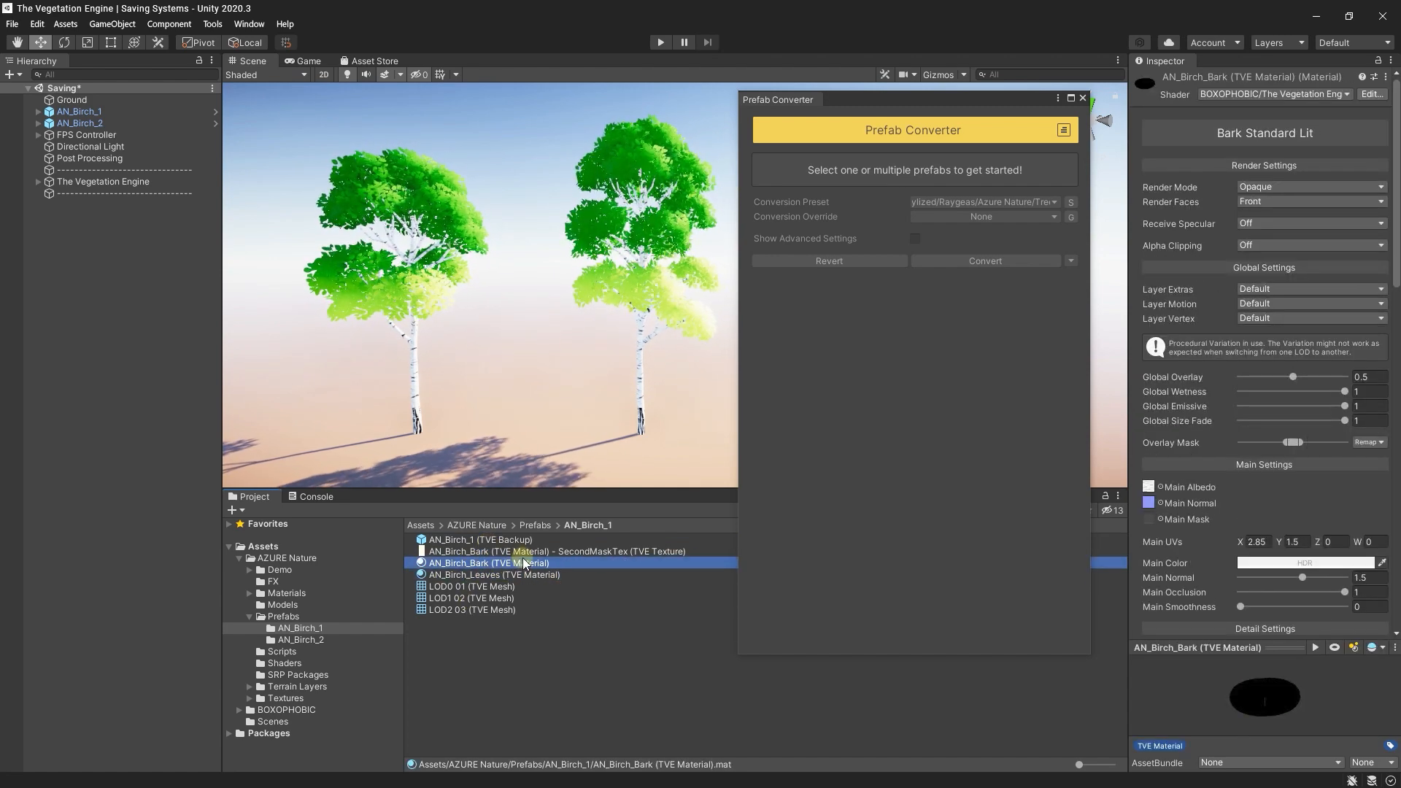
{"action": "left_click", "coordinate": [470, 610]}
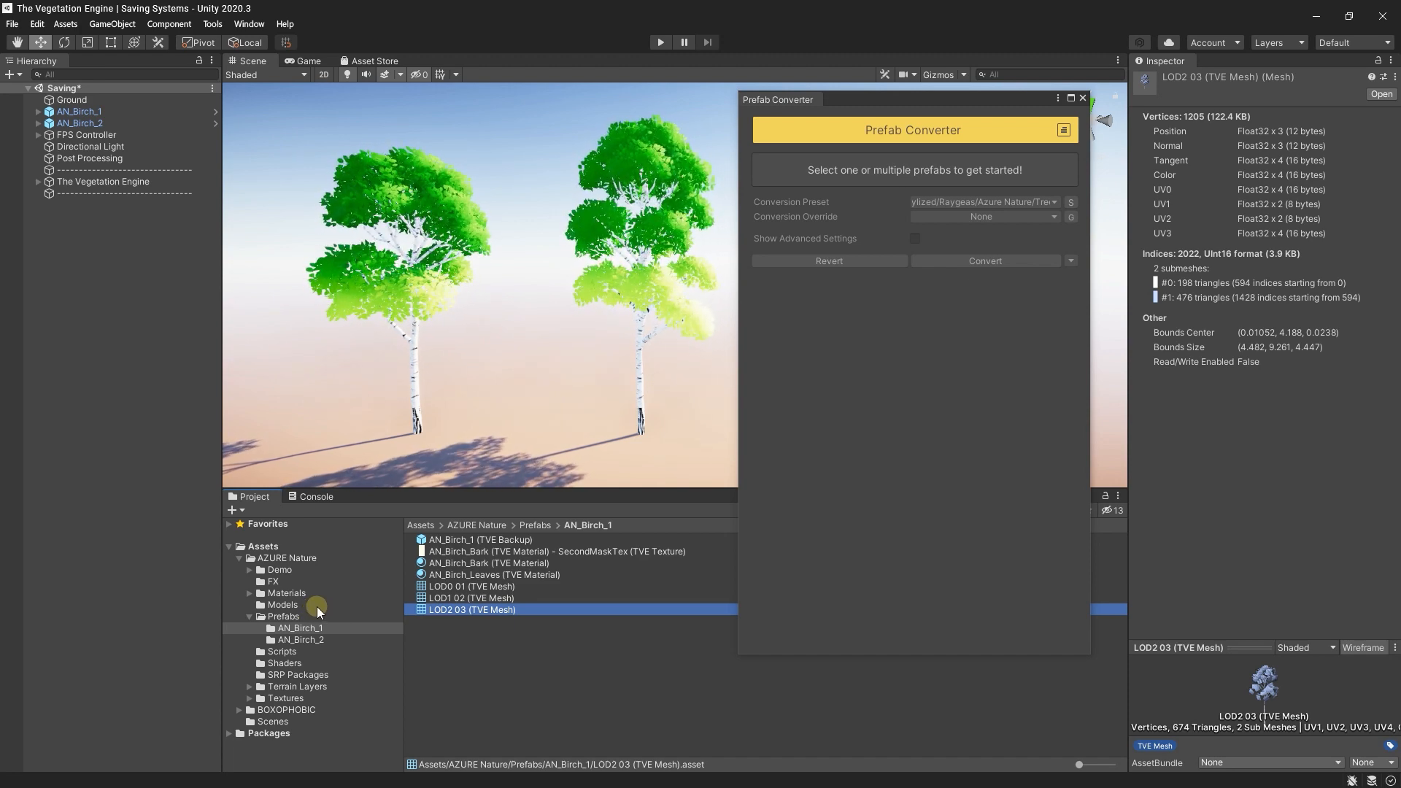
{"action": "left_click", "coordinate": [286, 592]}
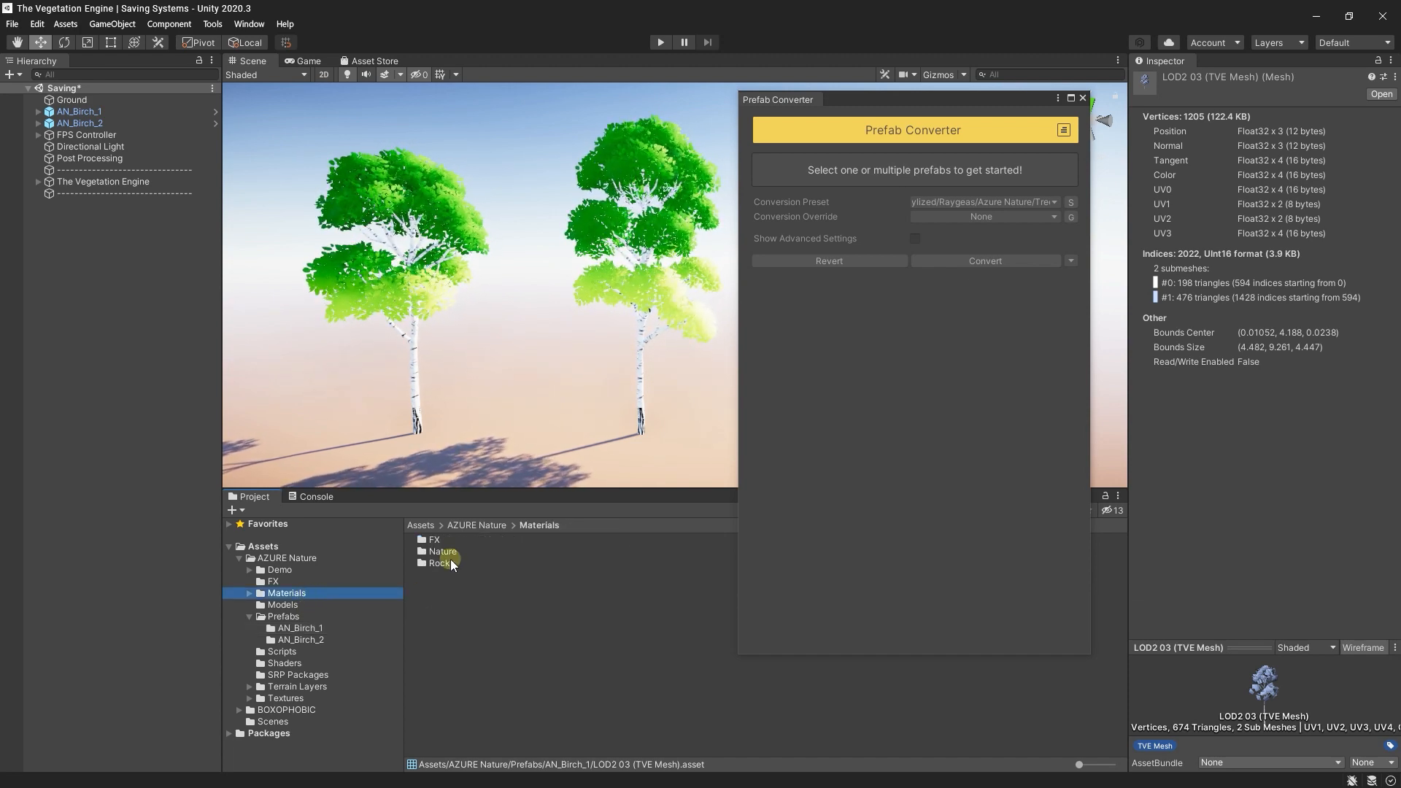
{"action": "left_click", "coordinate": [282, 604]}
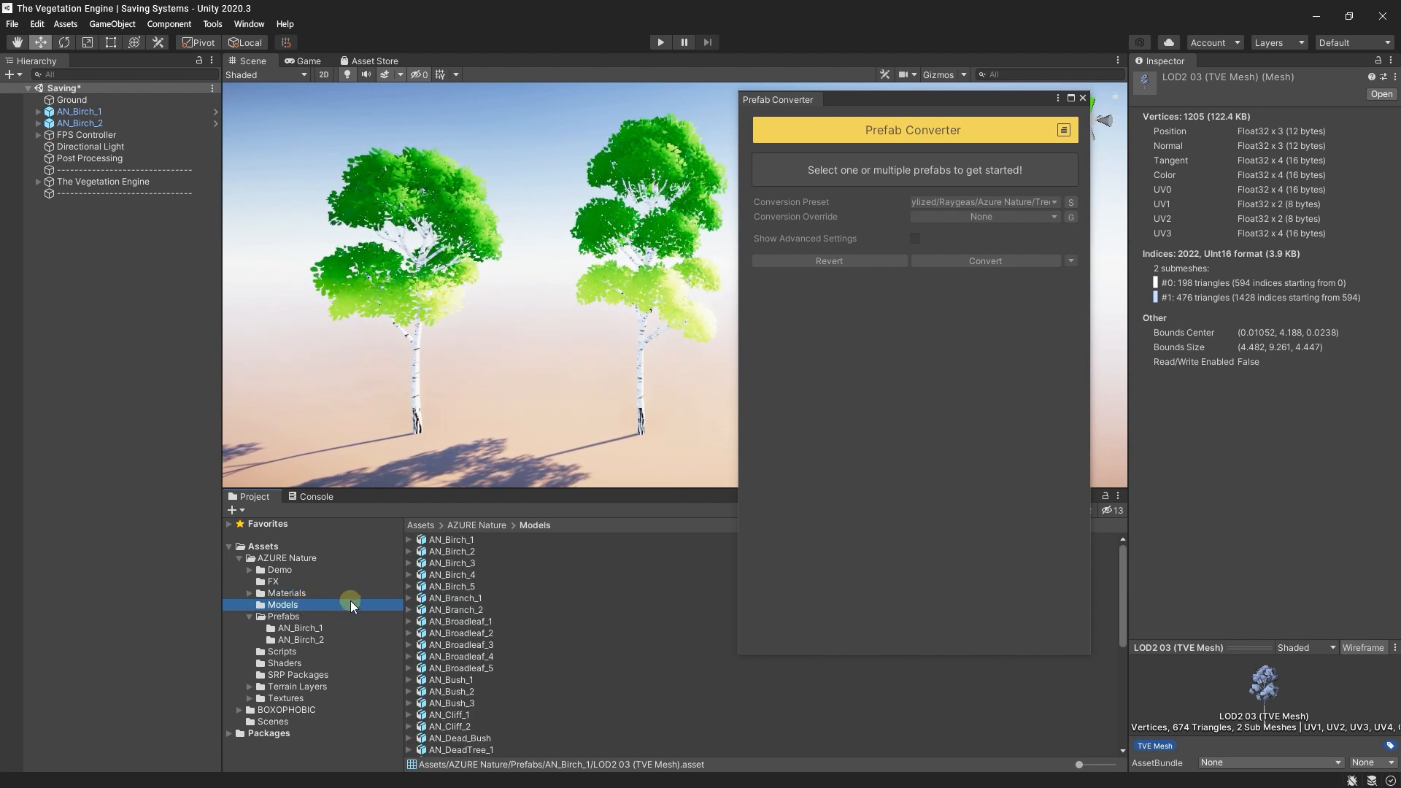
{"action": "left_click", "coordinate": [450, 538]}
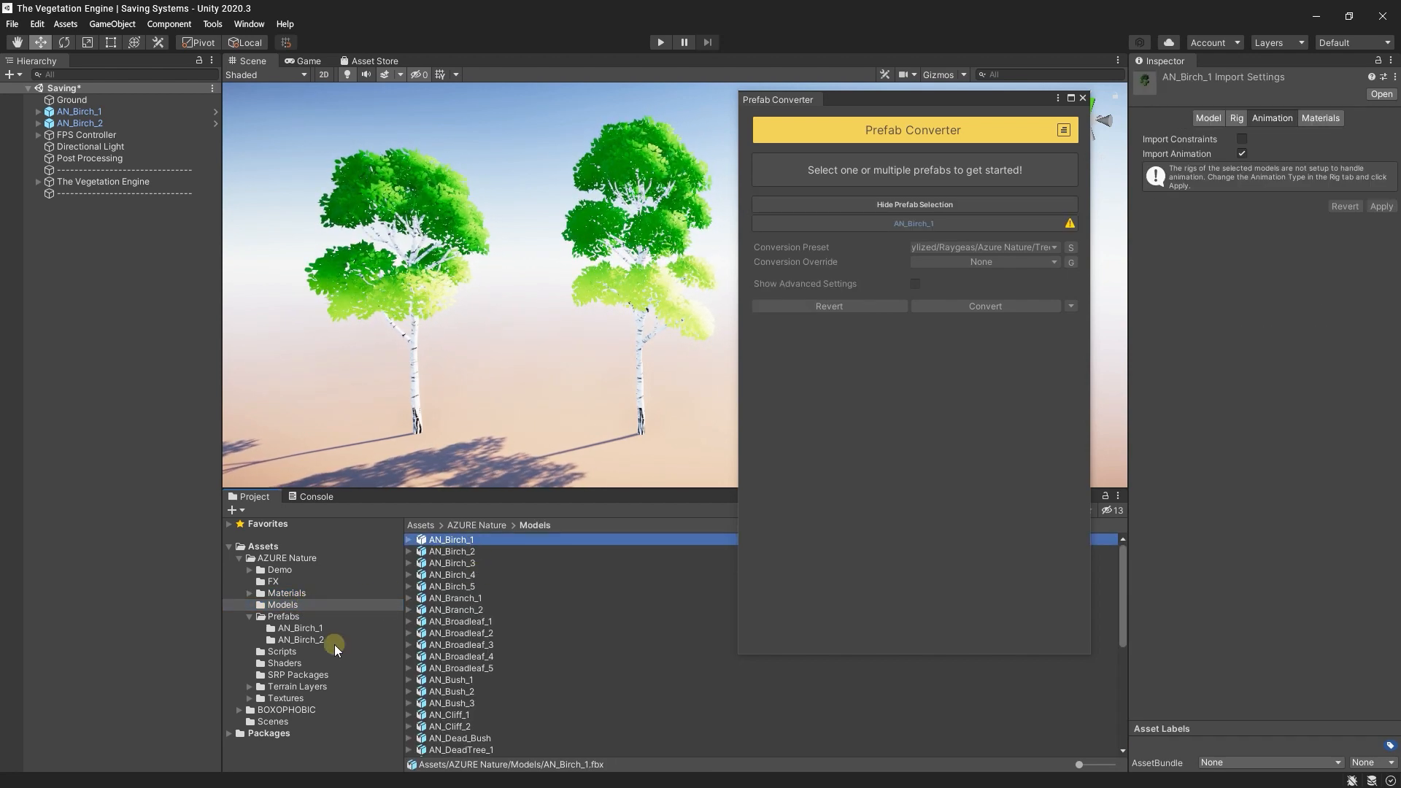
{"action": "left_click", "coordinate": [284, 662]}
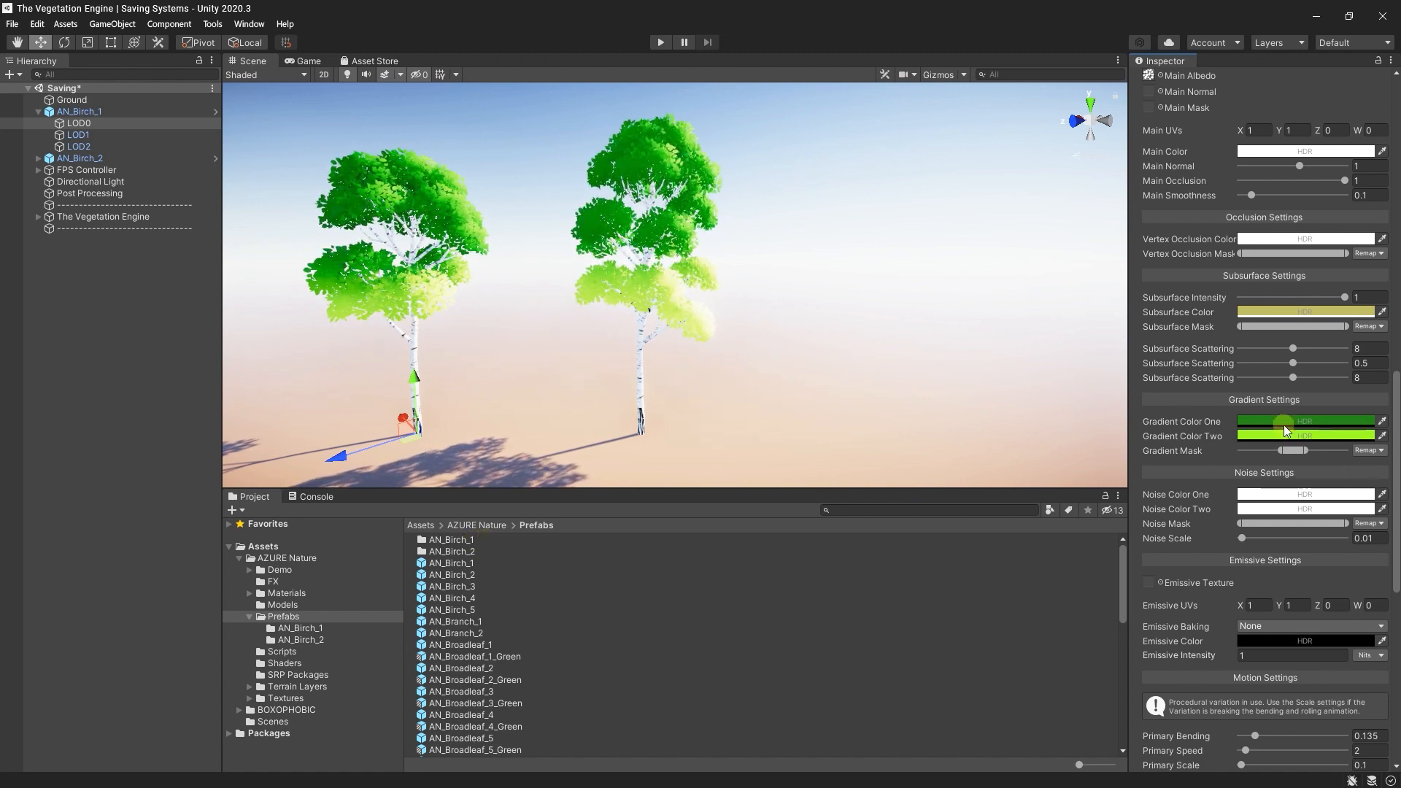
- Set the leaves' Gradient Color One to yellow and inspect the AN_Birch_Leaves material
{"action": "left_click", "coordinate": [1302, 421]}
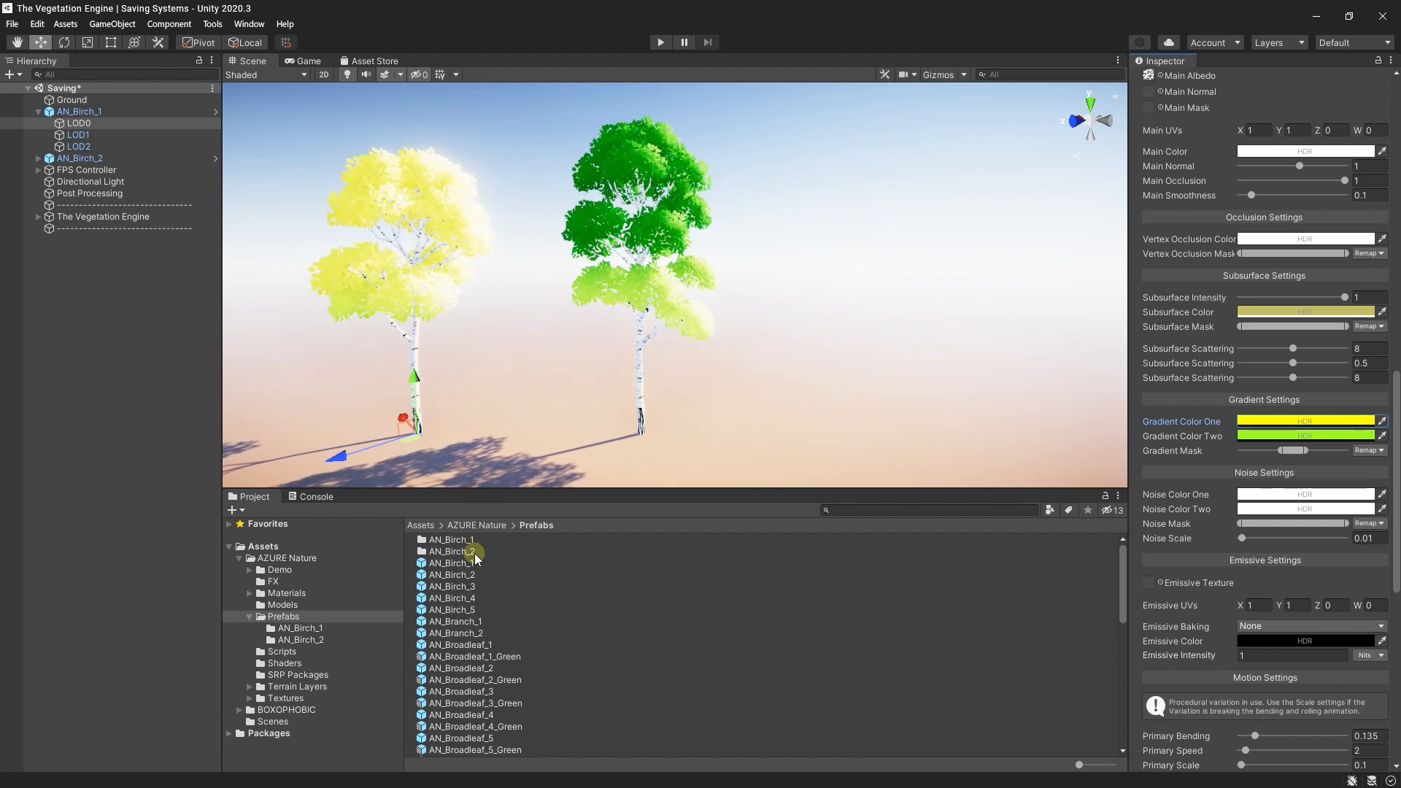
{"action": "double_click", "coordinate": [451, 538]}
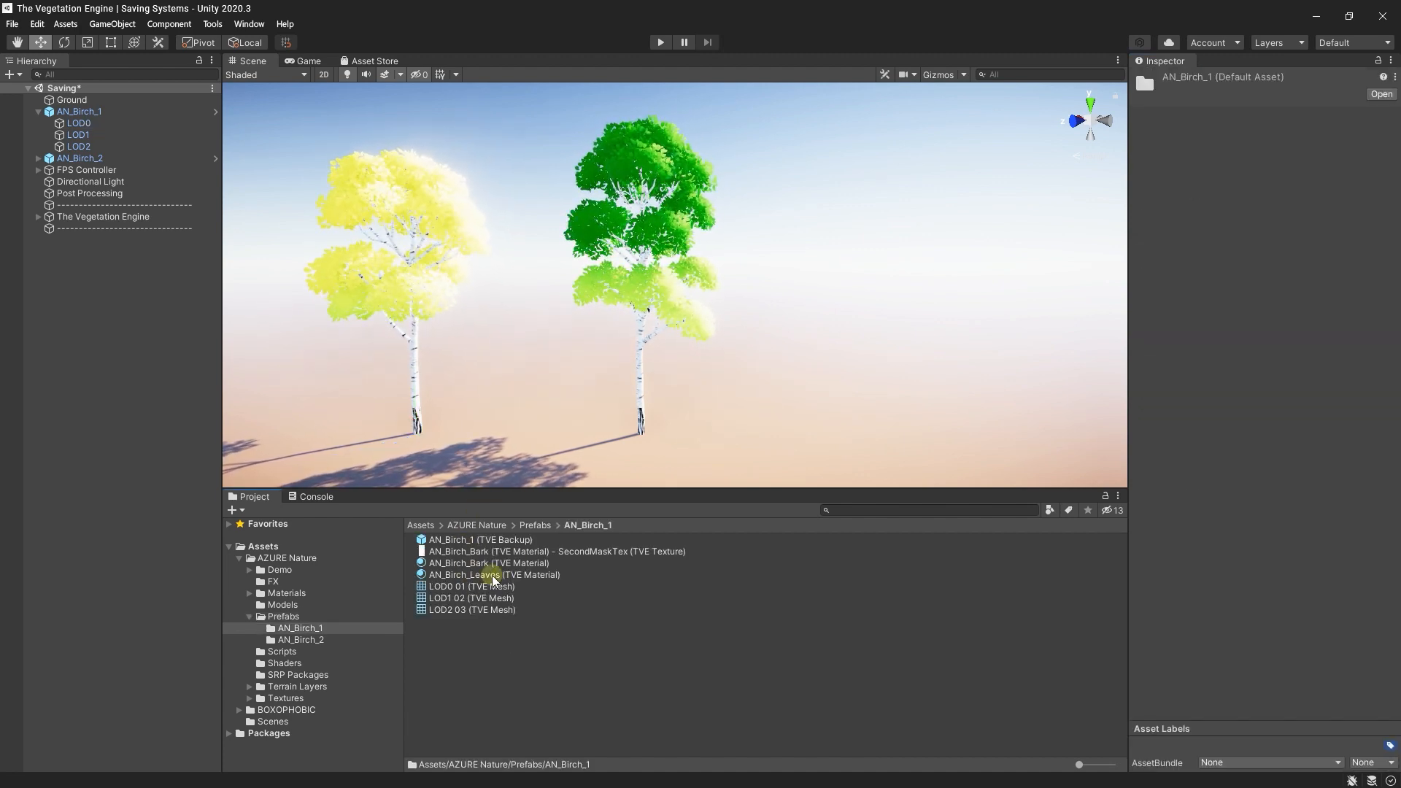
{"action": "left_click", "coordinate": [494, 574]}
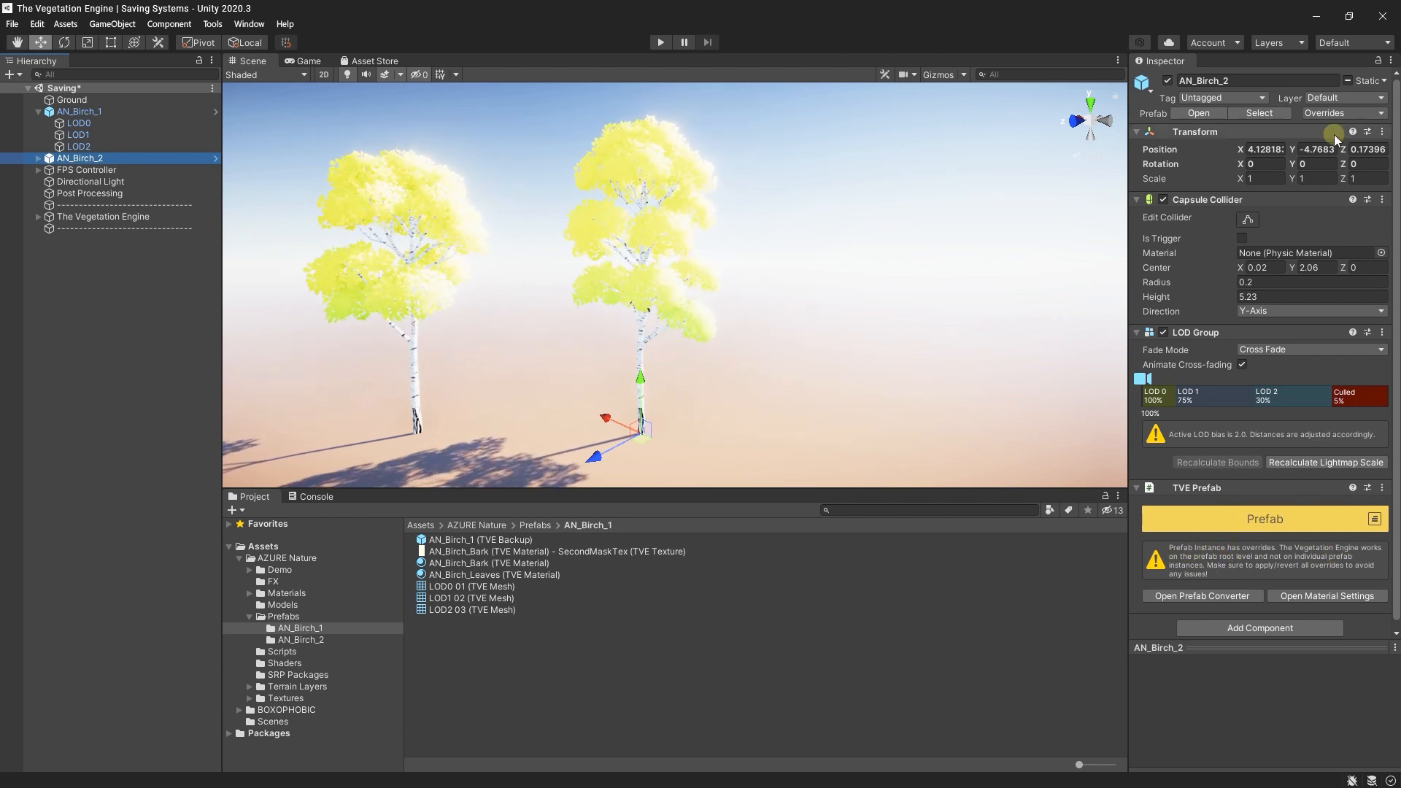
- Open the Prefab Converter for both birches and revert them to the original green canopies
{"action": "left_click", "coordinate": [1323, 113]}
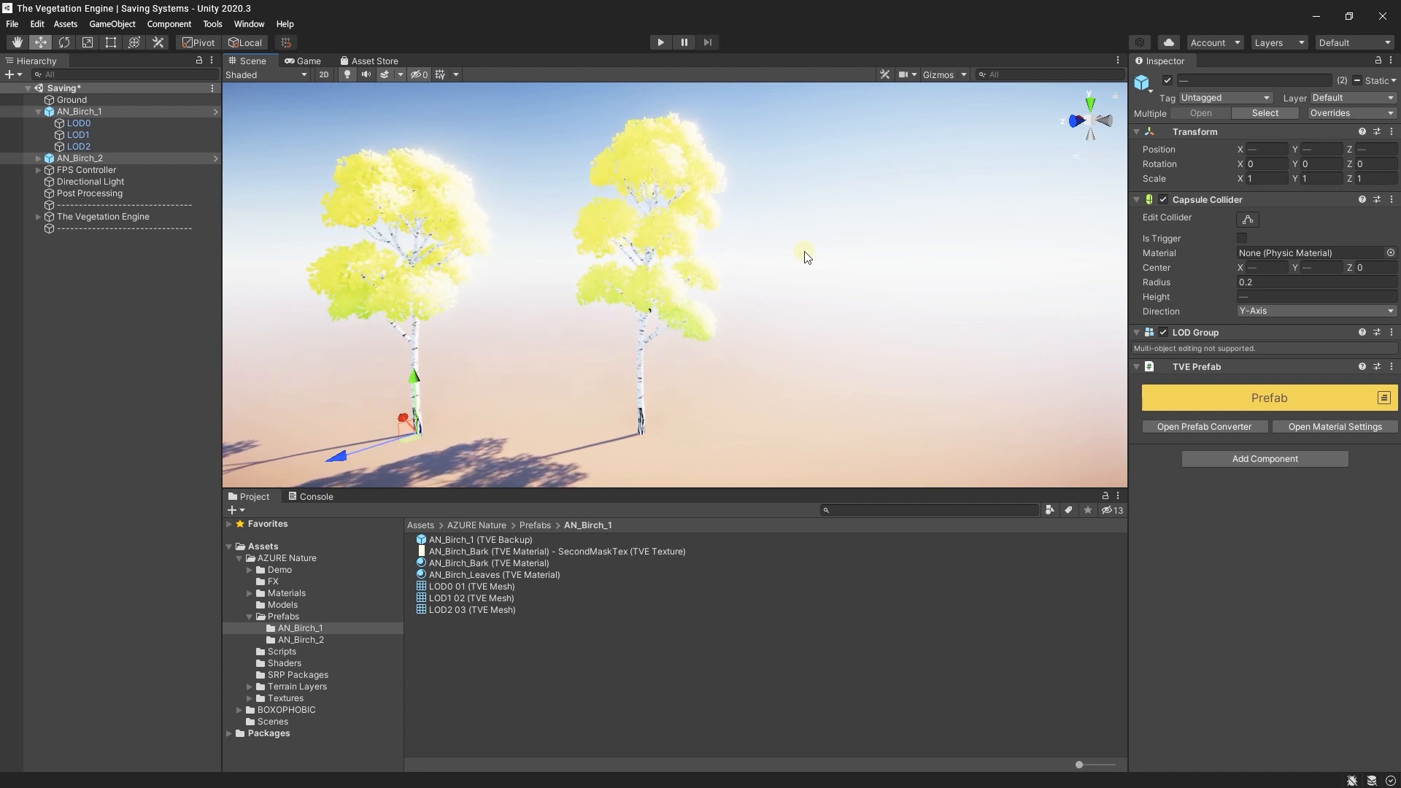
{"action": "left_click", "coordinate": [1203, 426]}
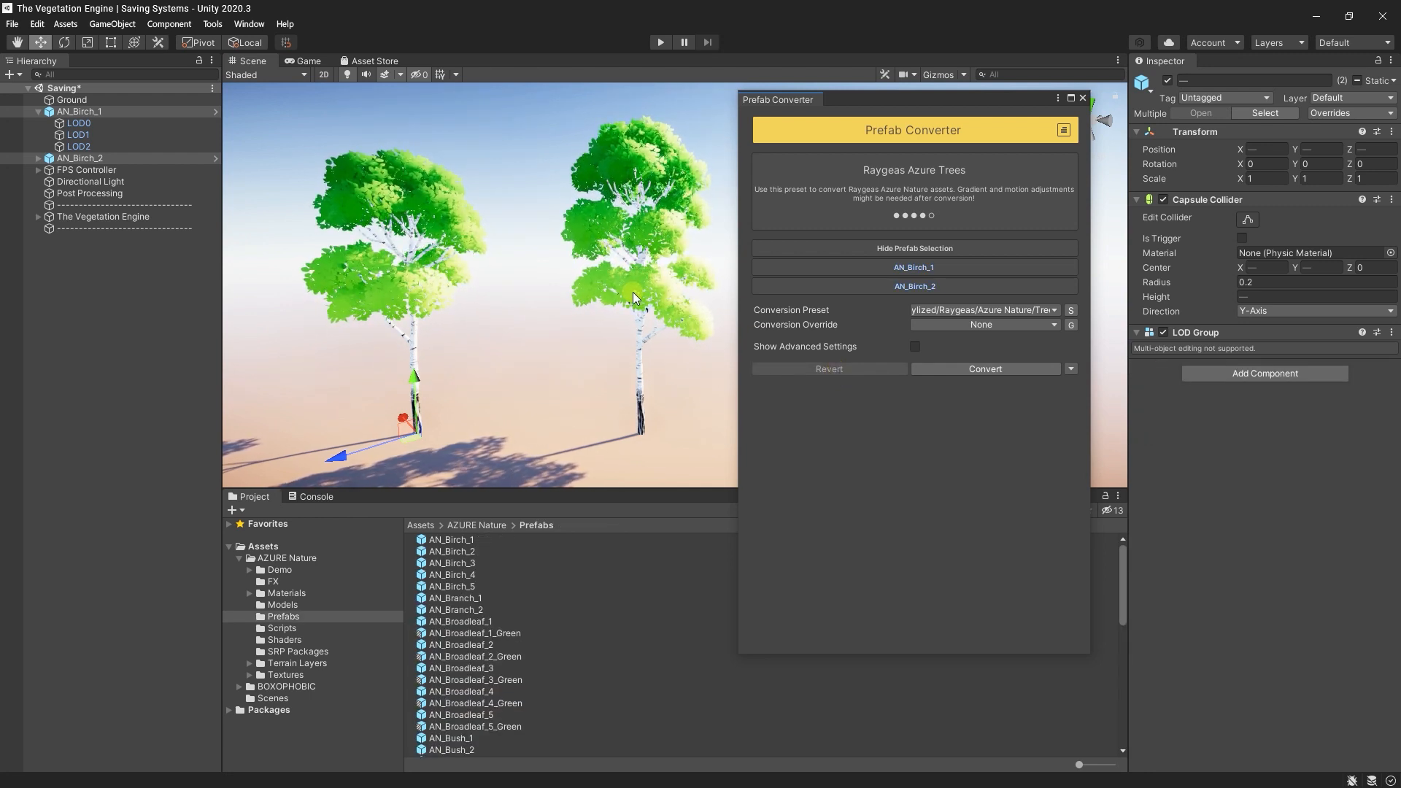
- Change the converter's action from Convert to Convert and Collect
{"action": "left_click", "coordinate": [984, 369]}
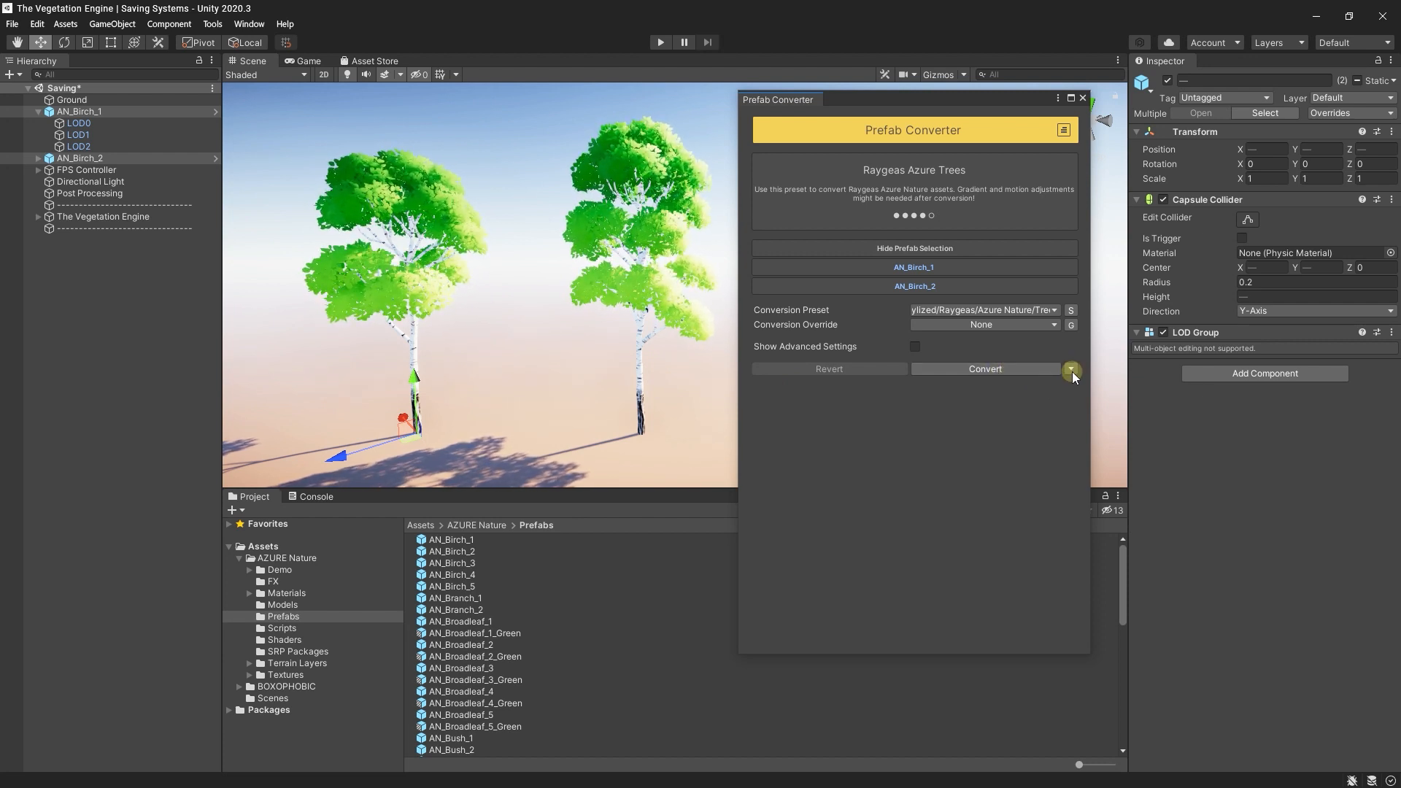
{"action": "left_click", "coordinate": [1071, 369]}
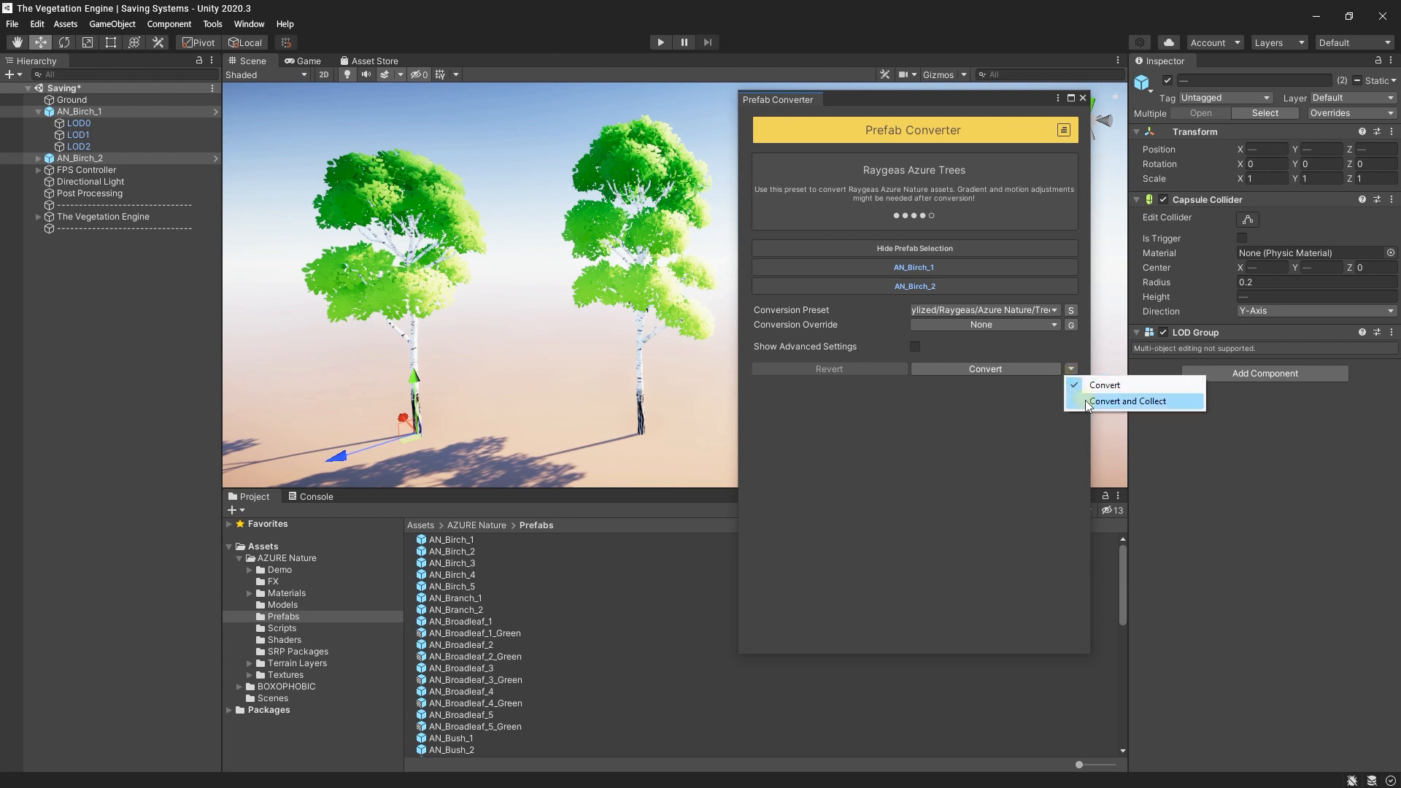
{"action": "left_click", "coordinate": [1128, 401]}
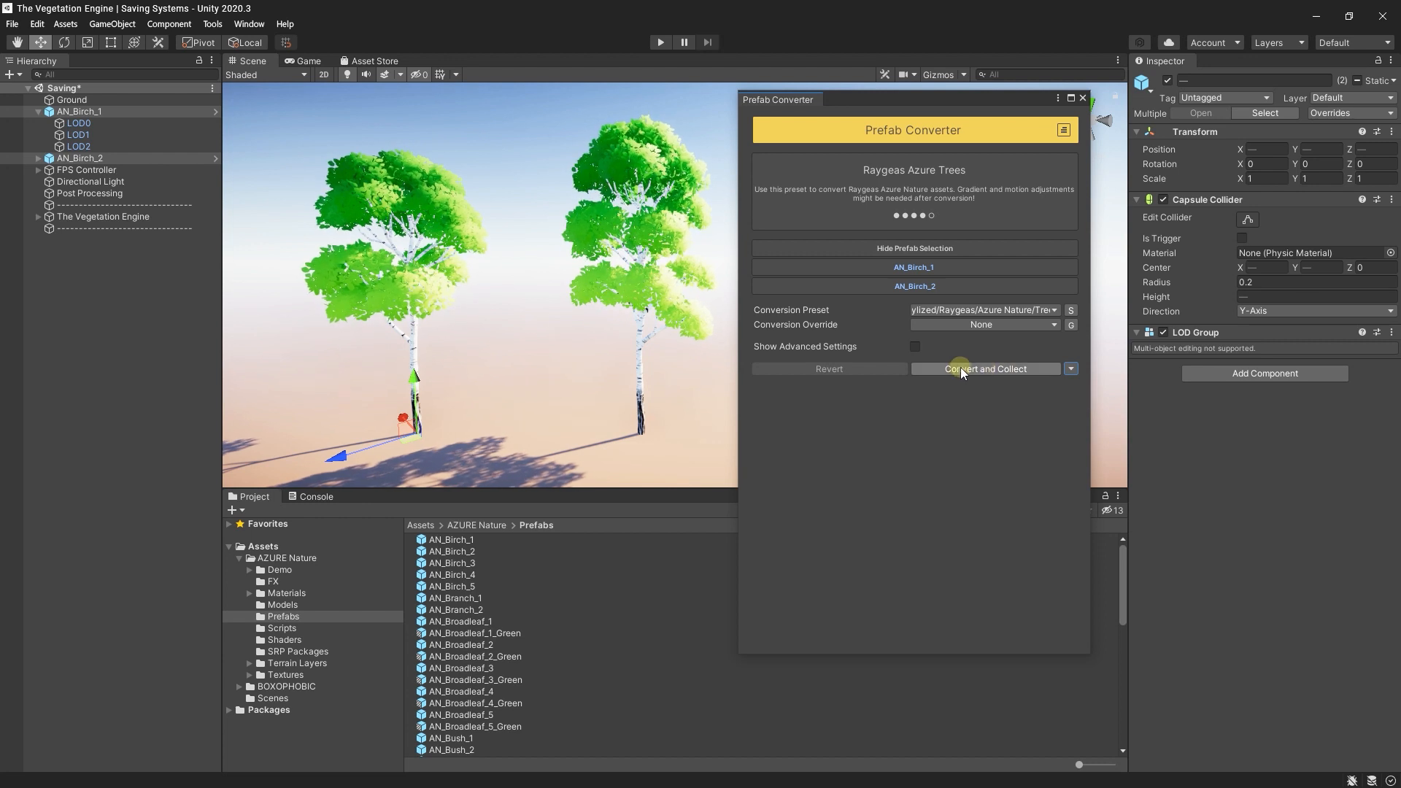
{"action": "left_click", "coordinate": [986, 369]}
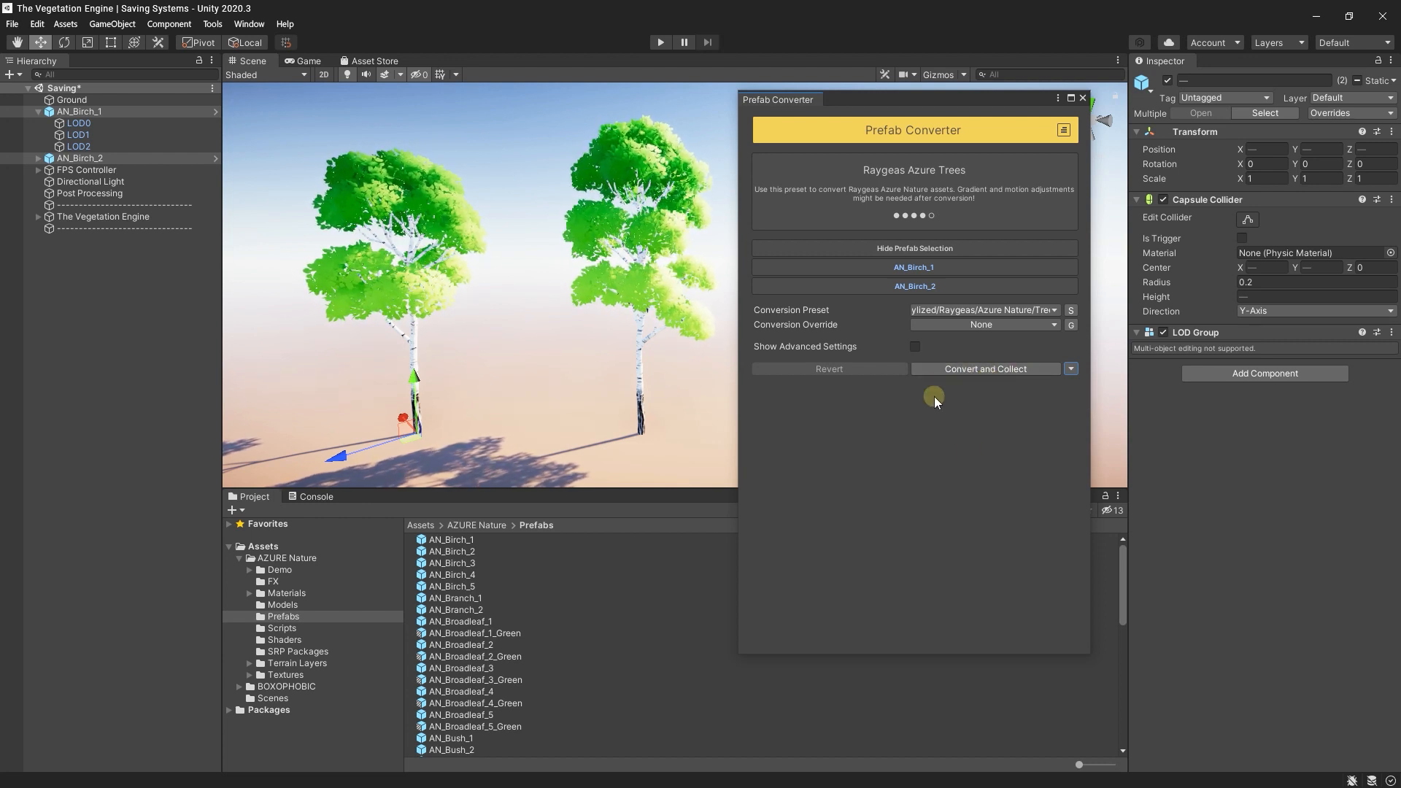
- Show advanced settings with Collect Converted Data, Copy Original Textures and Save Prefabs As New enabled
{"action": "left_click", "coordinate": [914, 346]}
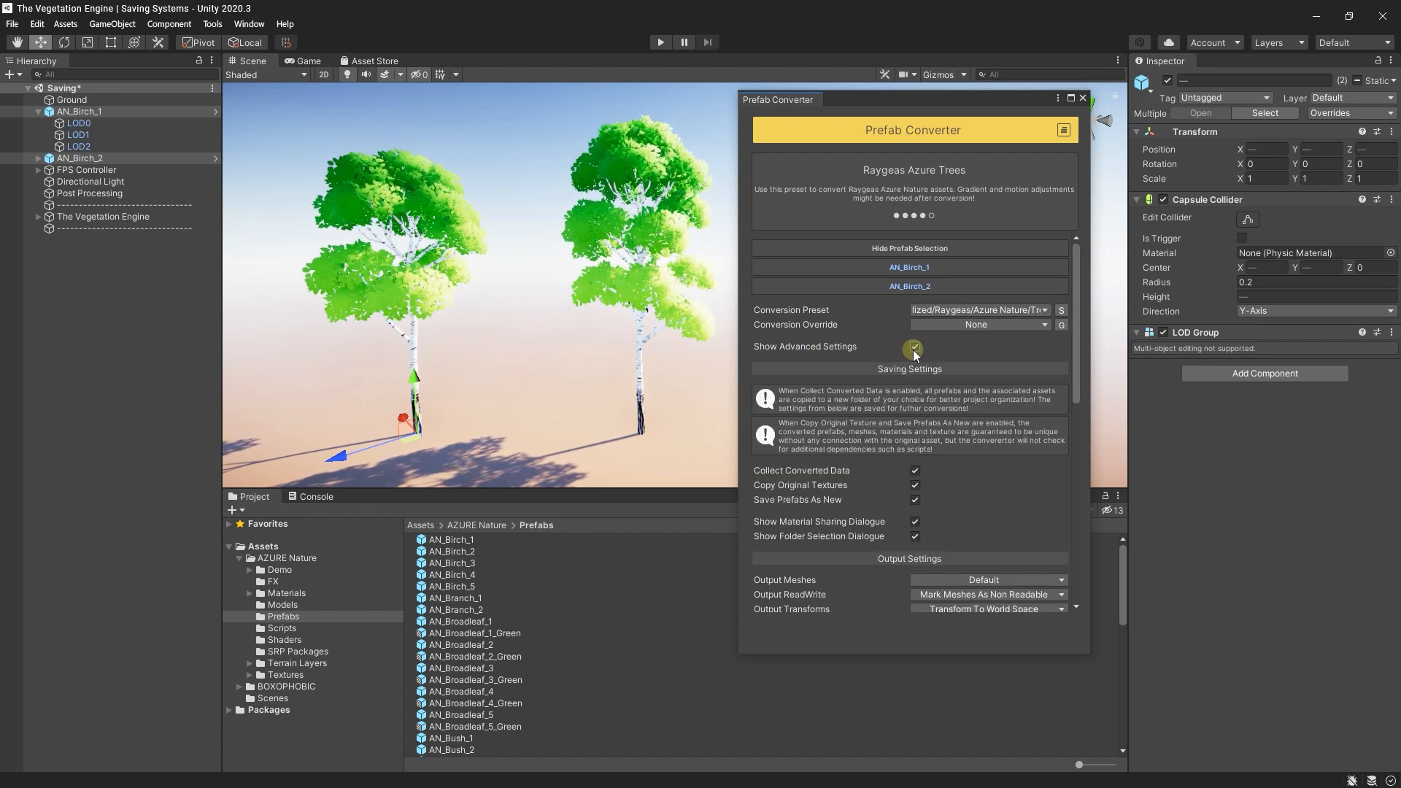
{"action": "left_click", "coordinate": [908, 247]}
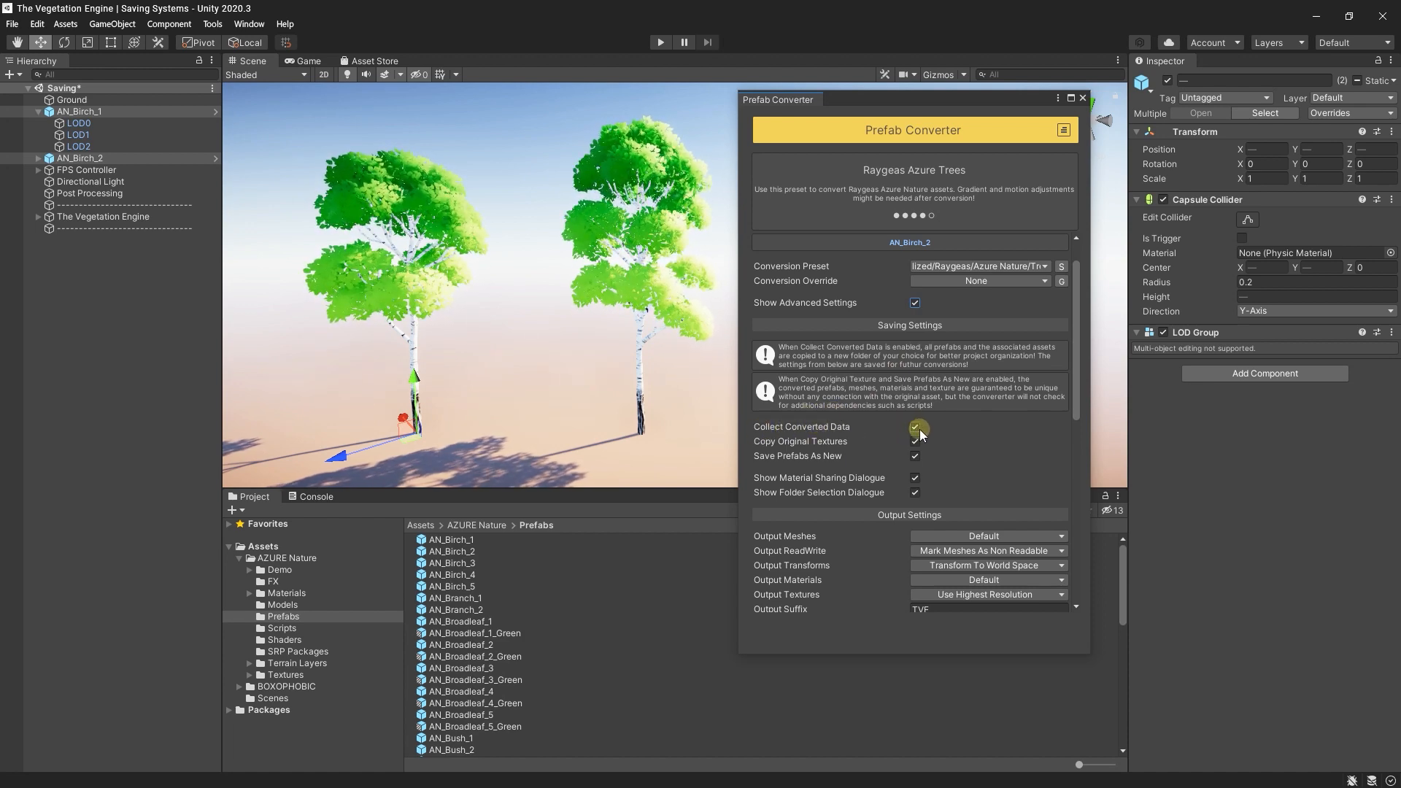
{"action": "scroll", "scroll_direction": "down", "scroll_amount": 3}
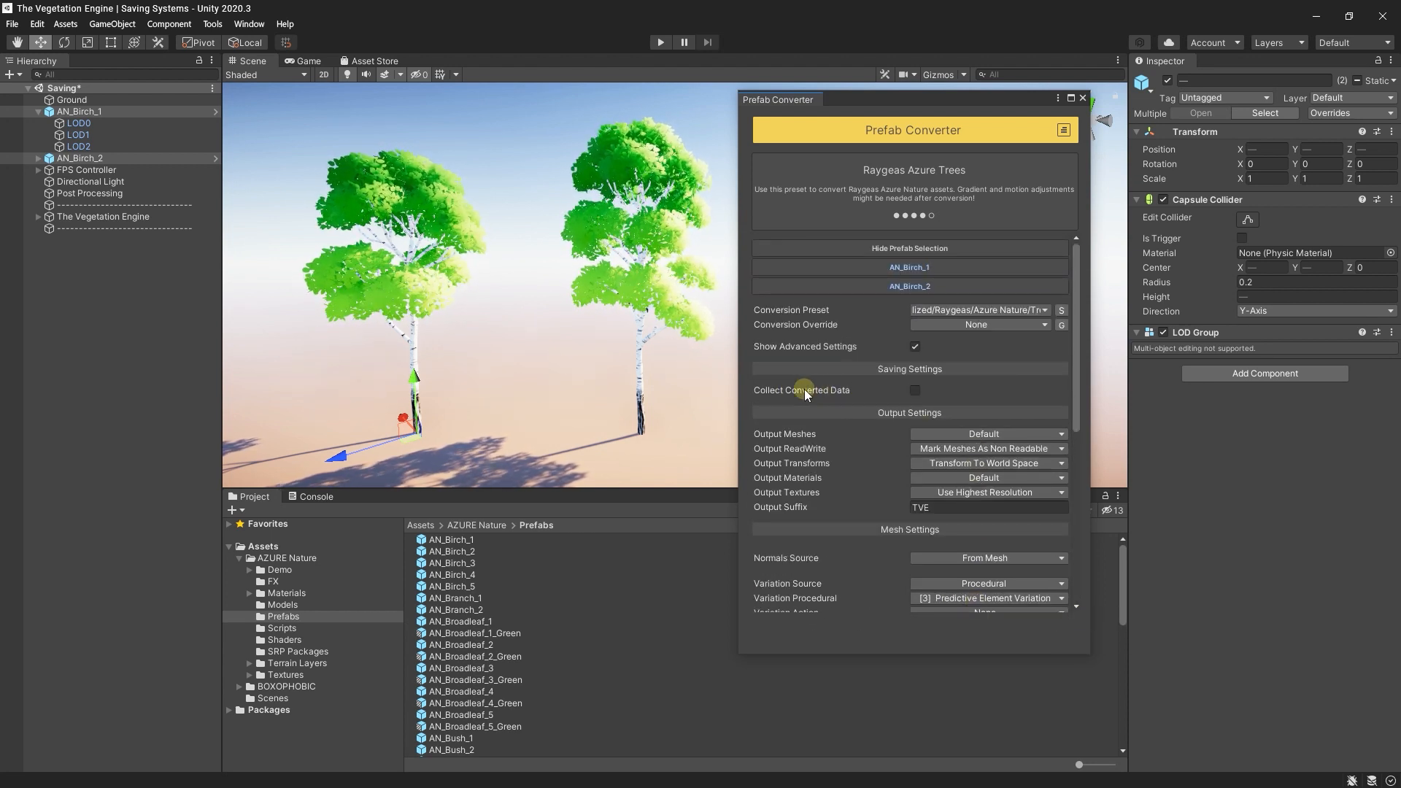
{"action": "mouse_move", "coordinate": [808, 390]}
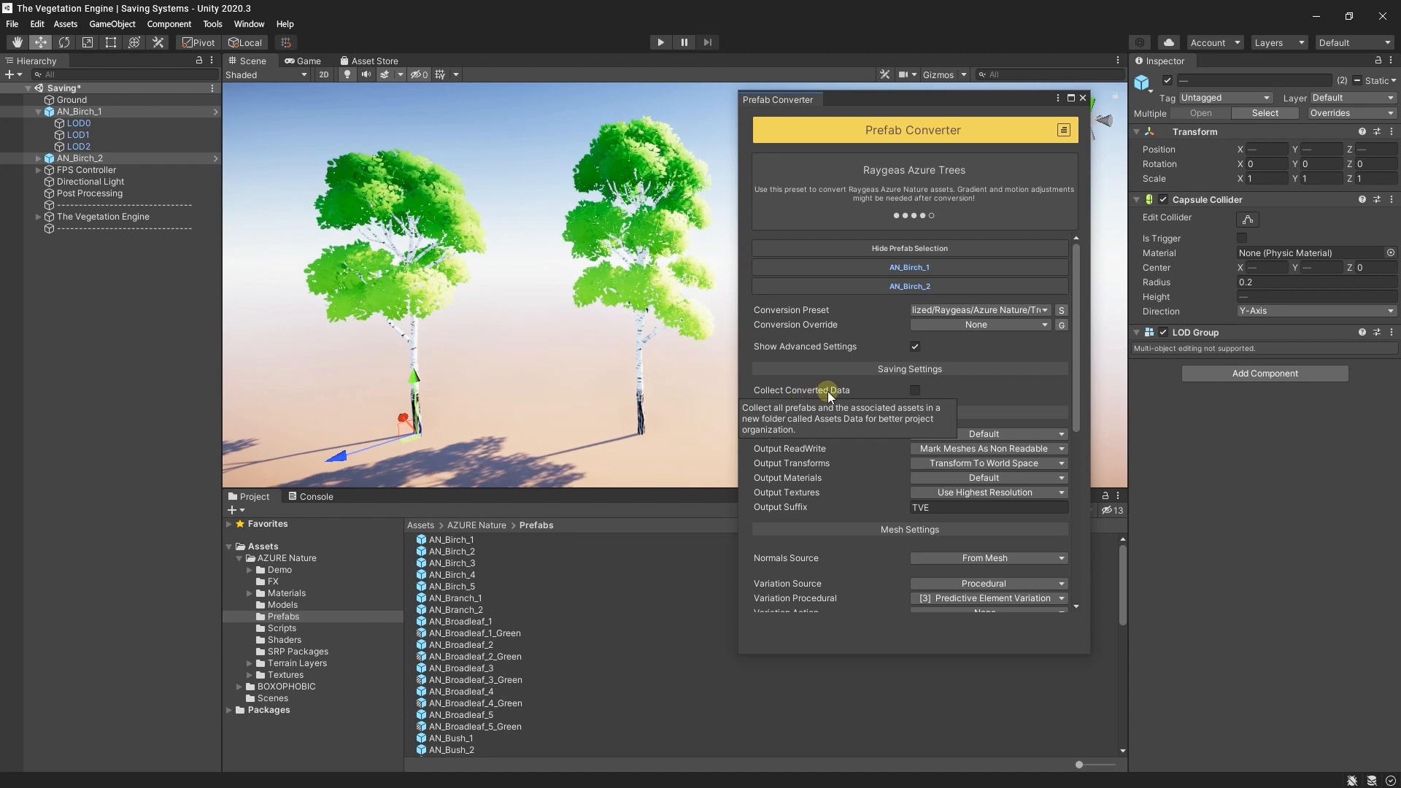
{"action": "left_click", "coordinate": [914, 390]}
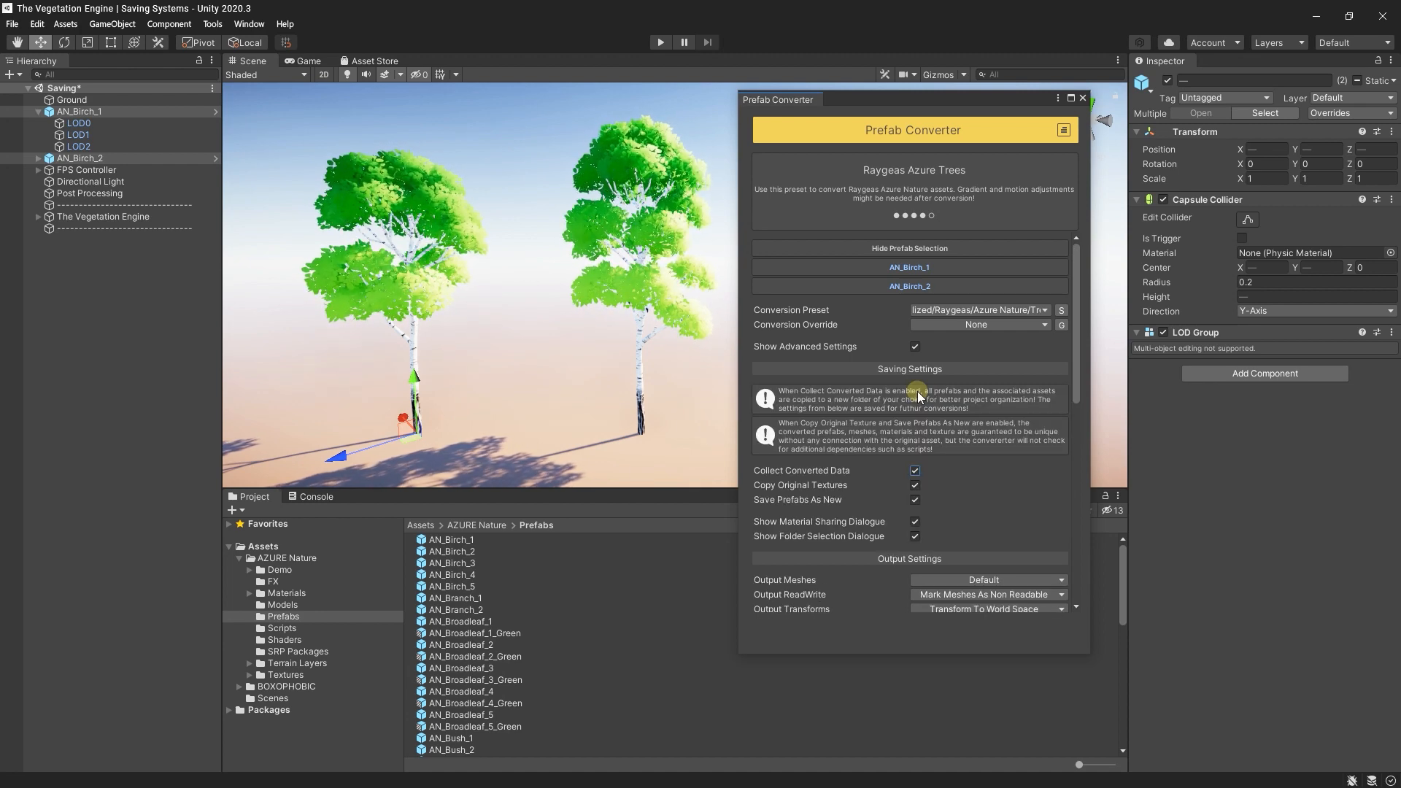
{"action": "left_click", "coordinate": [909, 247]}
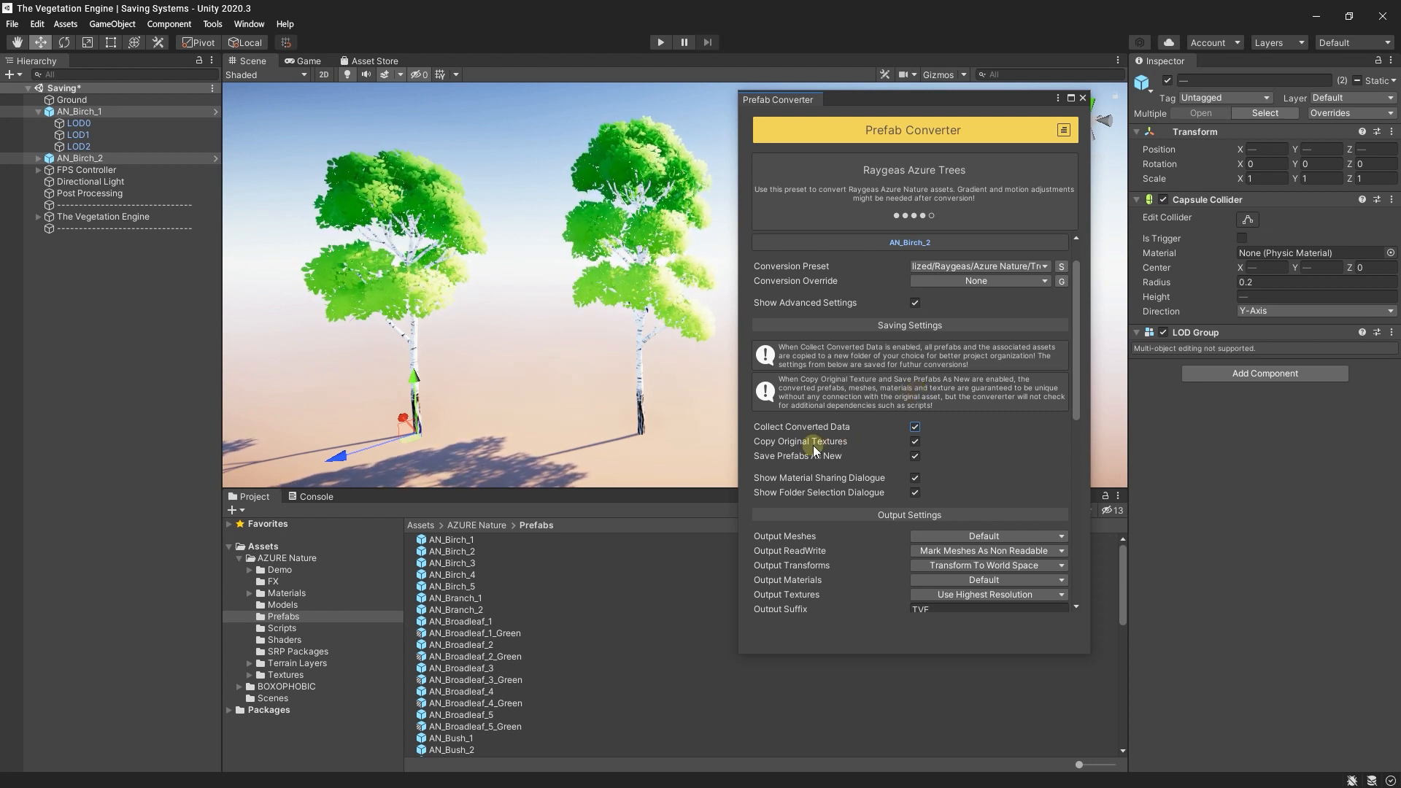
{"action": "mouse_move", "coordinate": [800, 441]}
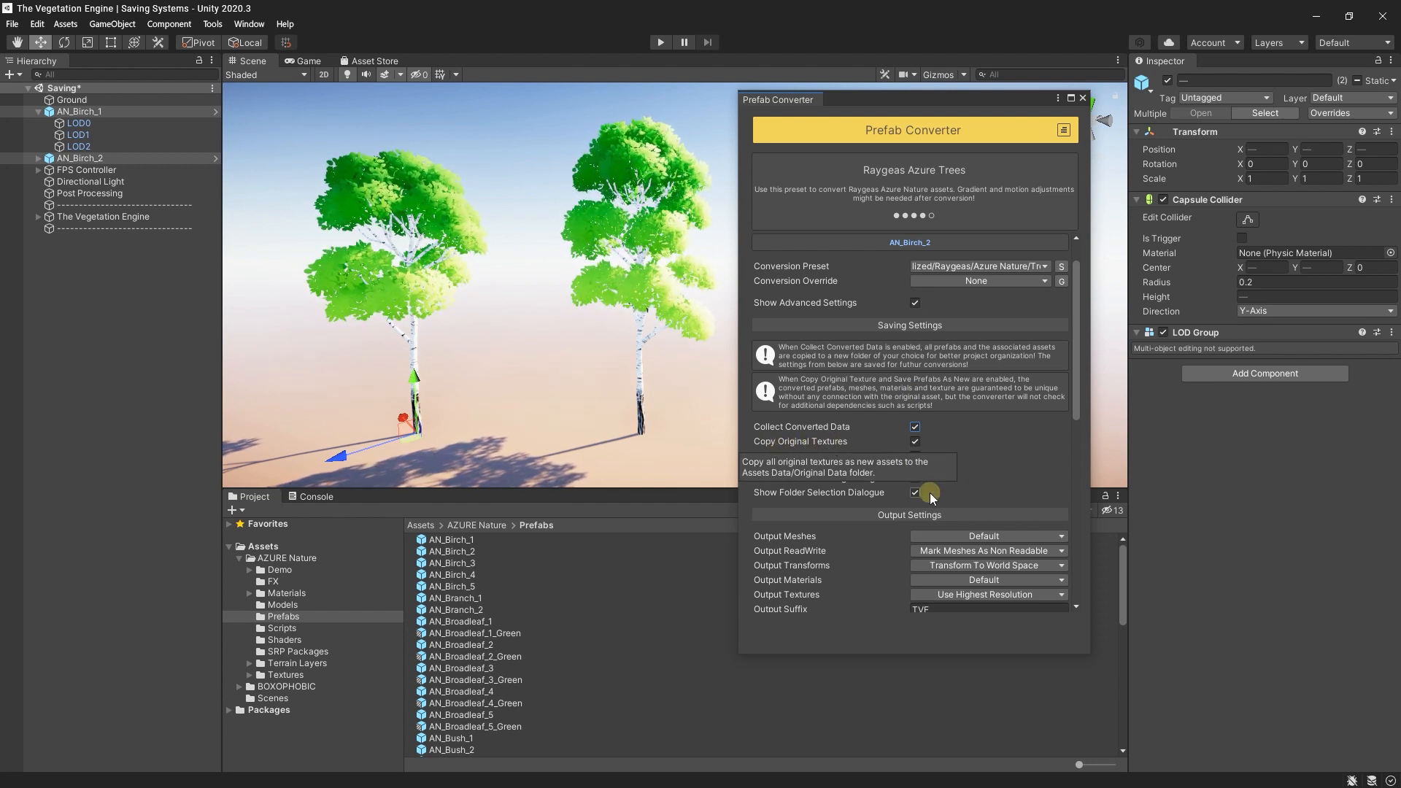
{"action": "left_click", "coordinate": [914, 441]}
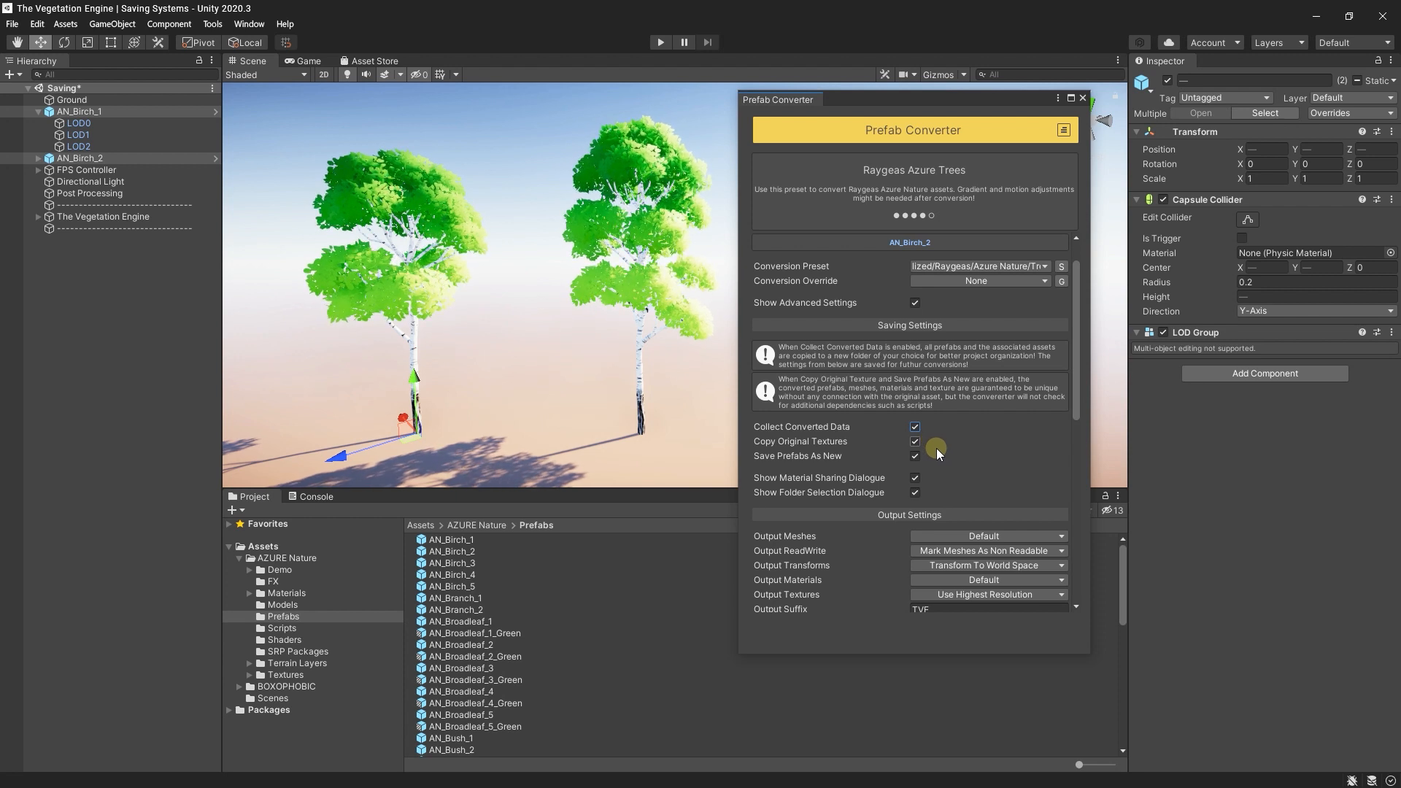
{"action": "mouse_move", "coordinate": [826, 456]}
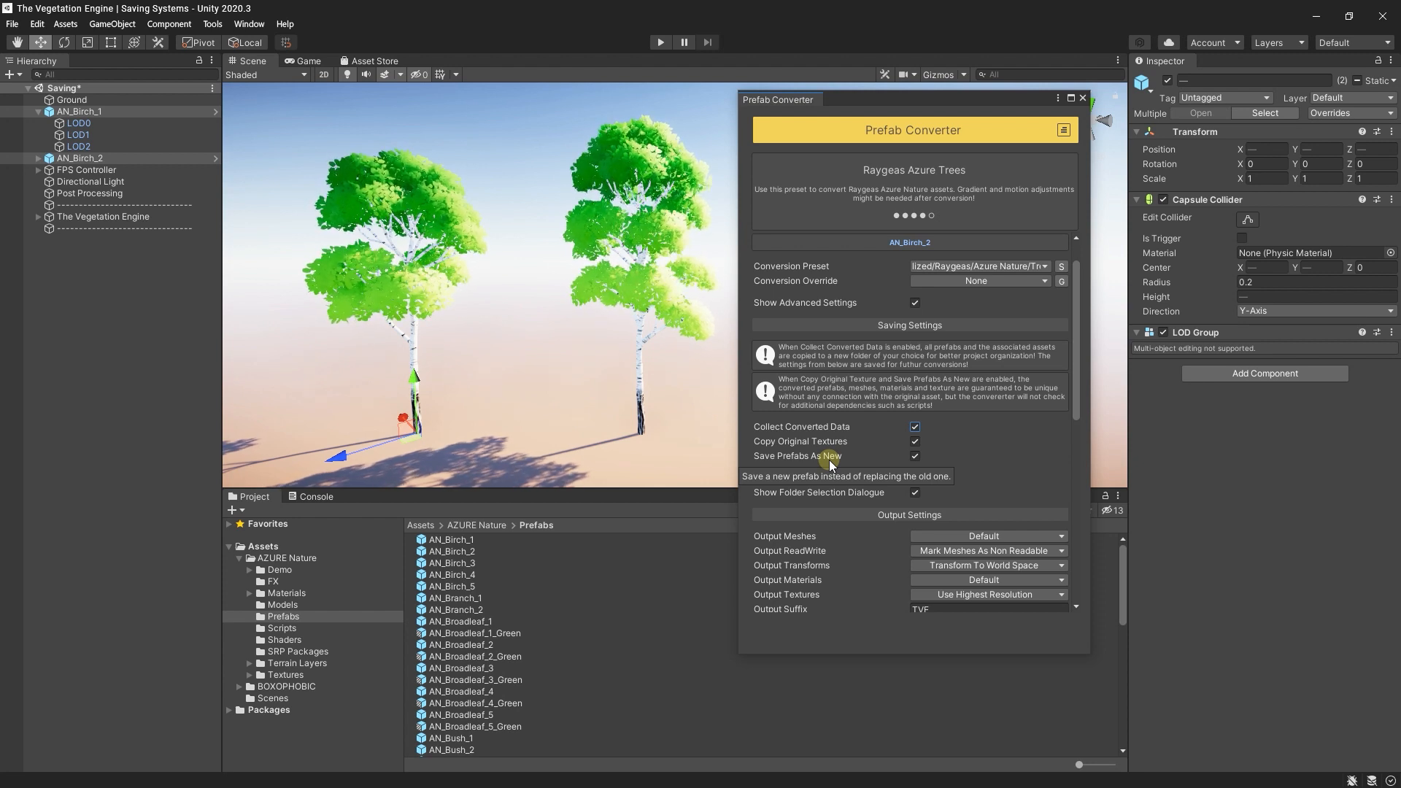
{"action": "left_click", "coordinate": [914, 455]}
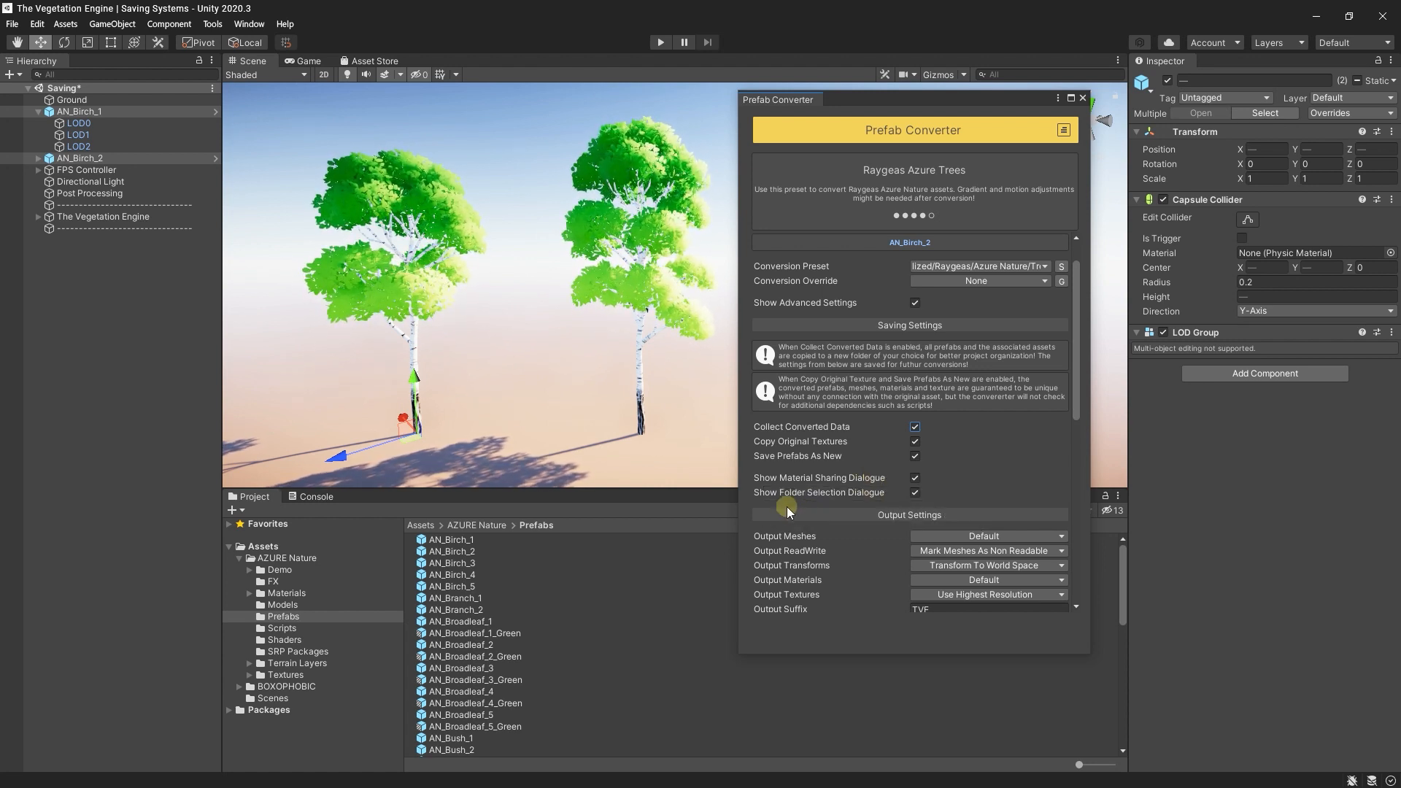
{"action": "mouse_move", "coordinate": [787, 501]}
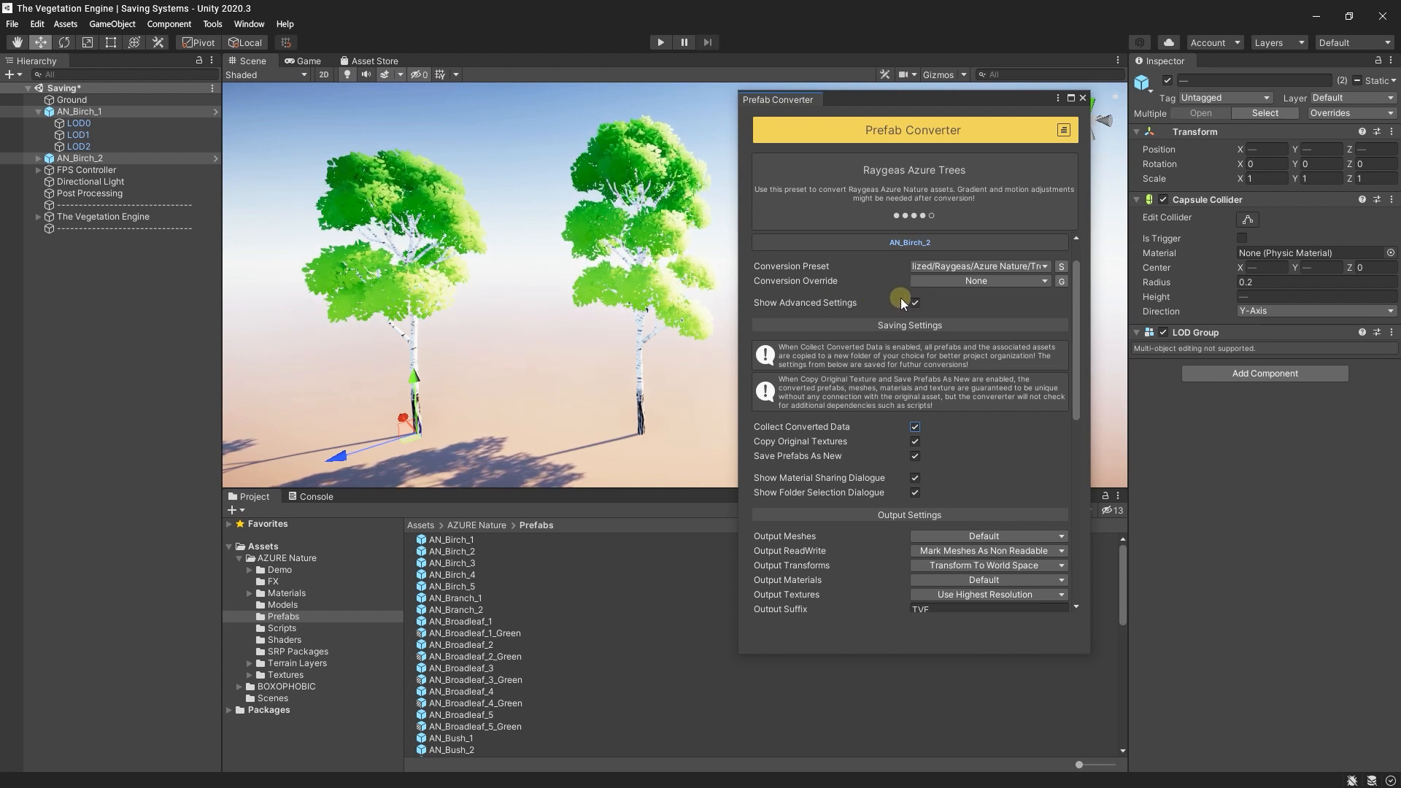
- Hide the advanced settings and start Convert and Collect on both birch prefabs
{"action": "left_click", "coordinate": [912, 302]}
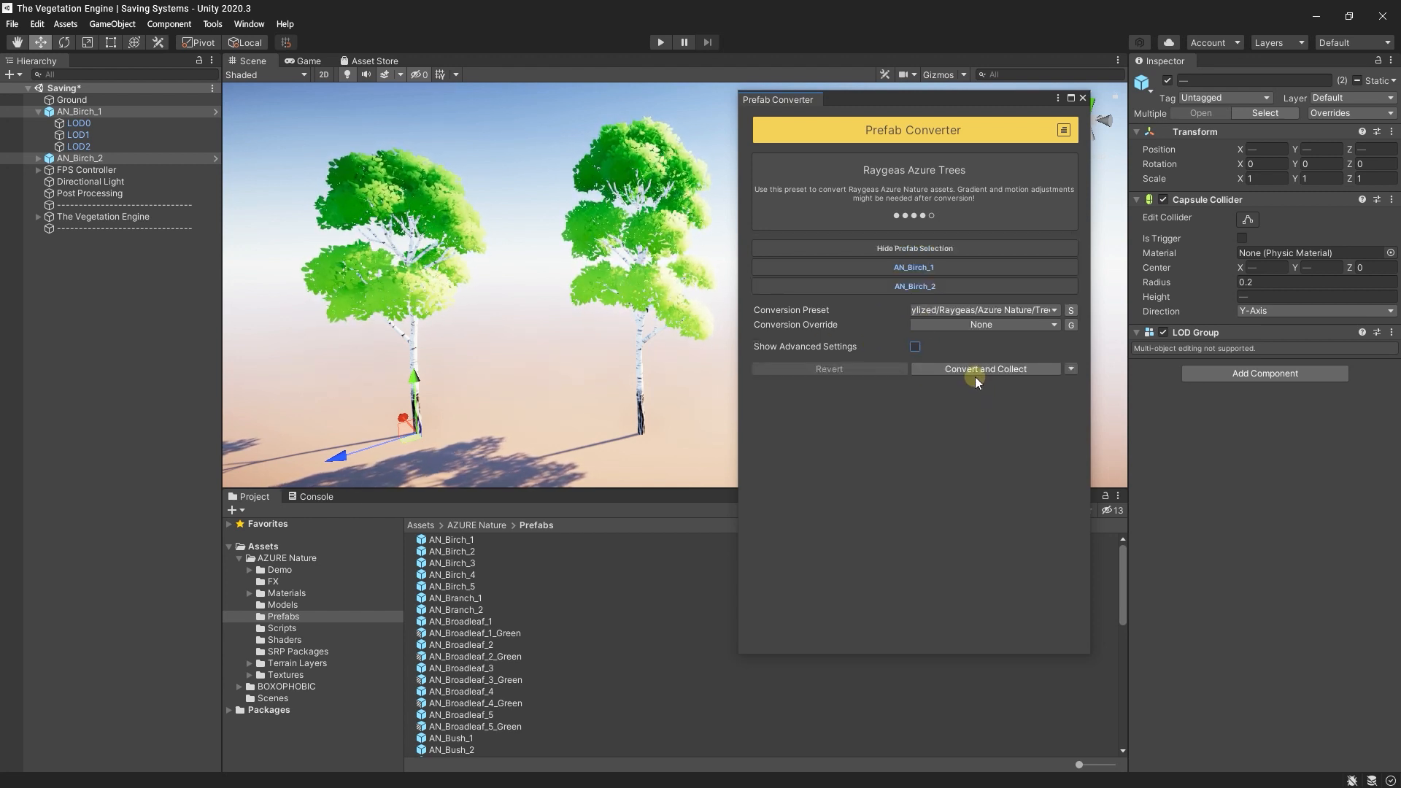
{"action": "left_click", "coordinate": [984, 367]}
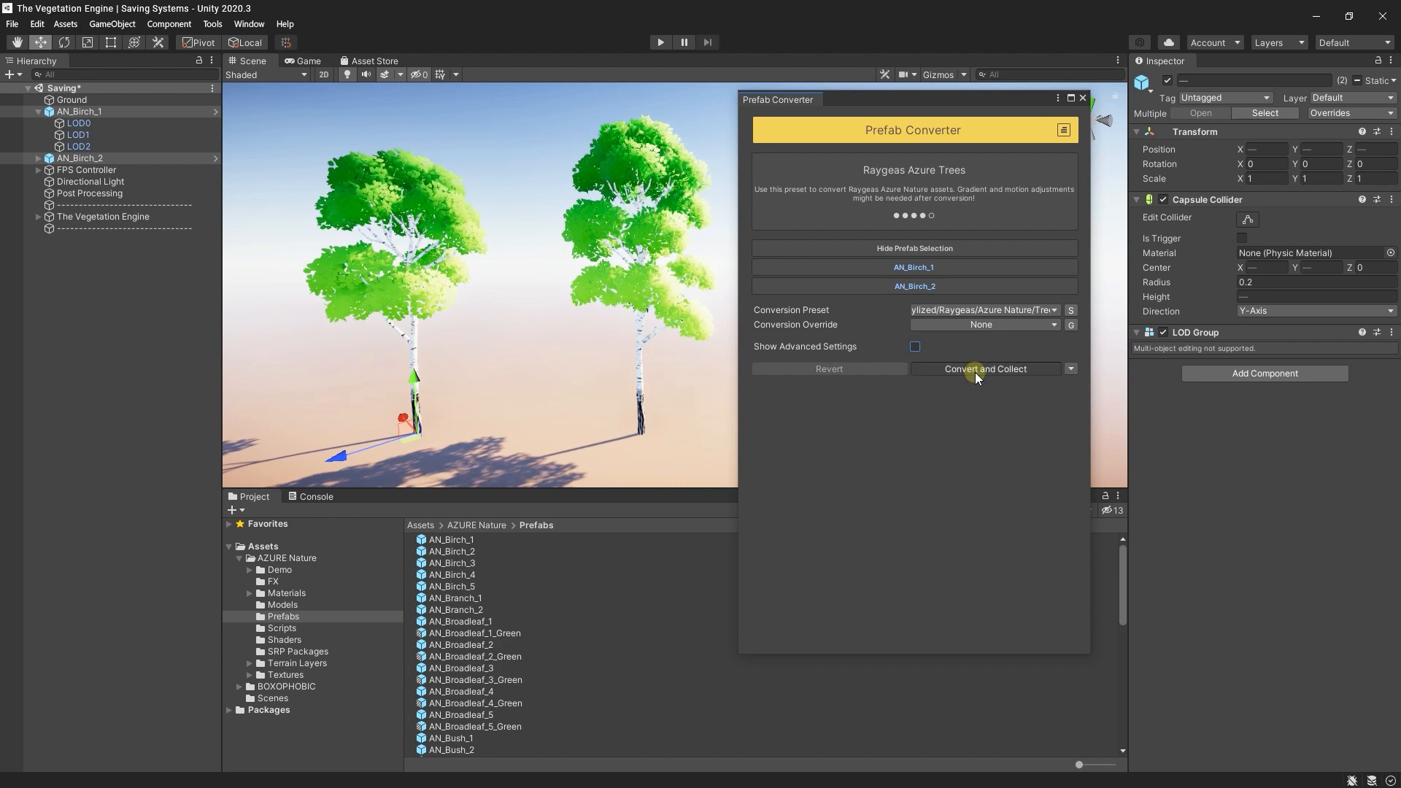
- Create an Assets/Art/Azure Nature folder and choose it as the save destination
{"action": "left_click", "coordinate": [984, 368]}
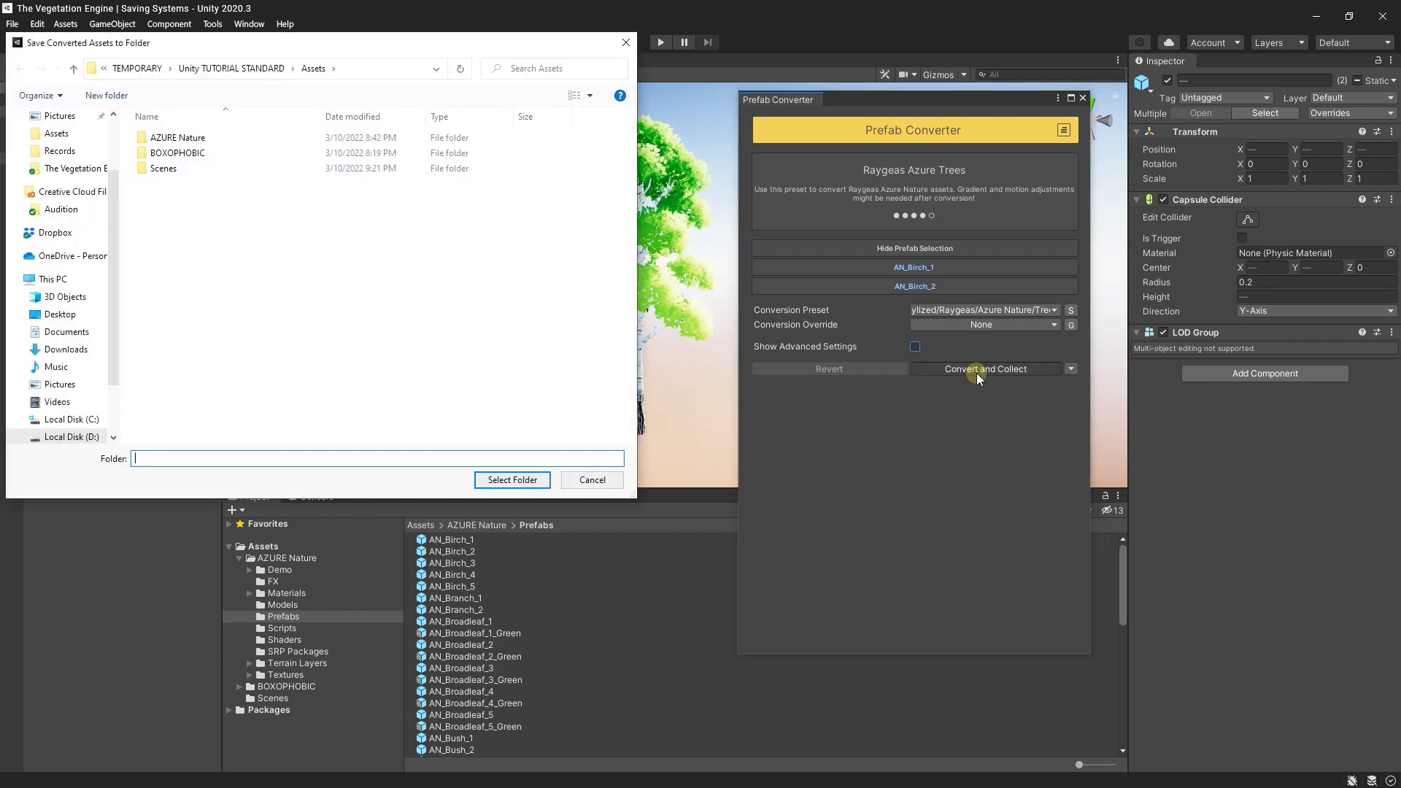
{"action": "mouse_move", "coordinate": [287, 287]}
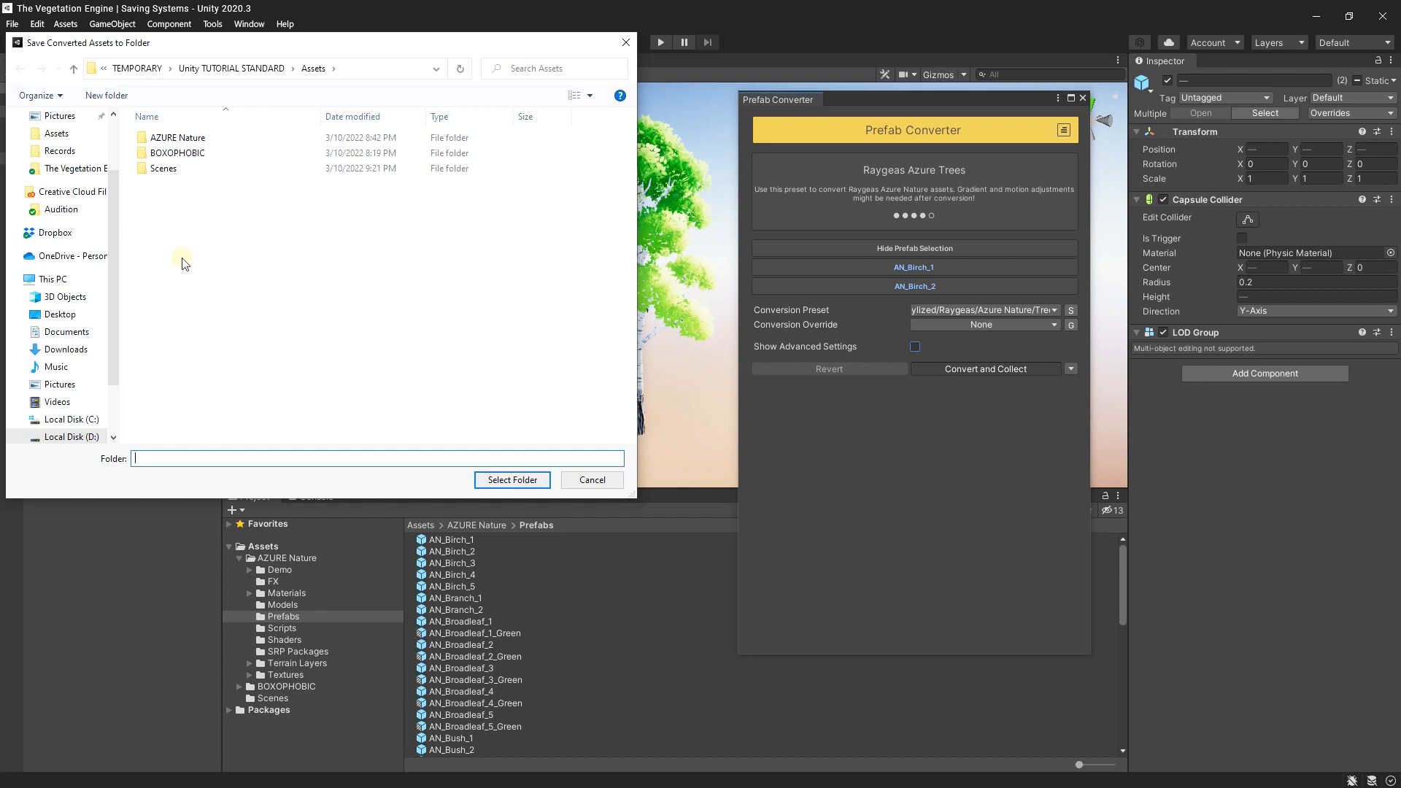
{"action": "right_click", "coordinate": [179, 259]}
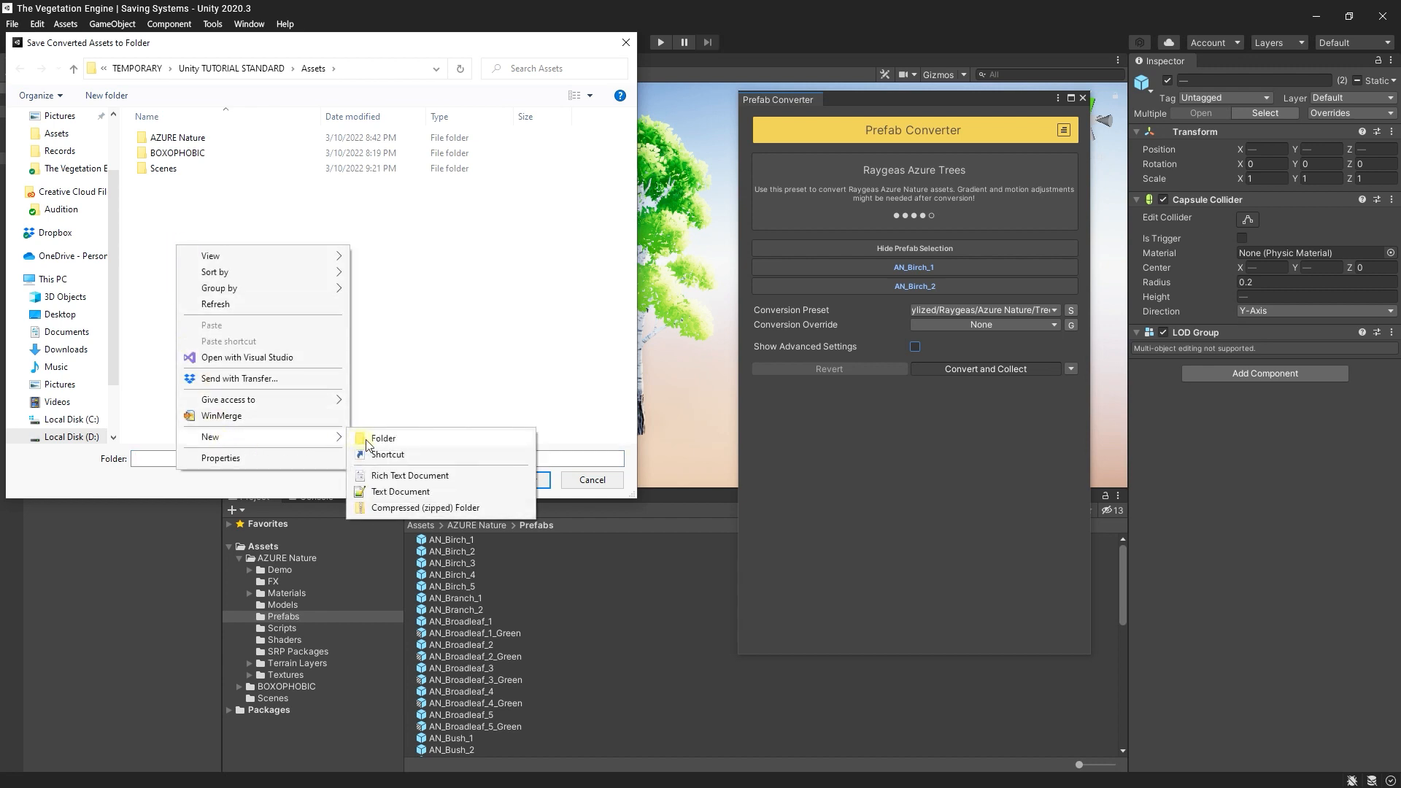
{"action": "left_click", "coordinate": [383, 438]}
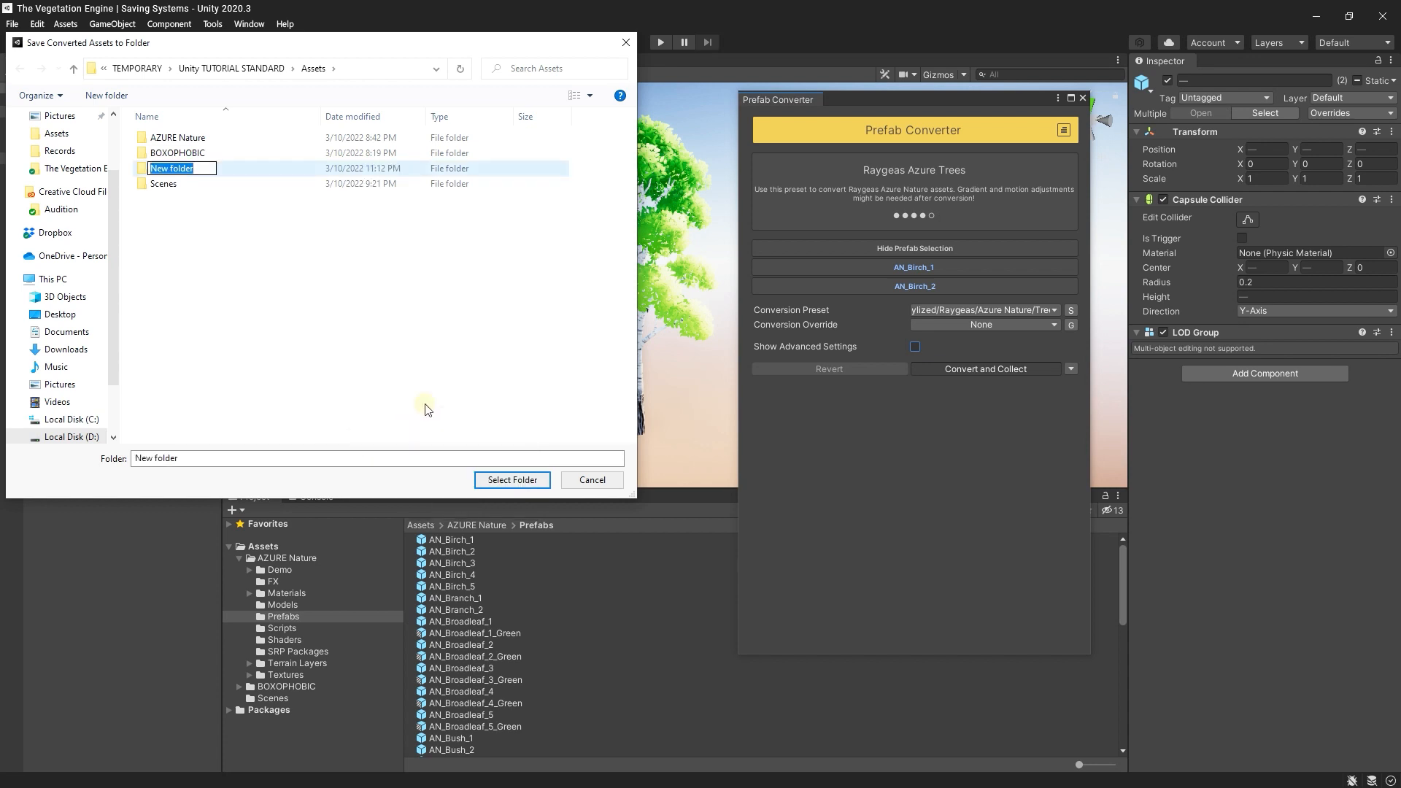
{"action": "type", "text": "Art"}
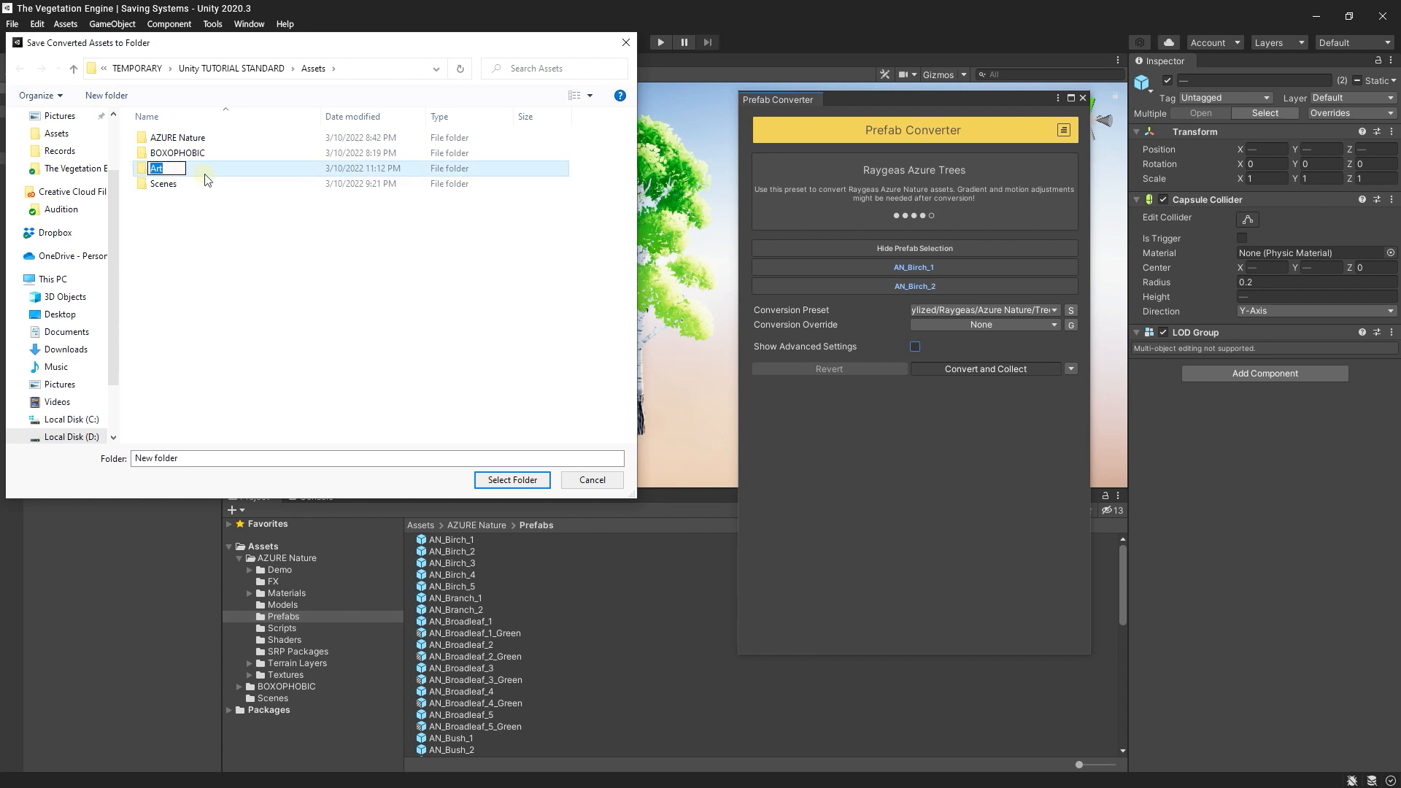
{"action": "right_click", "coordinate": [206, 179]}
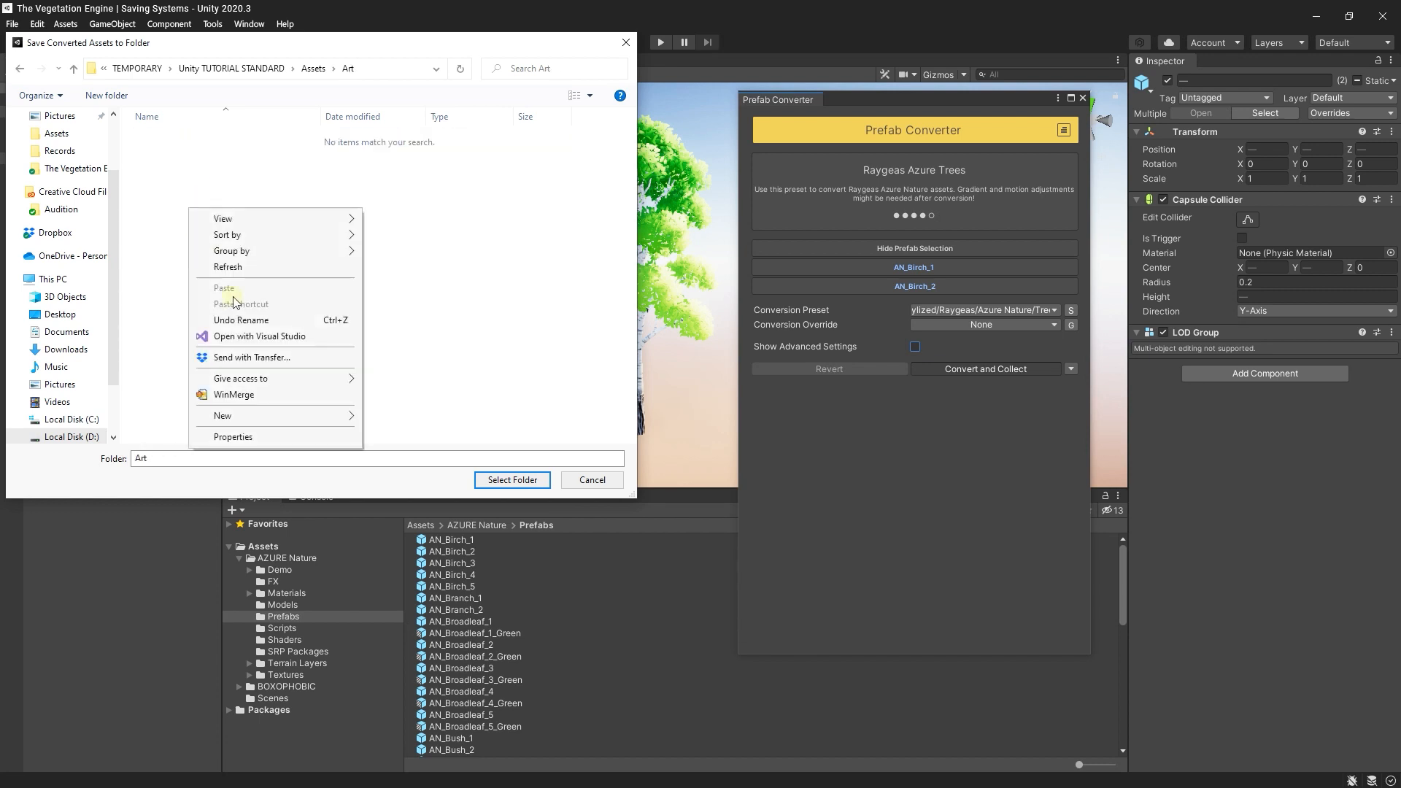
{"action": "left_click", "coordinate": [220, 415]}
{"action": "type", "text": "Azutr"}
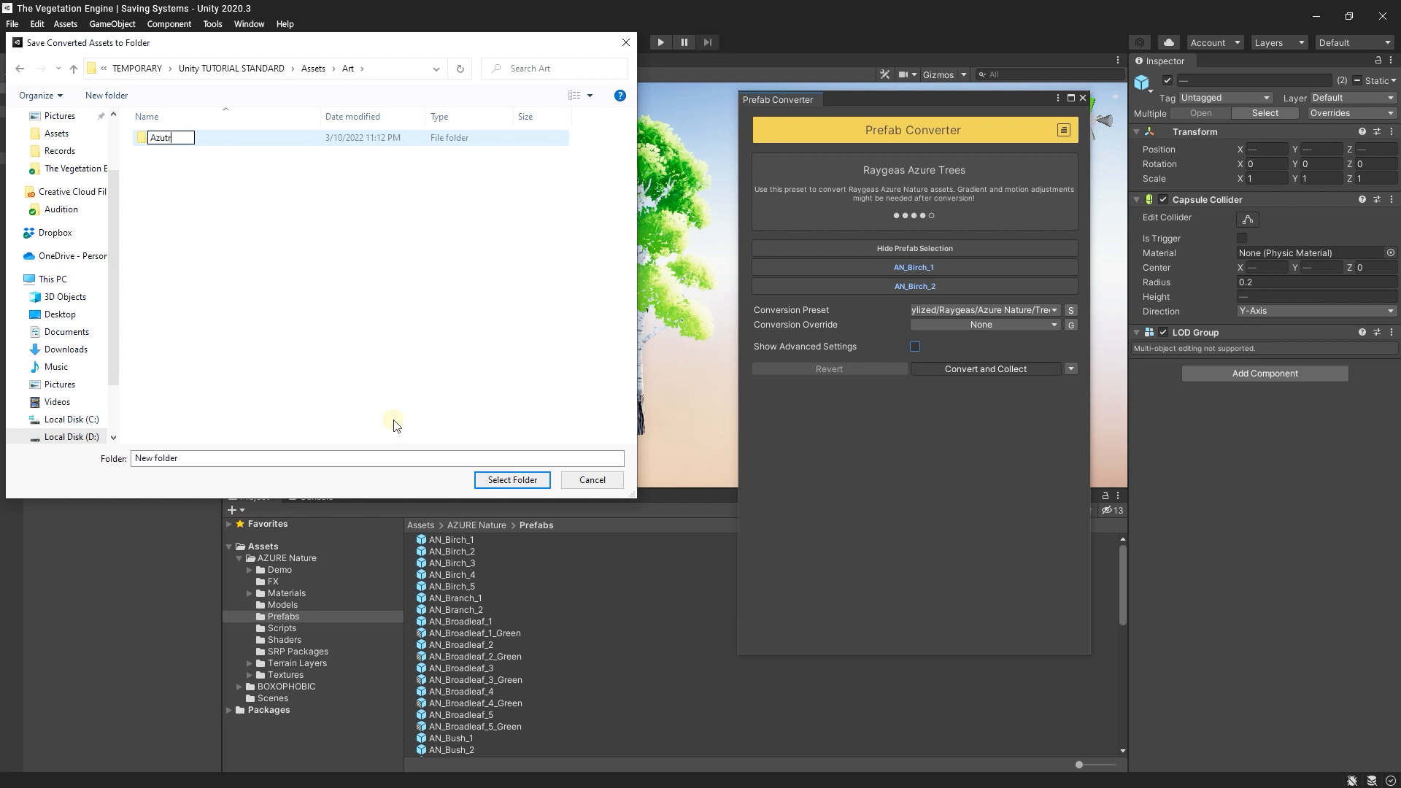
{"action": "key", "text": "BackSpace"}
{"action": "type", "text": "re Nature"}
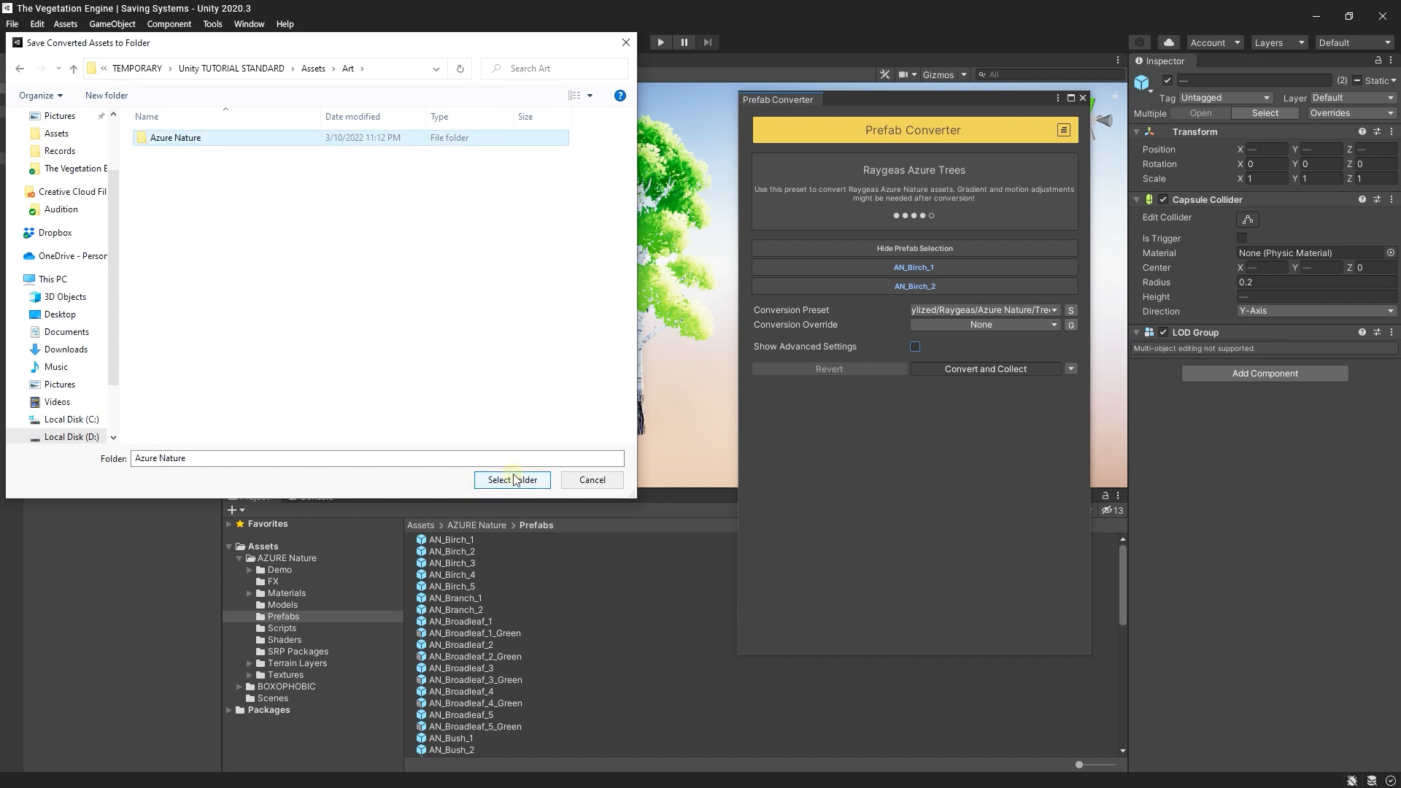
{"action": "left_click", "coordinate": [510, 480]}
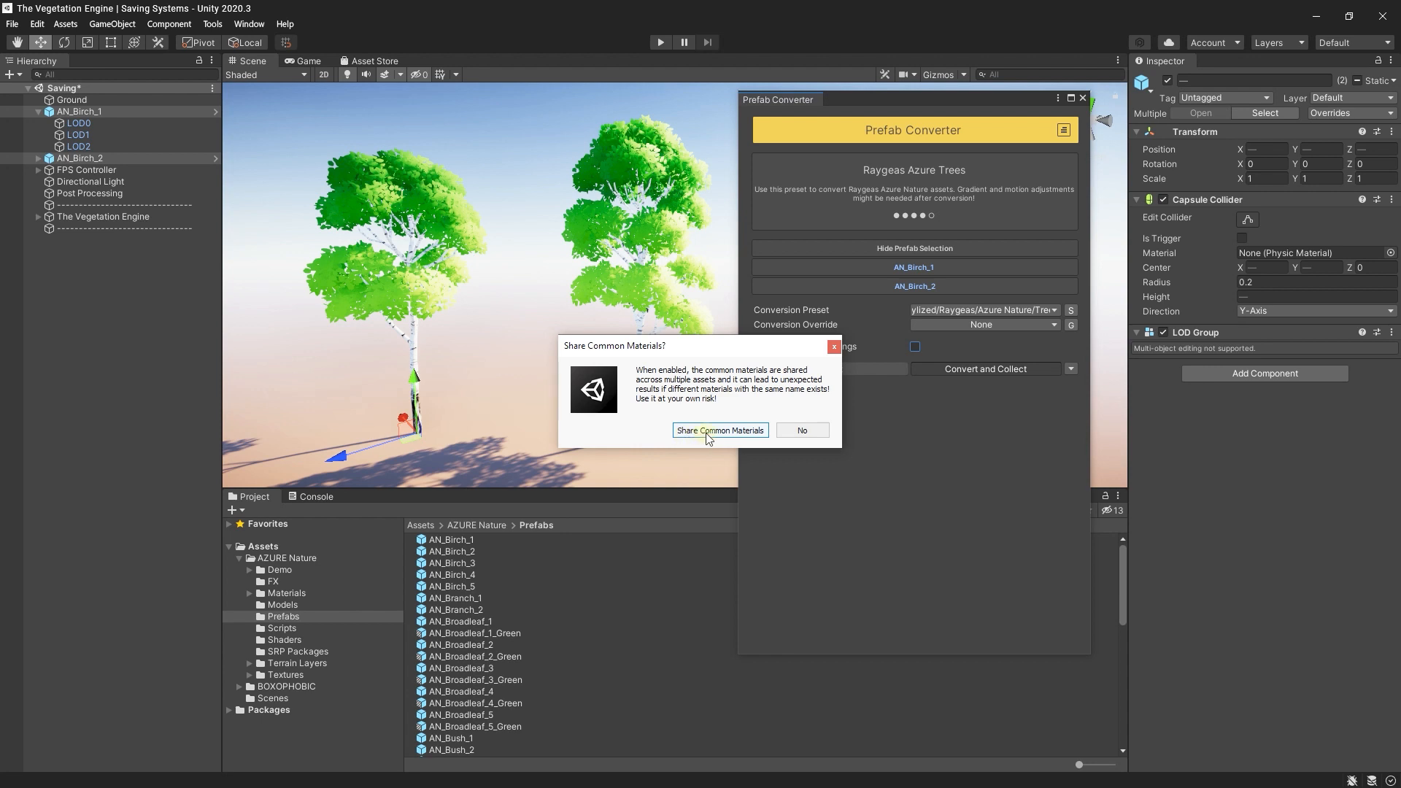
- Share common materials, then select the new AN_Birch_1 and AN_Birch_2 prefabs
{"action": "left_click", "coordinate": [718, 430]}
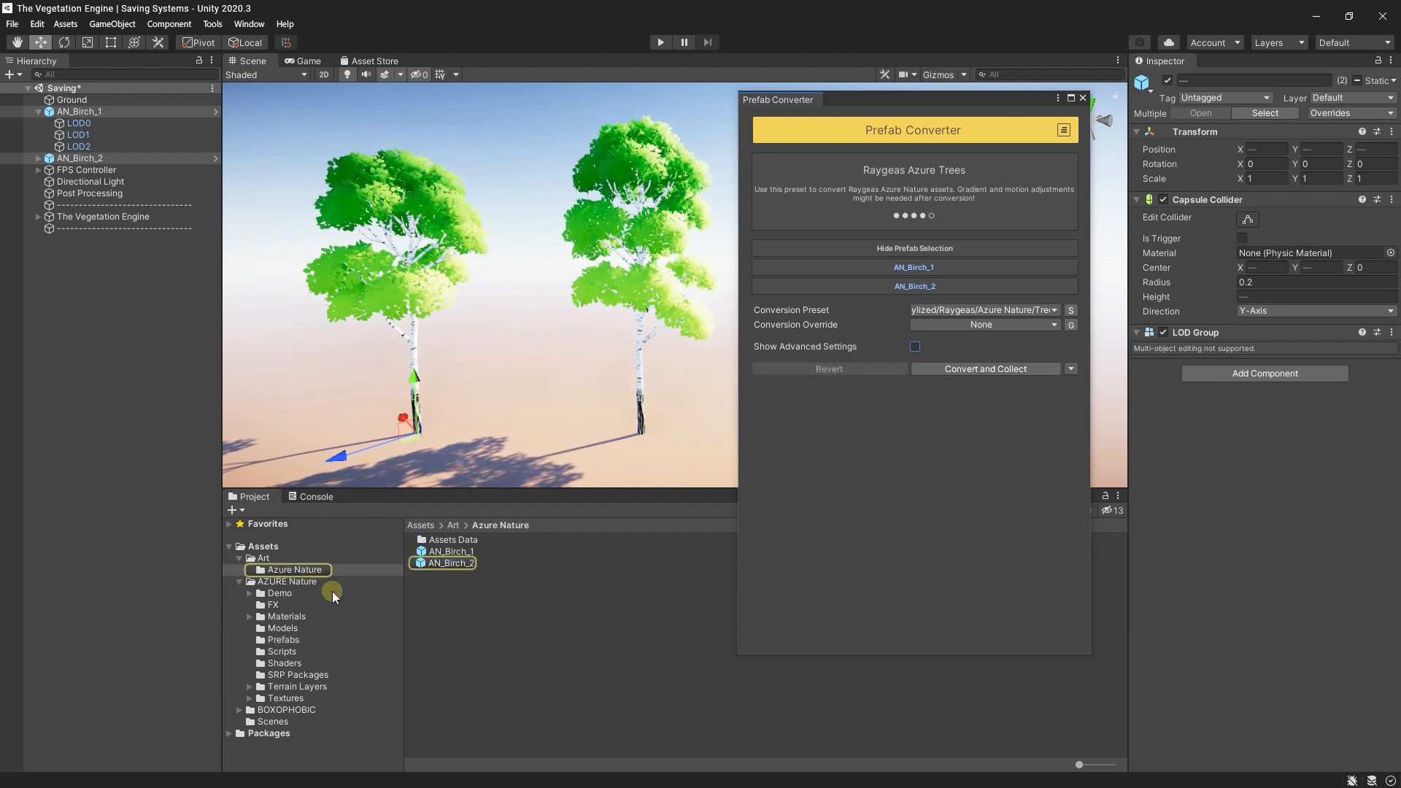
{"action": "left_click", "coordinate": [263, 558]}
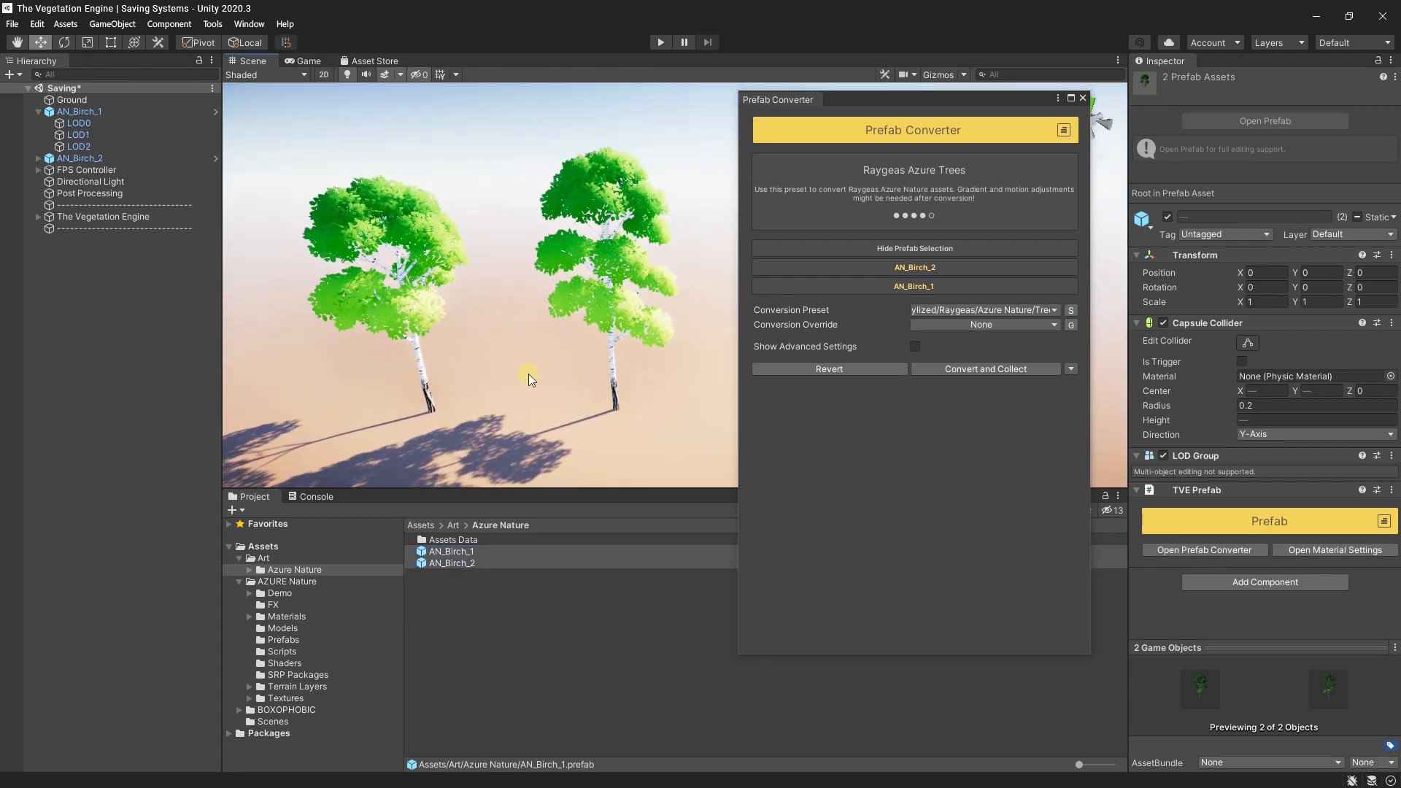
- Inspect a scene birch's LOD mesh and materials, then a converted prefab in Azure Nature
{"action": "left_click", "coordinate": [912, 266]}
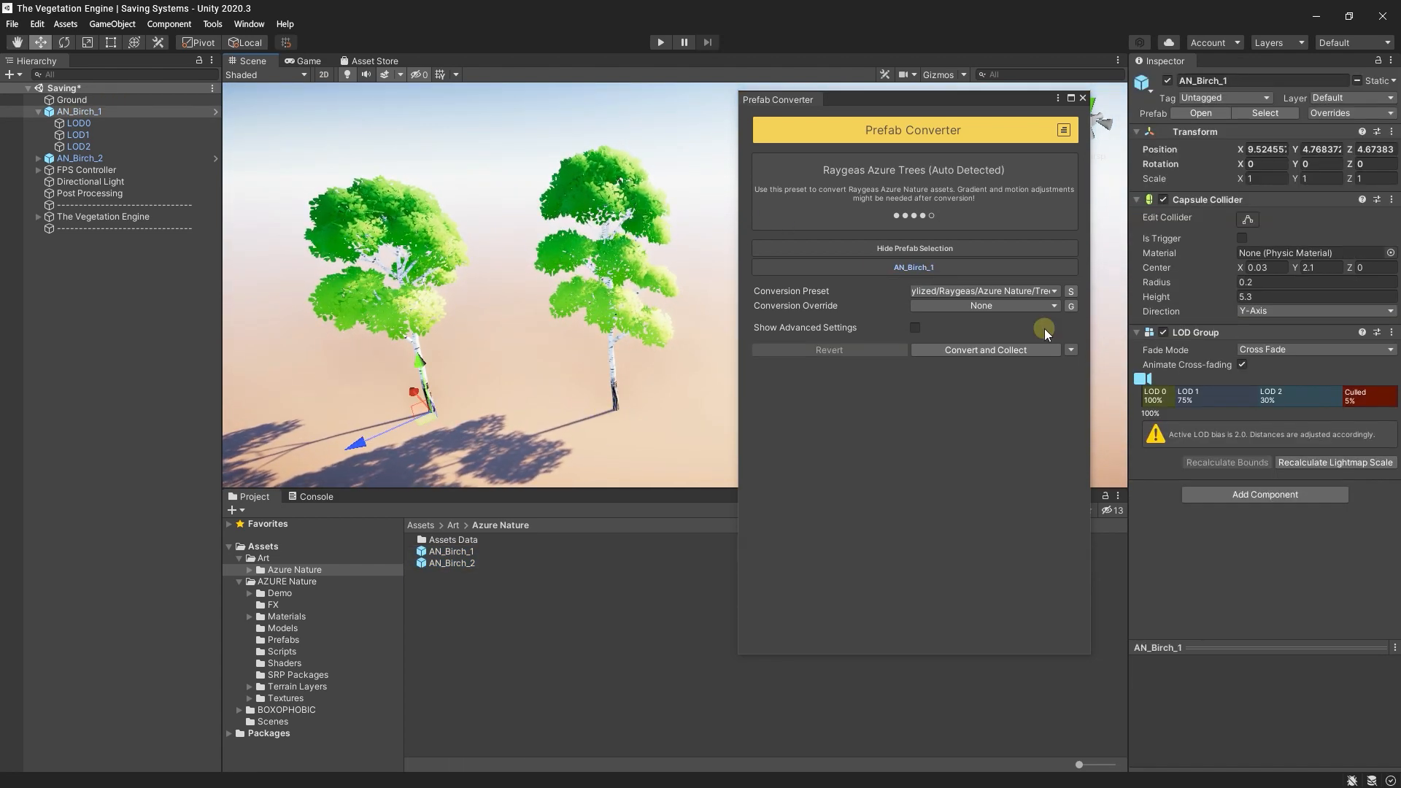
{"action": "left_click", "coordinate": [79, 123]}
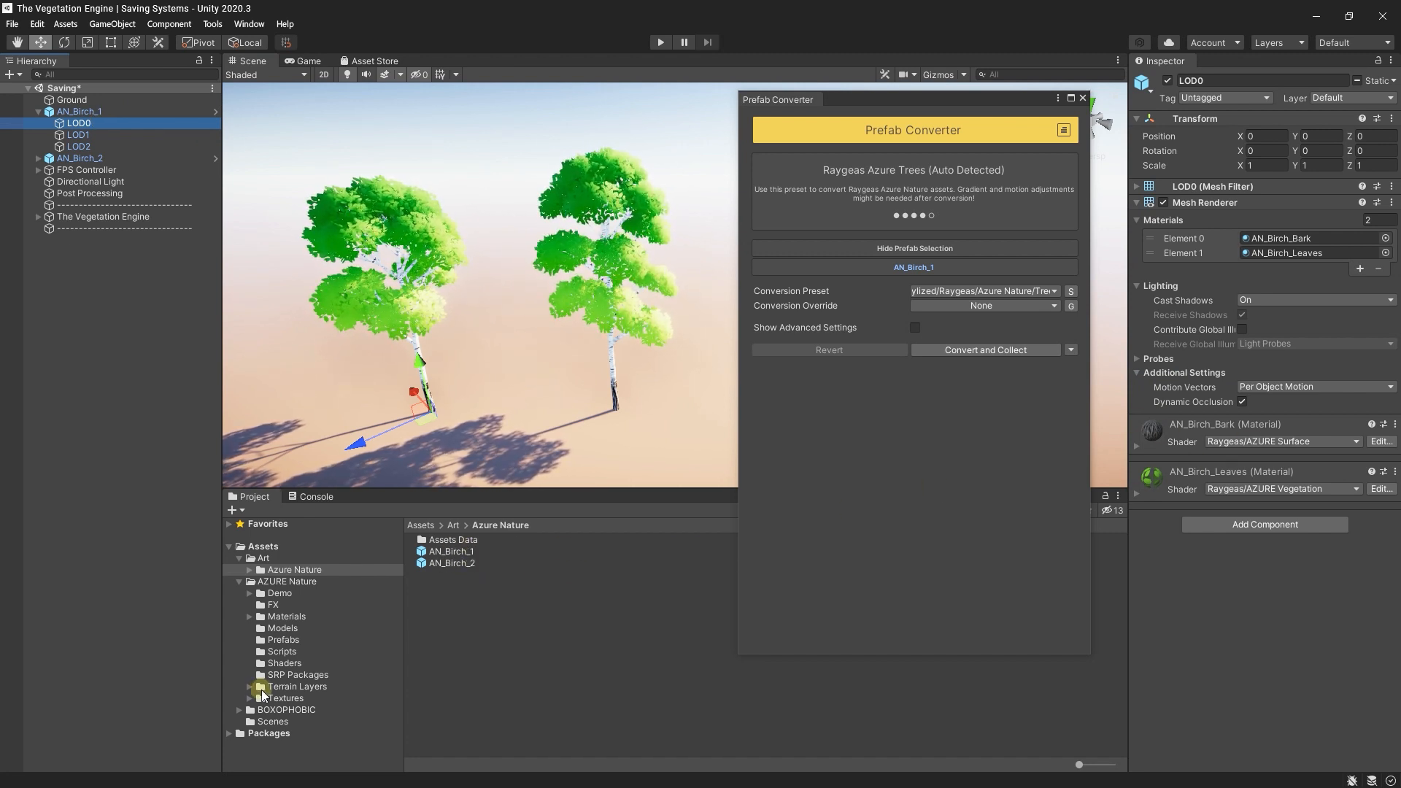
{"action": "left_click", "coordinate": [282, 640]}
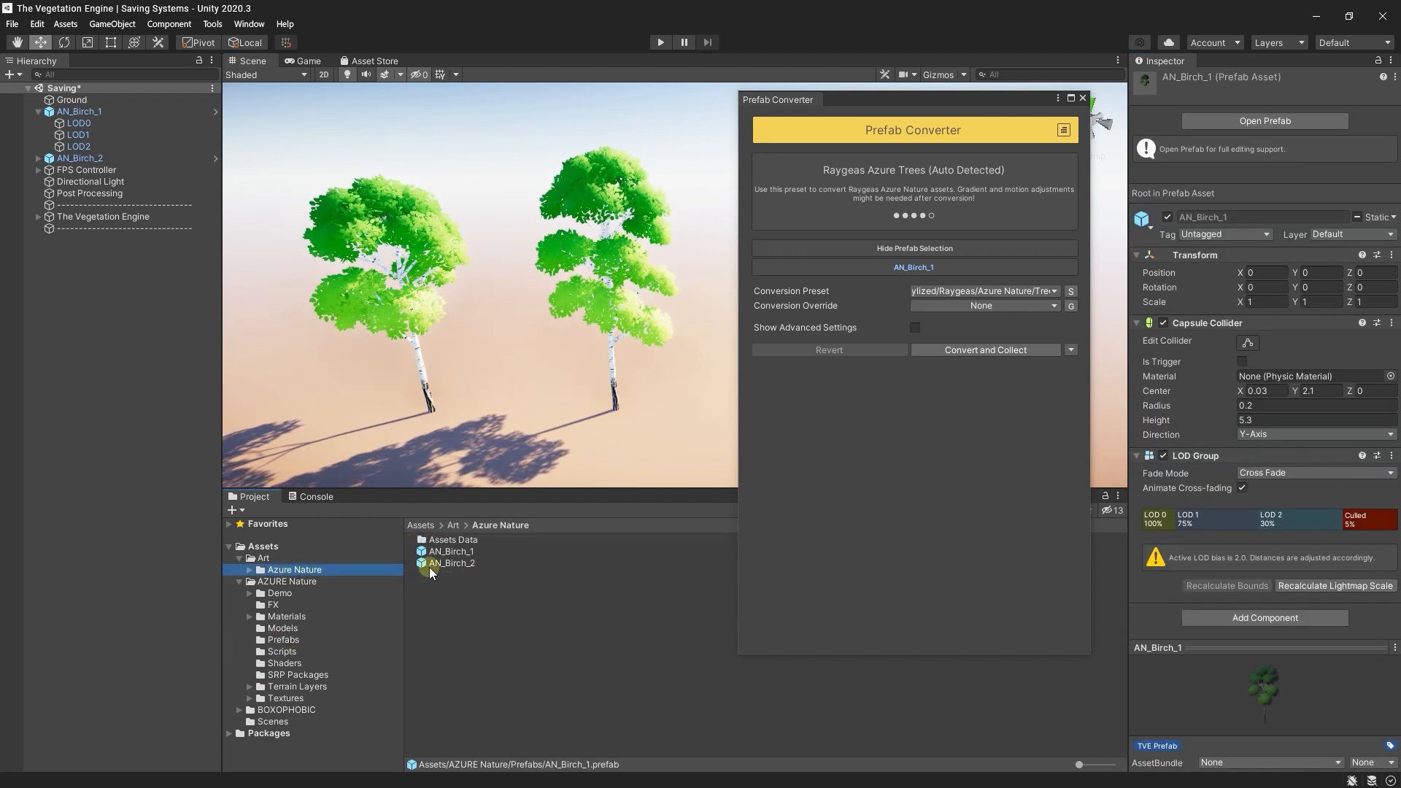
{"action": "left_click", "coordinate": [914, 284]}
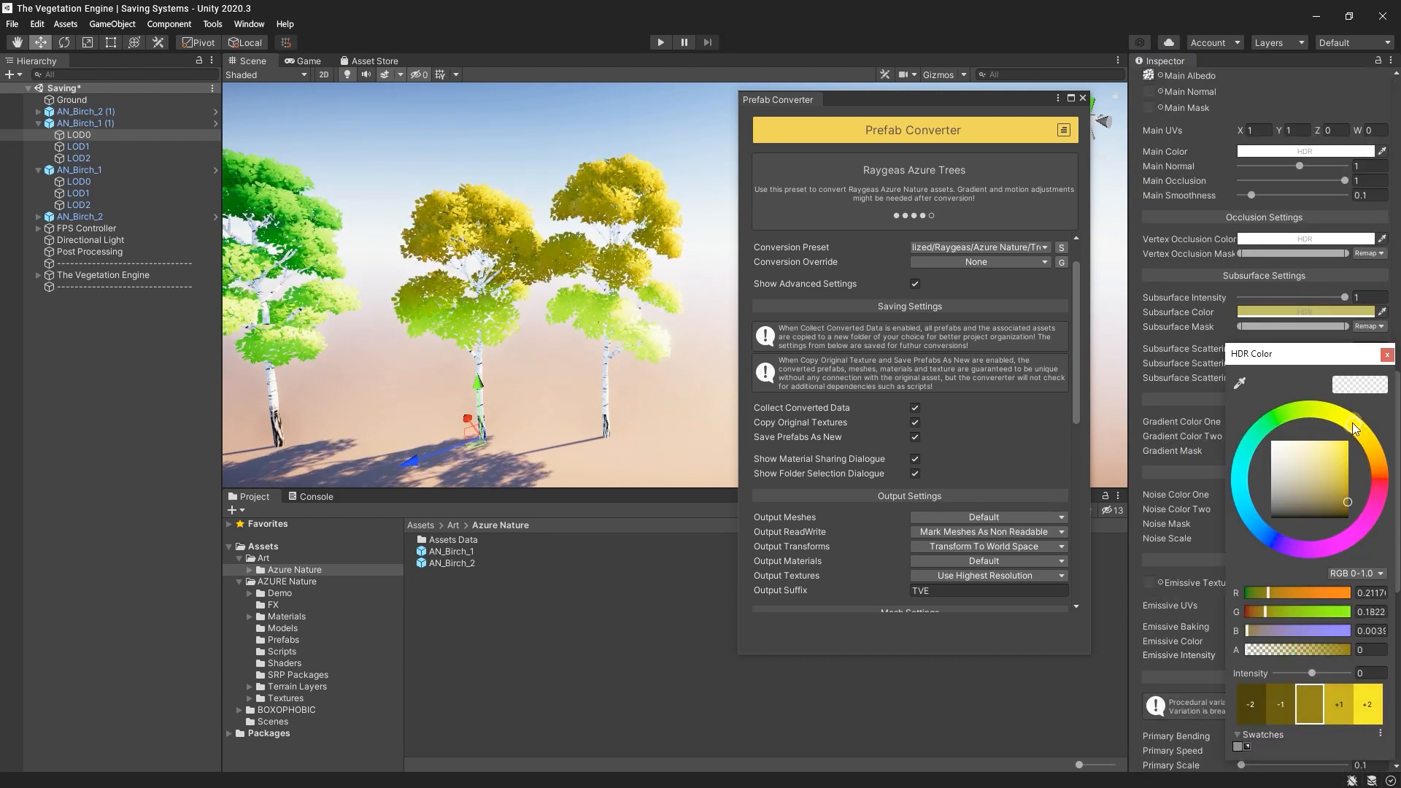
- Select the AN_Birch_2 (1) copy in the scene to load it into the Prefab Converter
{"action": "left_click", "coordinate": [1386, 354]}
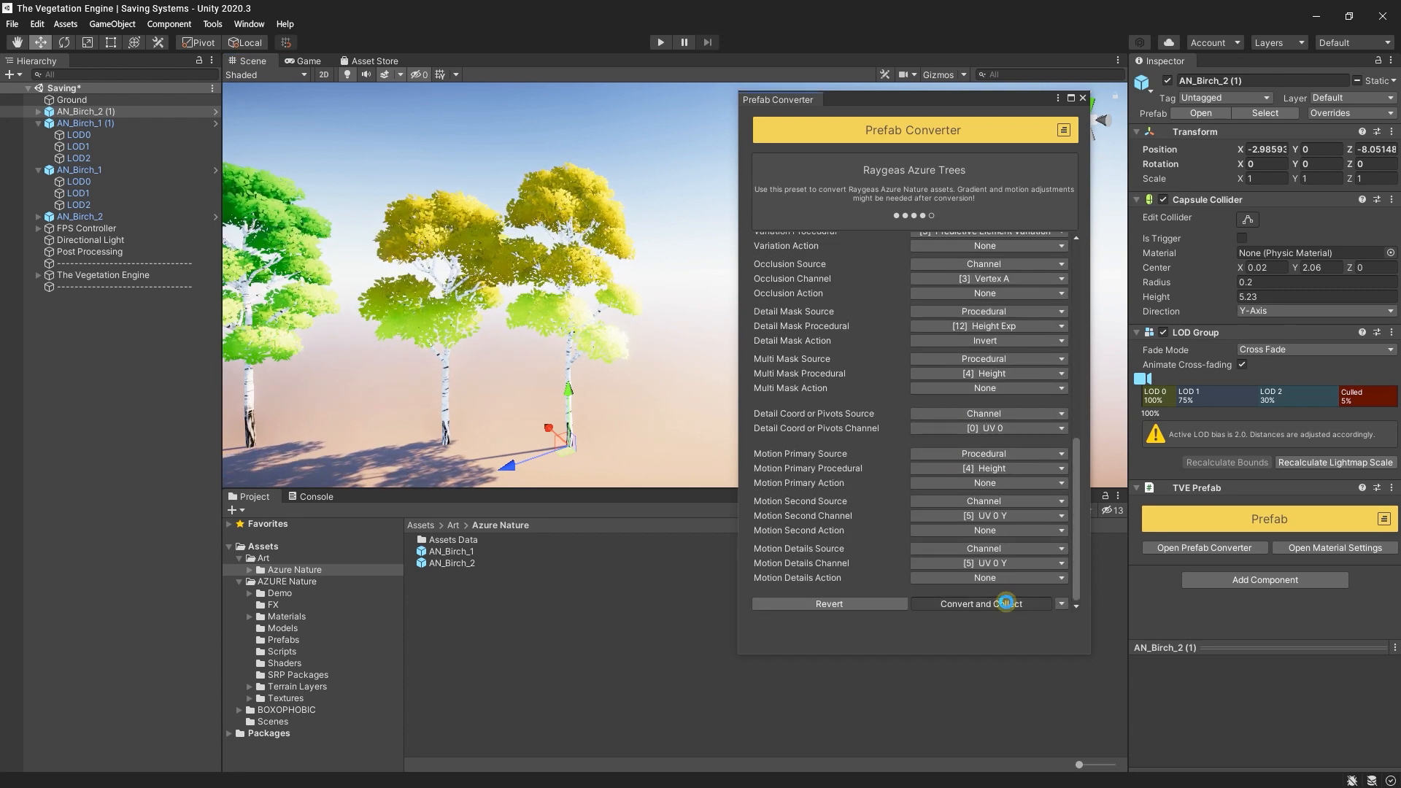
- Reconvert AN_Birch_2 (1), declining shared common materials and keeping the converted materials
{"action": "left_click", "coordinate": [979, 603]}
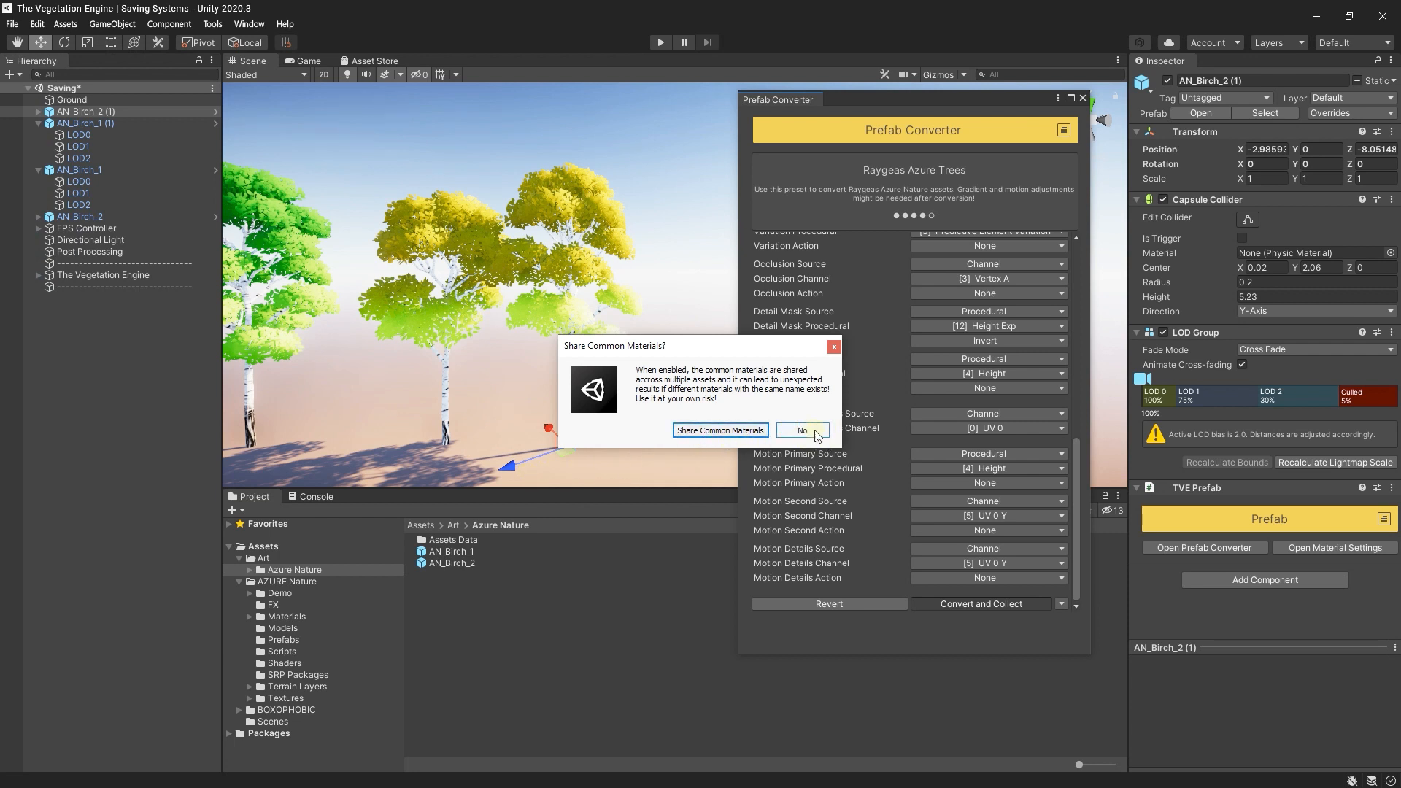
{"action": "left_click", "coordinate": [801, 430]}
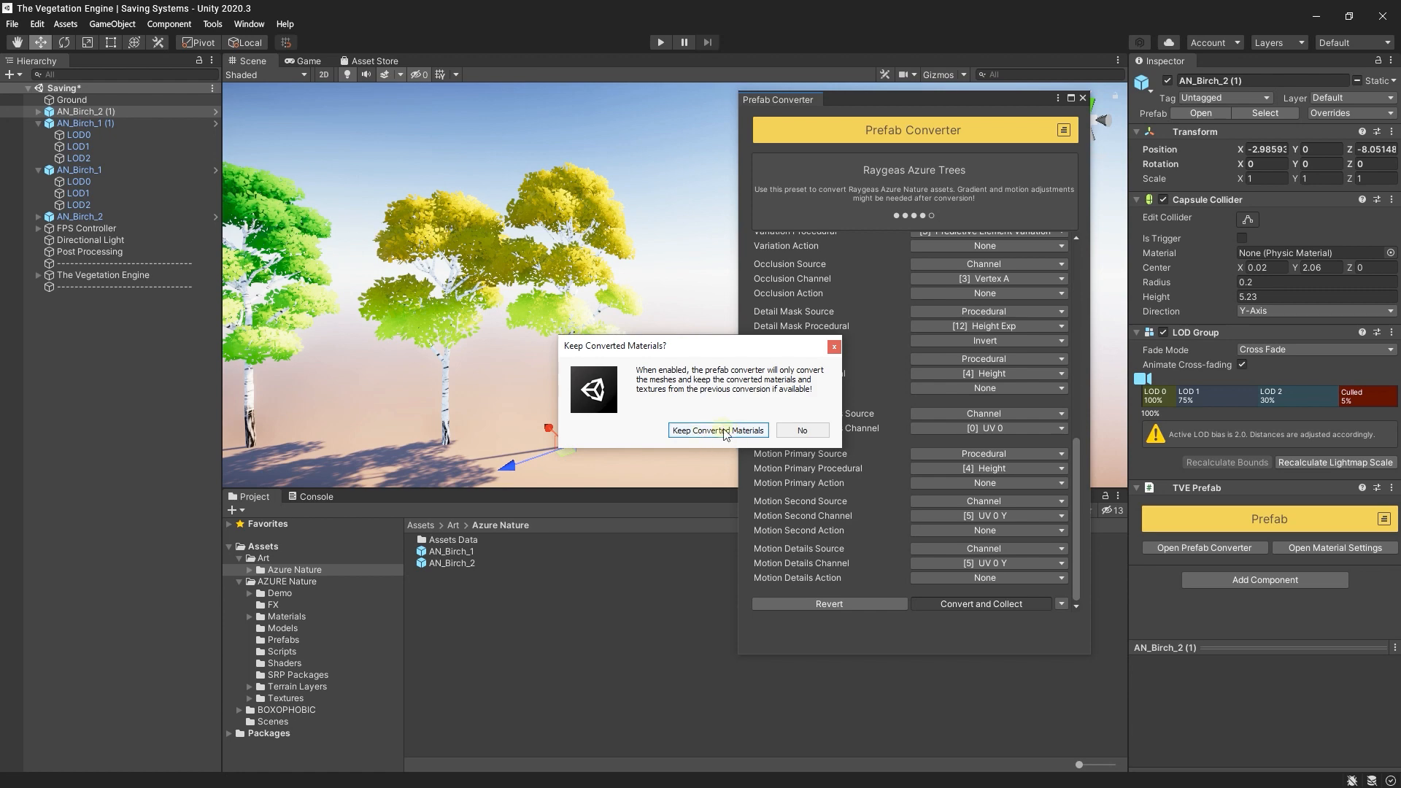
{"action": "left_click", "coordinate": [717, 430]}
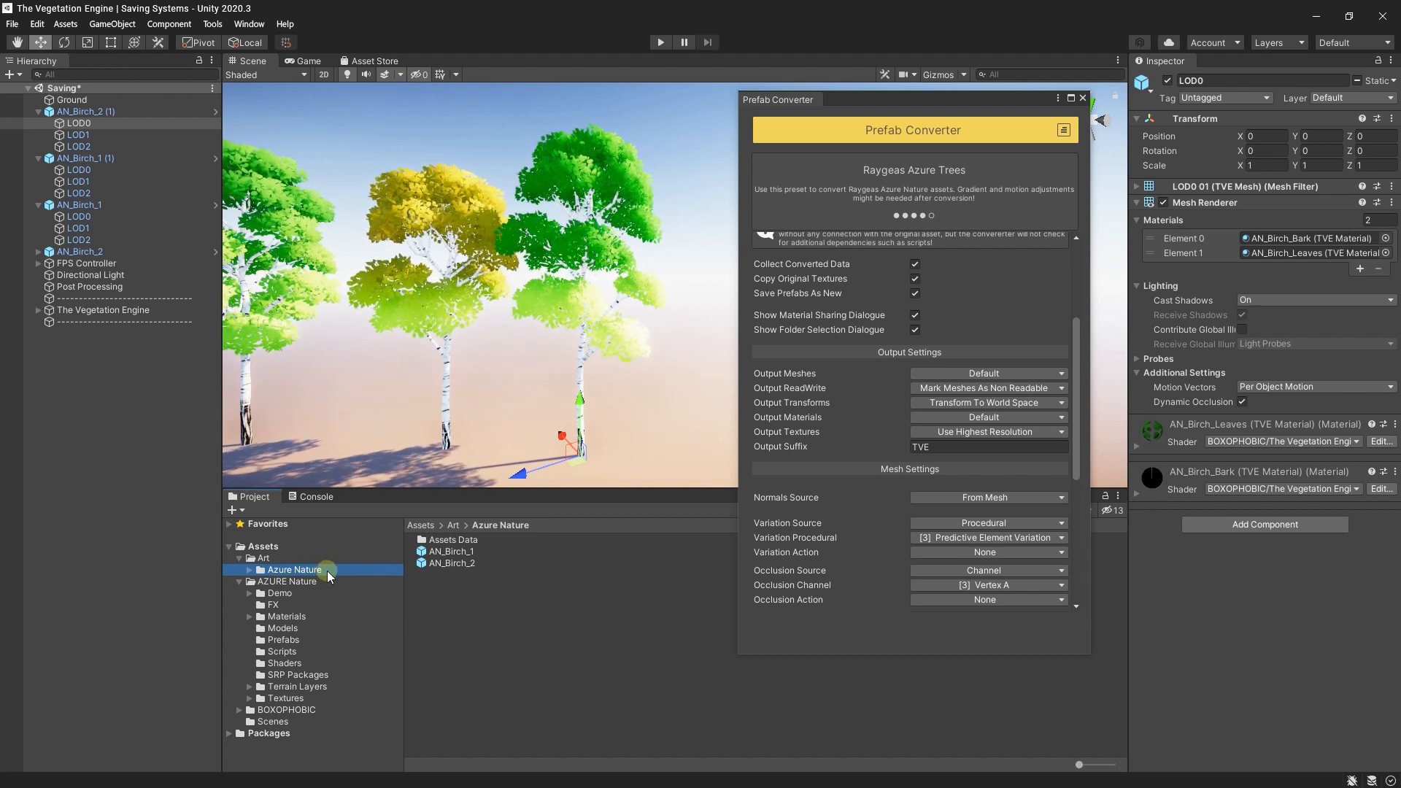
- Browse Art/Azure Nature/Assets Data, checking the Backup Data birch prefabs and Original Data textures
{"action": "left_click", "coordinate": [451, 552]}
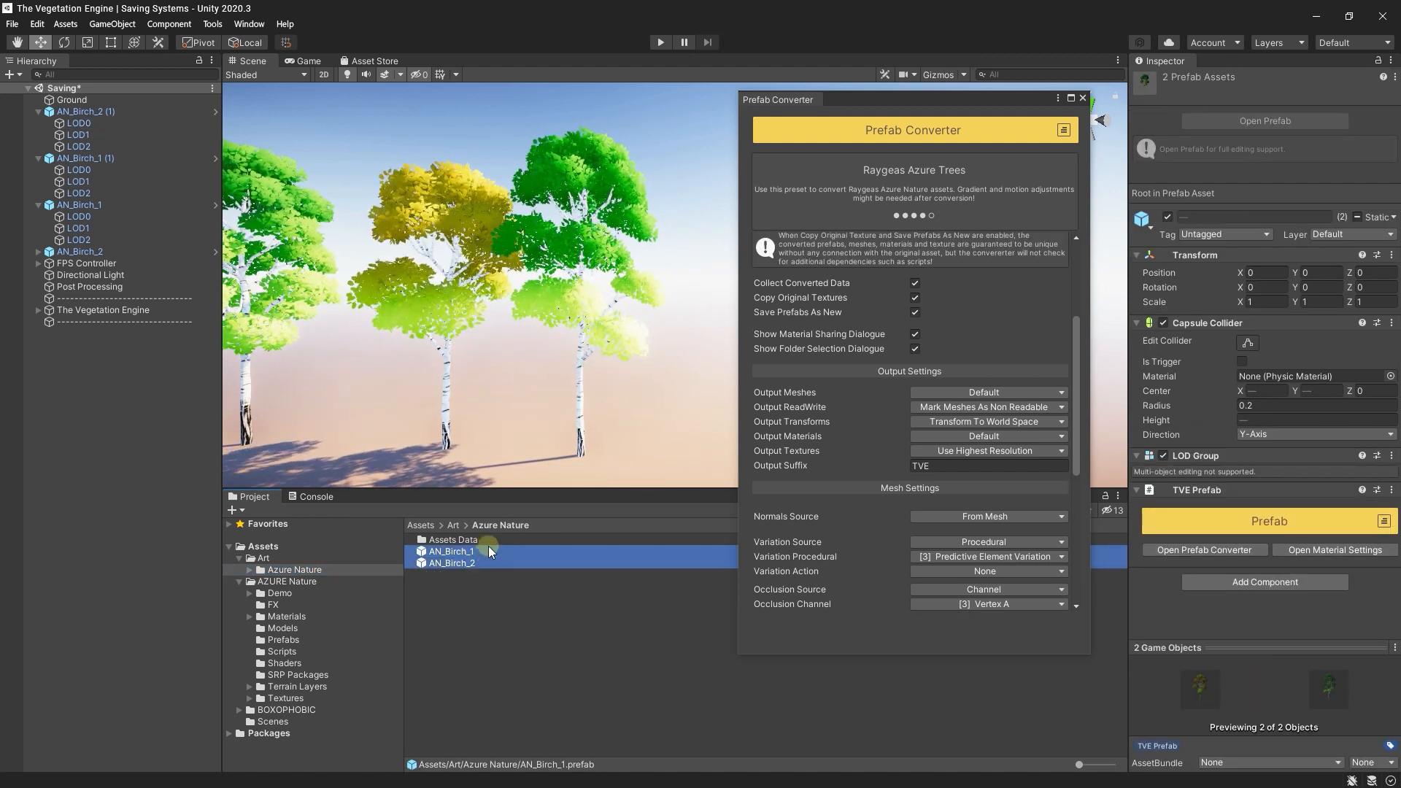
{"action": "left_click", "coordinate": [453, 538]}
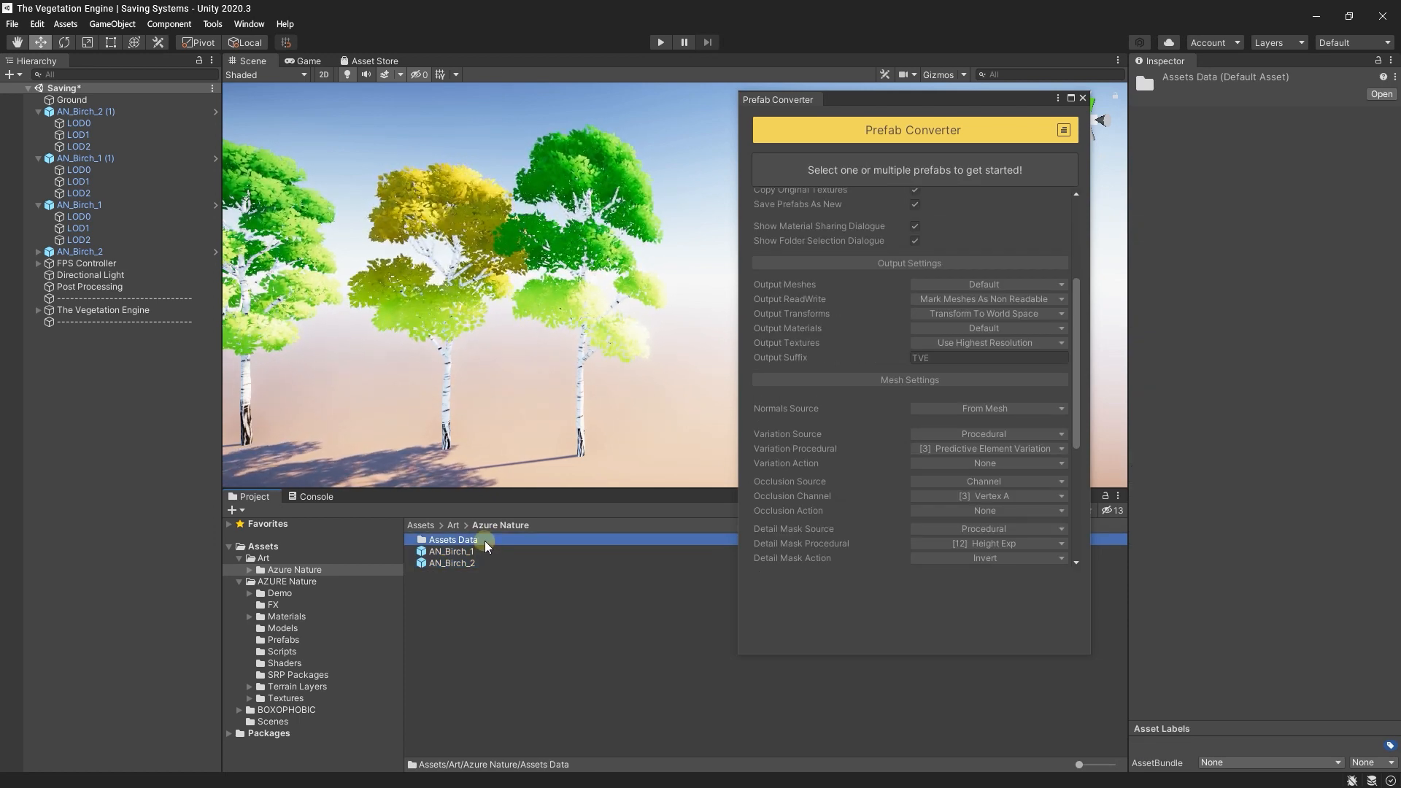
{"action": "double_click", "coordinate": [453, 538]}
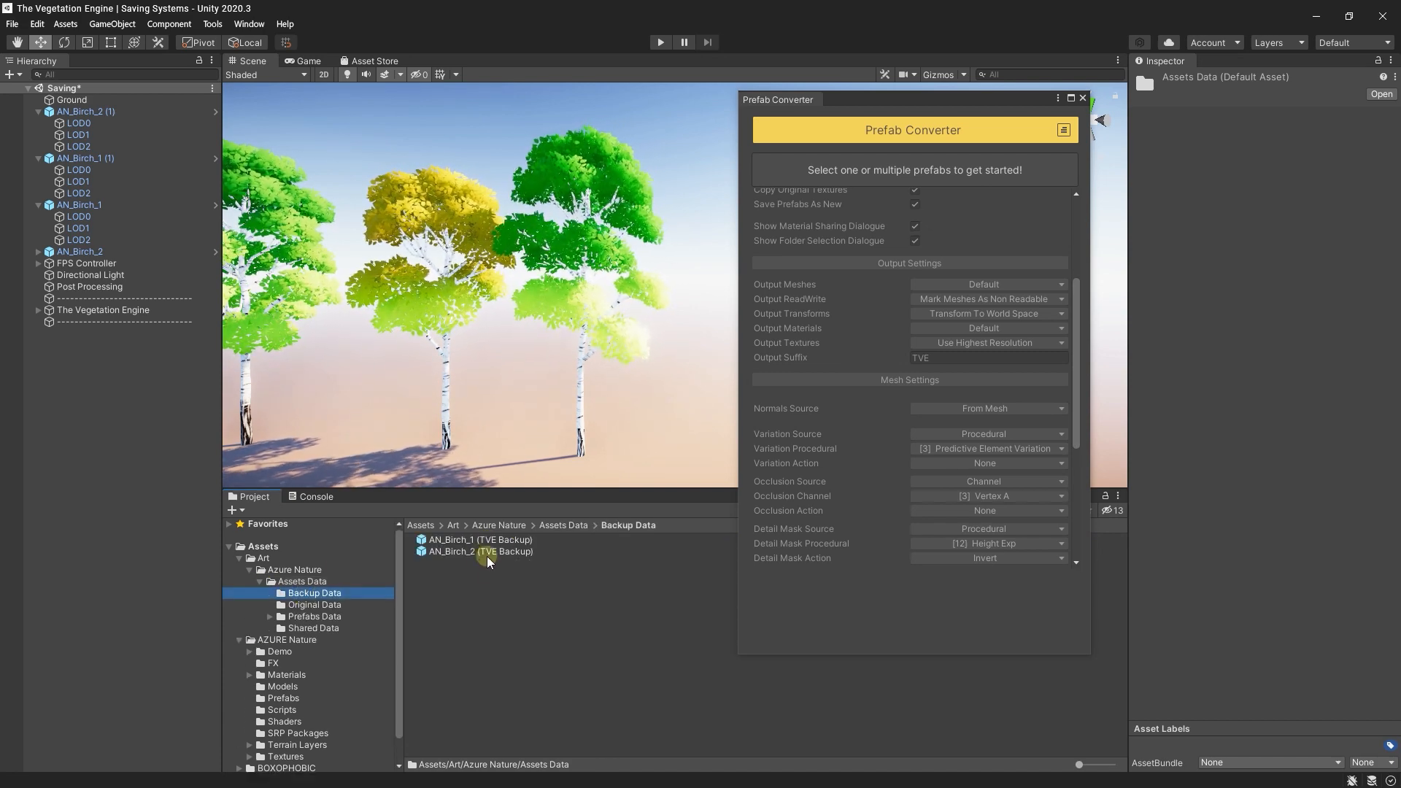
{"action": "left_click", "coordinate": [478, 538]}
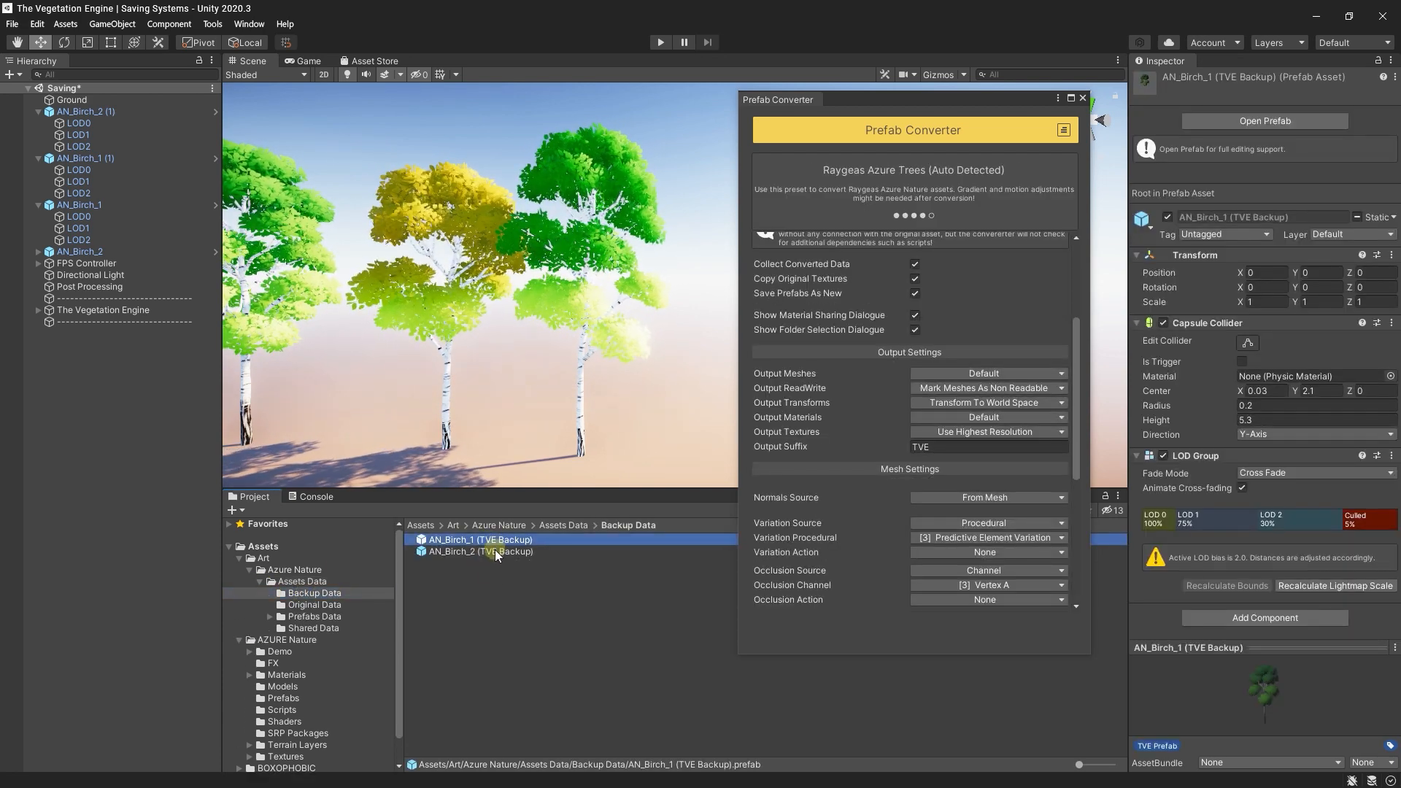
{"action": "left_click", "coordinate": [480, 551]}
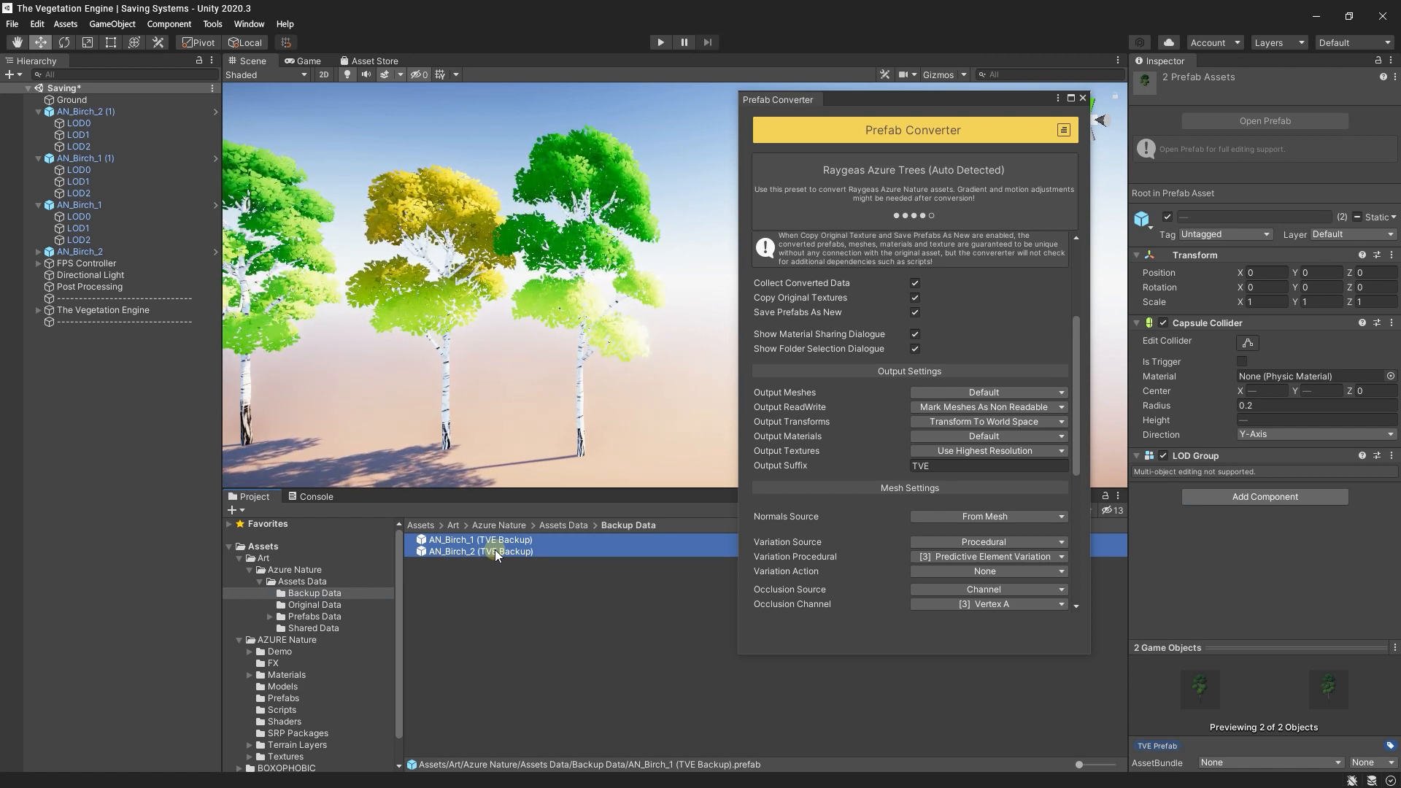
{"action": "left_click", "coordinate": [314, 605]}
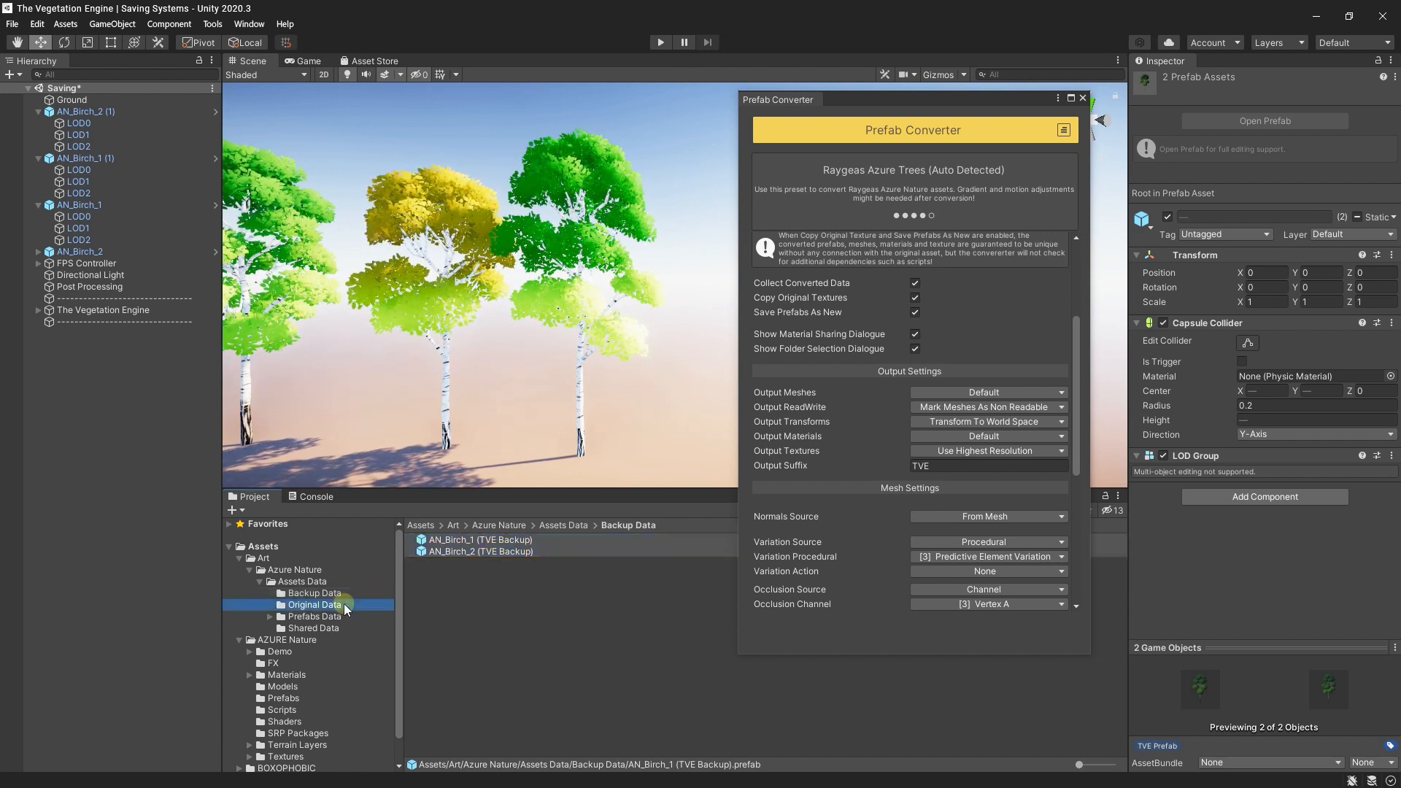
{"action": "left_click", "coordinate": [314, 604]}
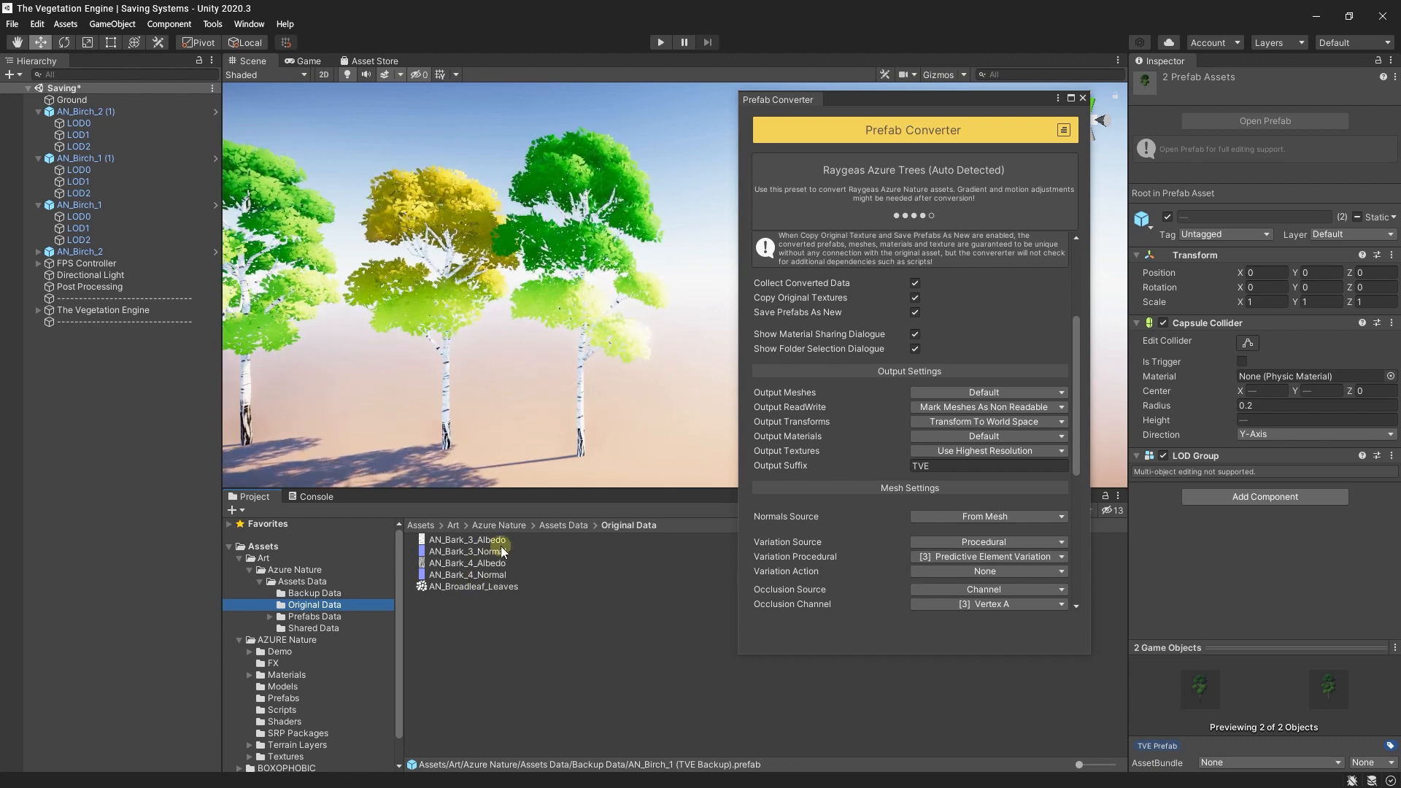
{"action": "left_click", "coordinate": [315, 618]}
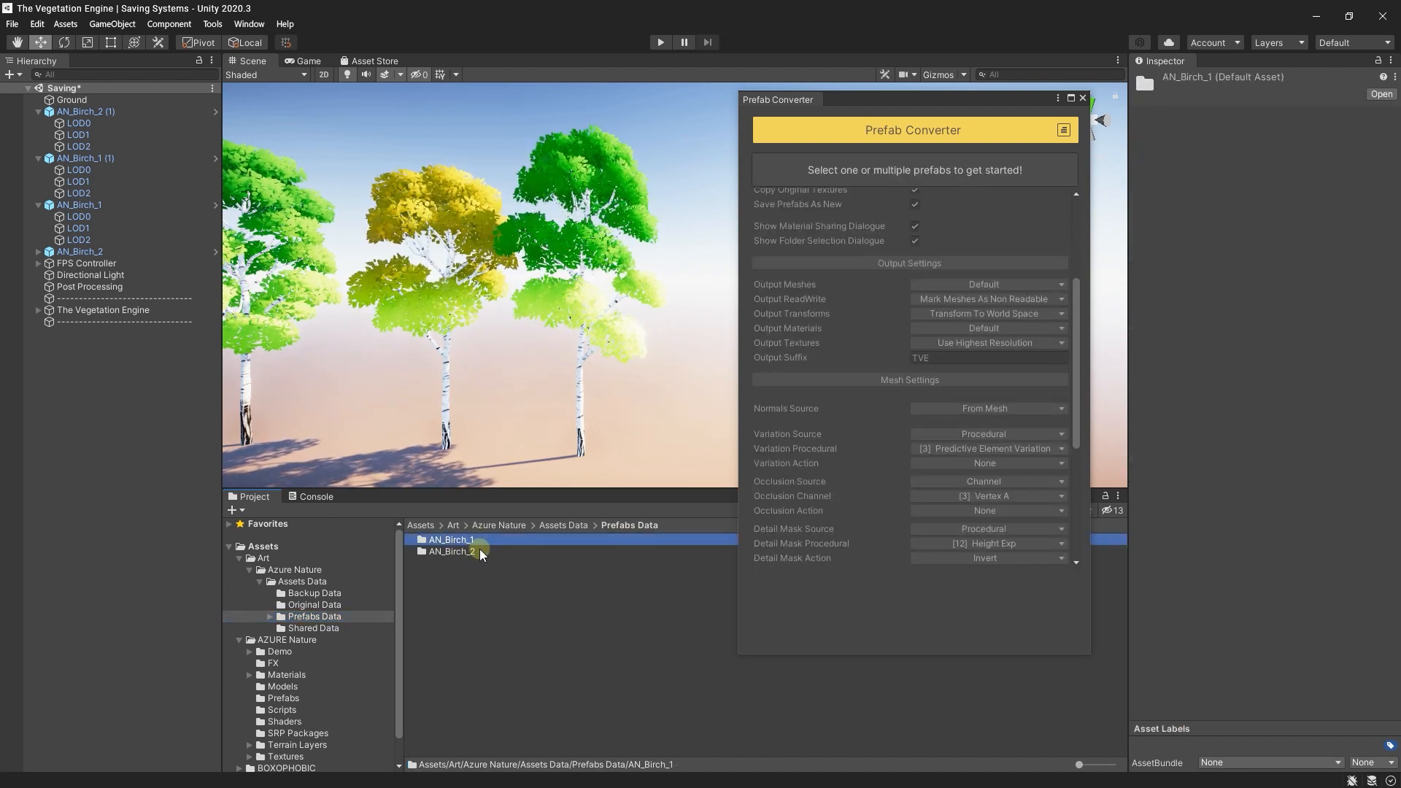
- Review the AN_Birch_1 and AN_Birch_2 Prefabs Data folders and their converted TVE meshes
{"action": "left_click", "coordinate": [451, 552]}
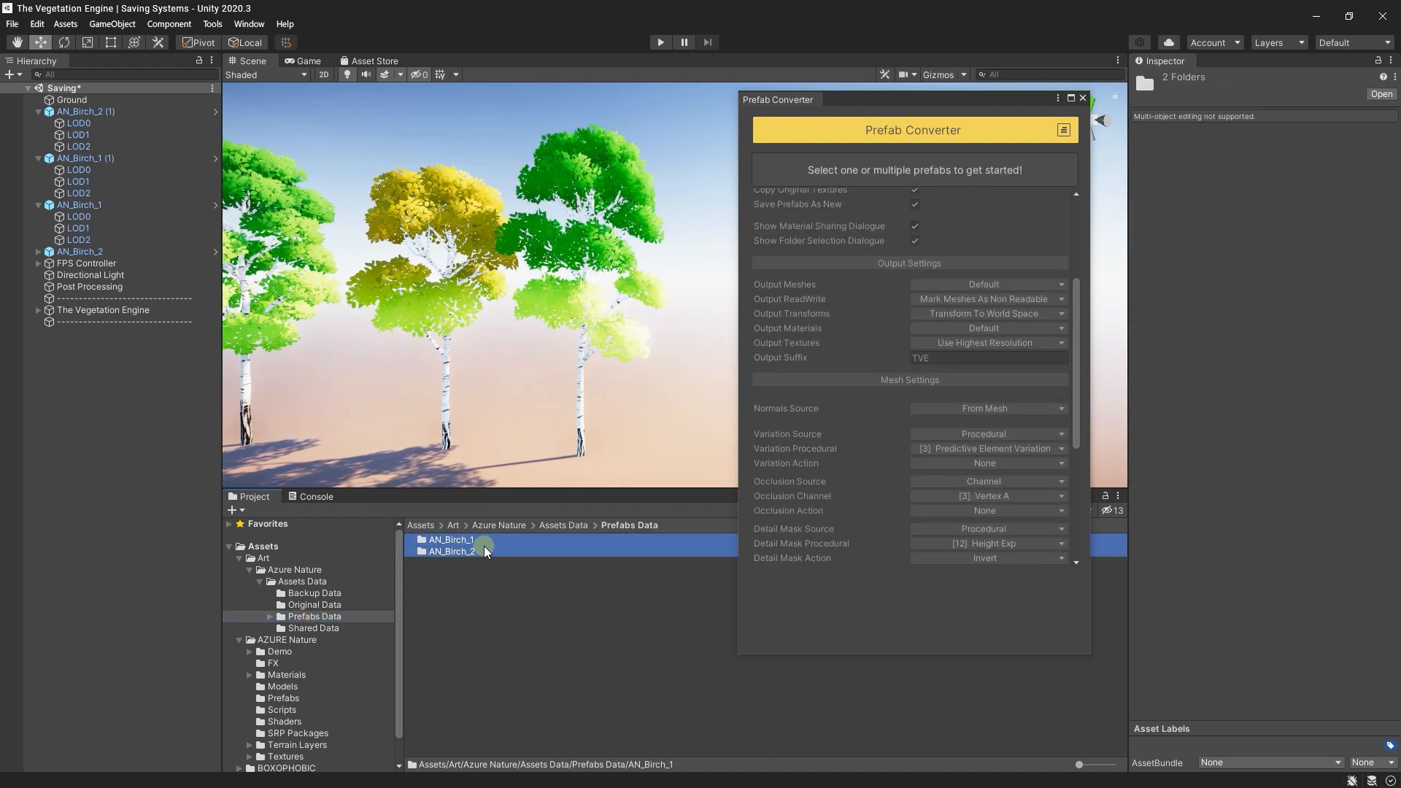
{"action": "double_click", "coordinate": [452, 552]}
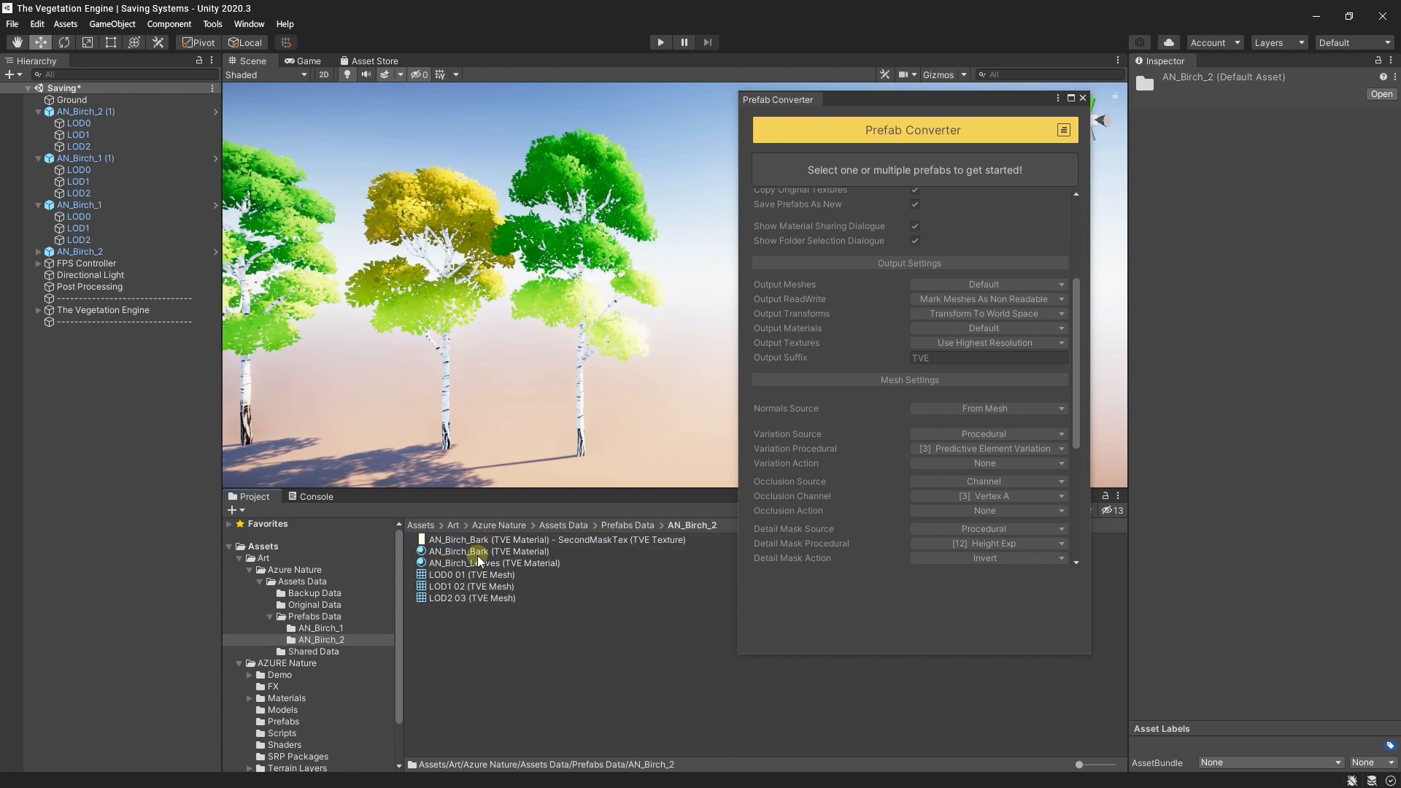
{"action": "left_click", "coordinate": [319, 628]}
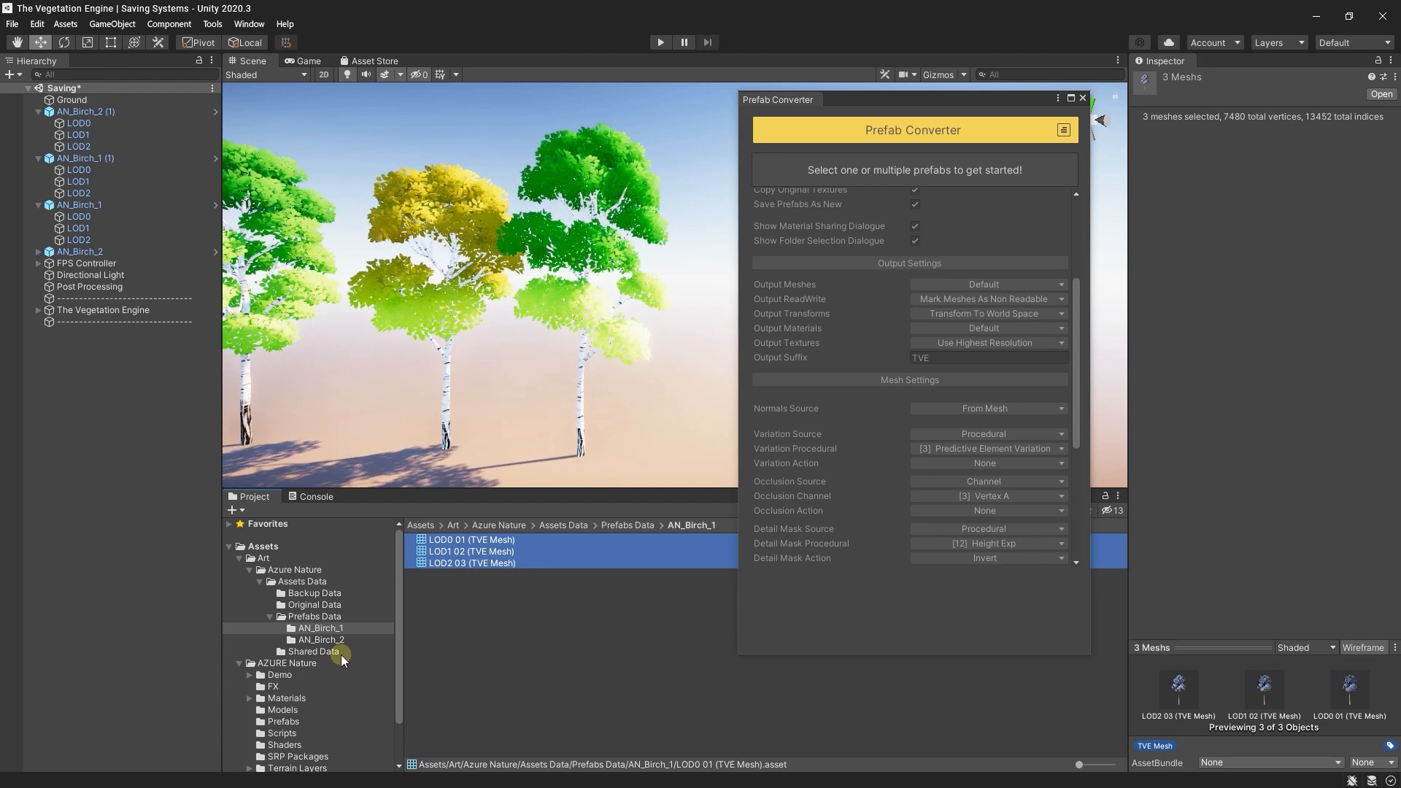
{"action": "left_click", "coordinate": [311, 650]}
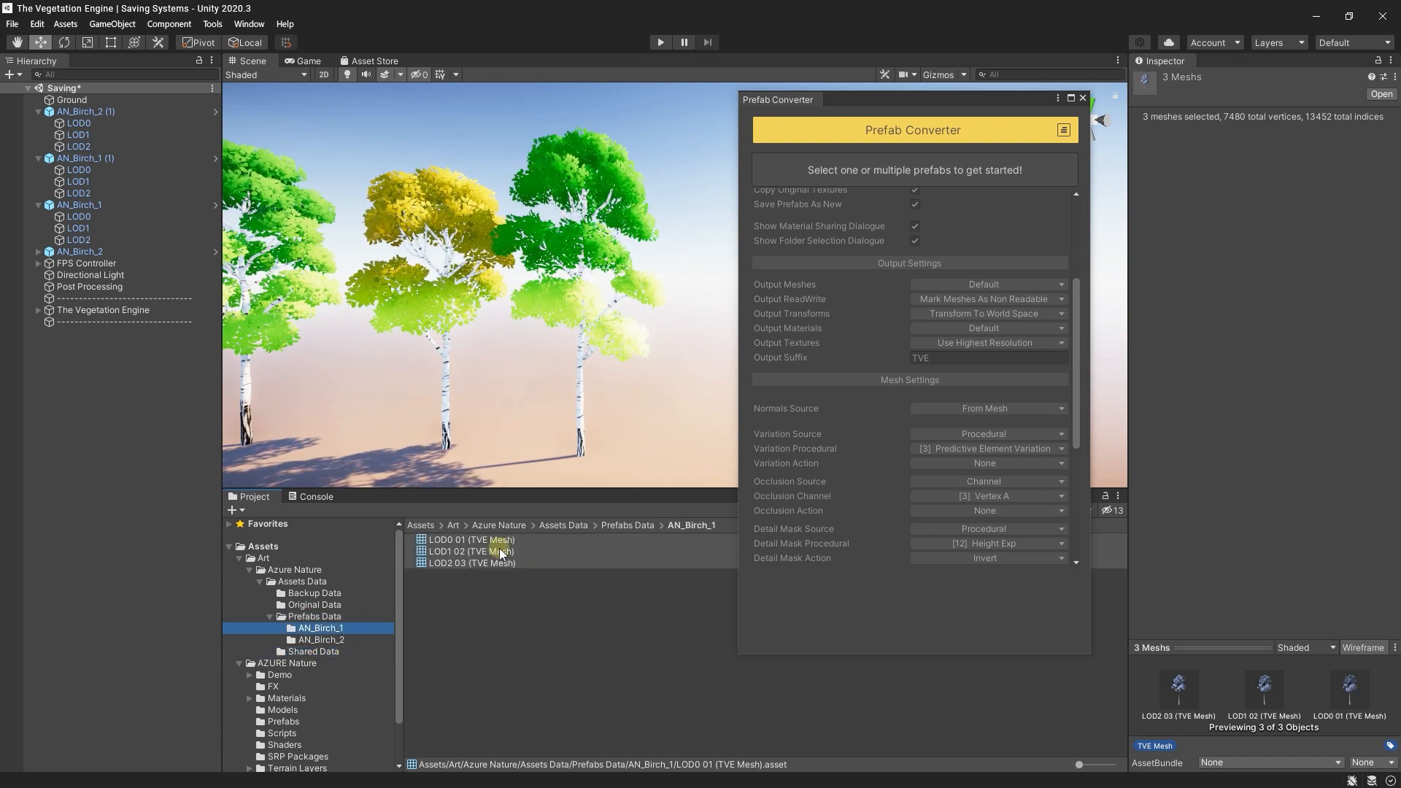
{"action": "left_click", "coordinate": [318, 640]}
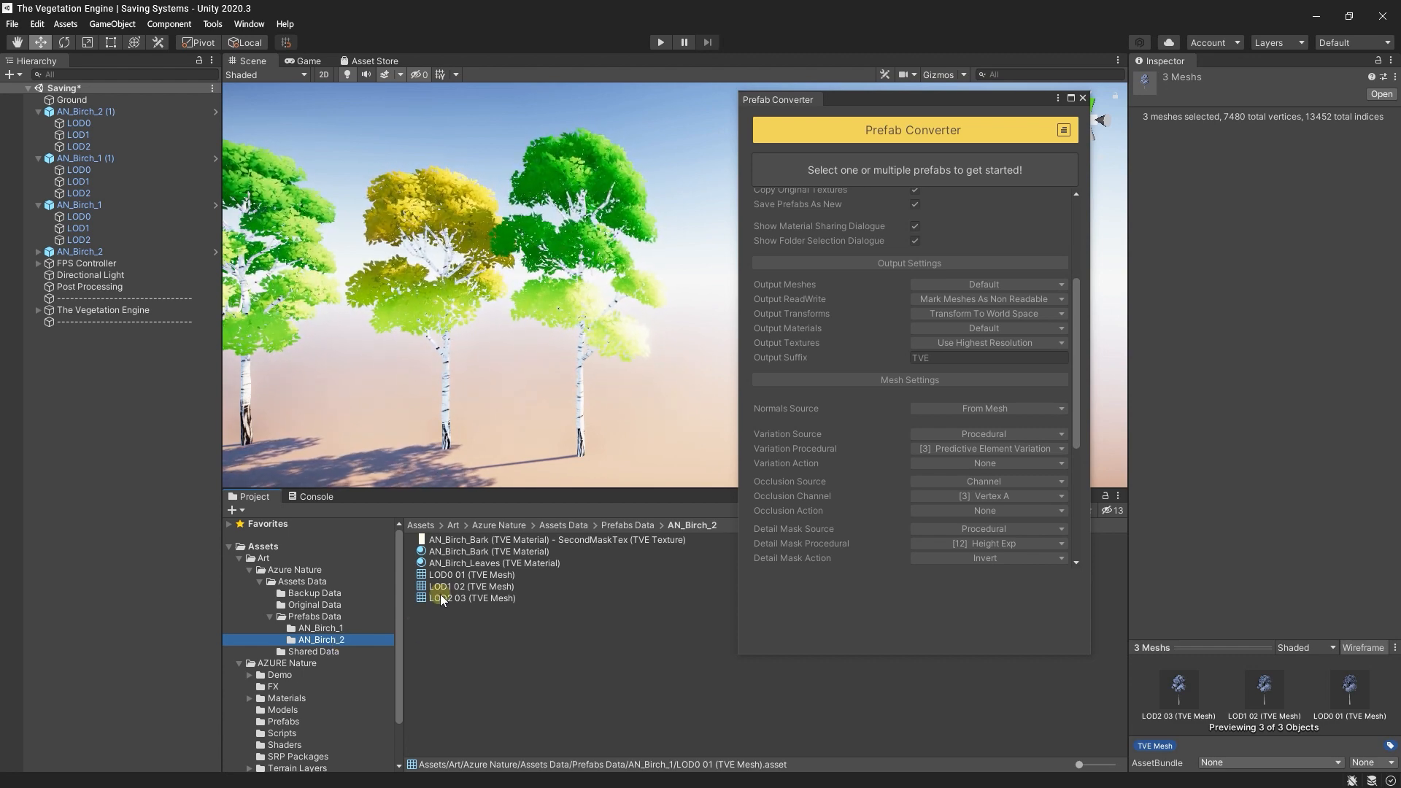
{"action": "left_click", "coordinate": [554, 538]}
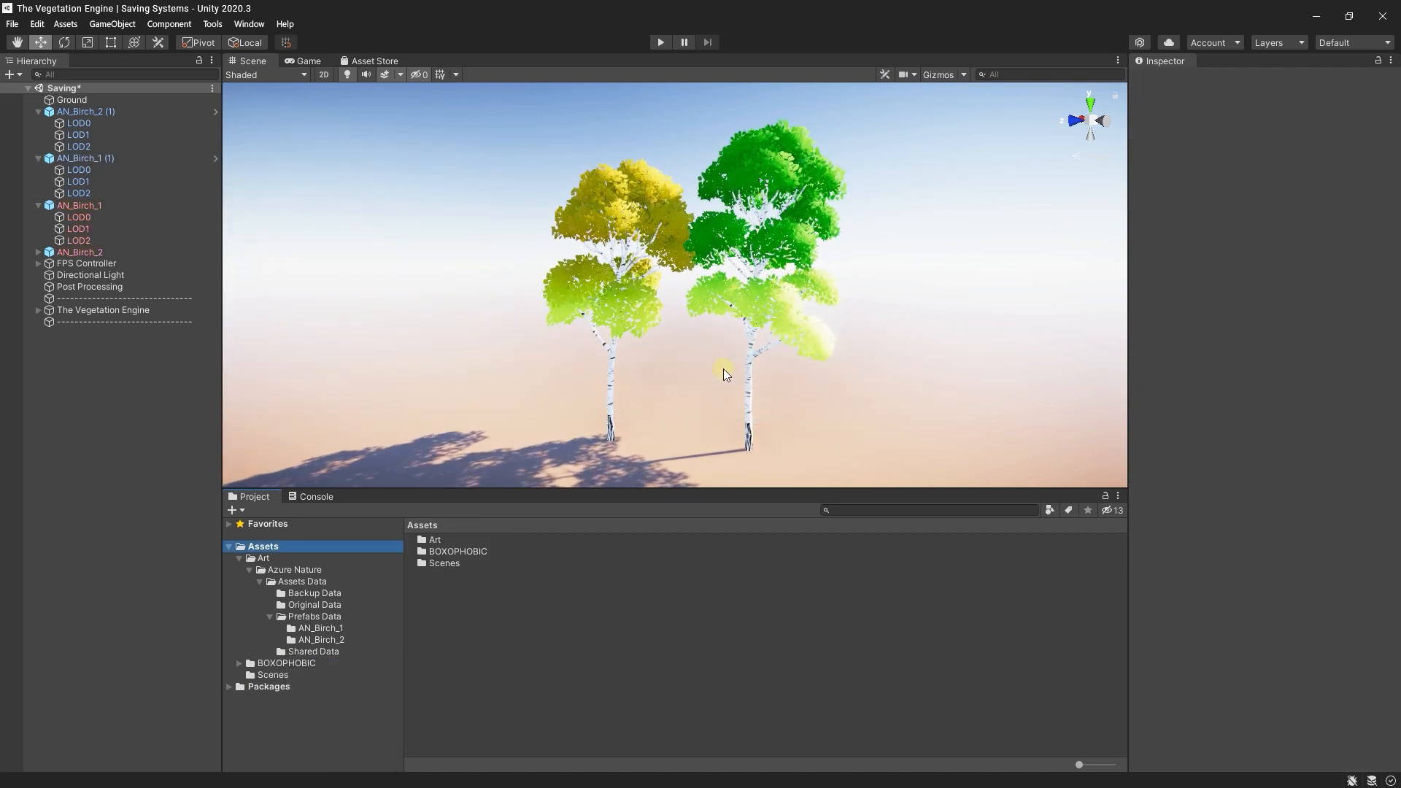
- Check AN_Birch_1 and AN_Birch_2 in the Hierarchy, then select the Art folder
{"action": "left_click", "coordinate": [80, 204]}
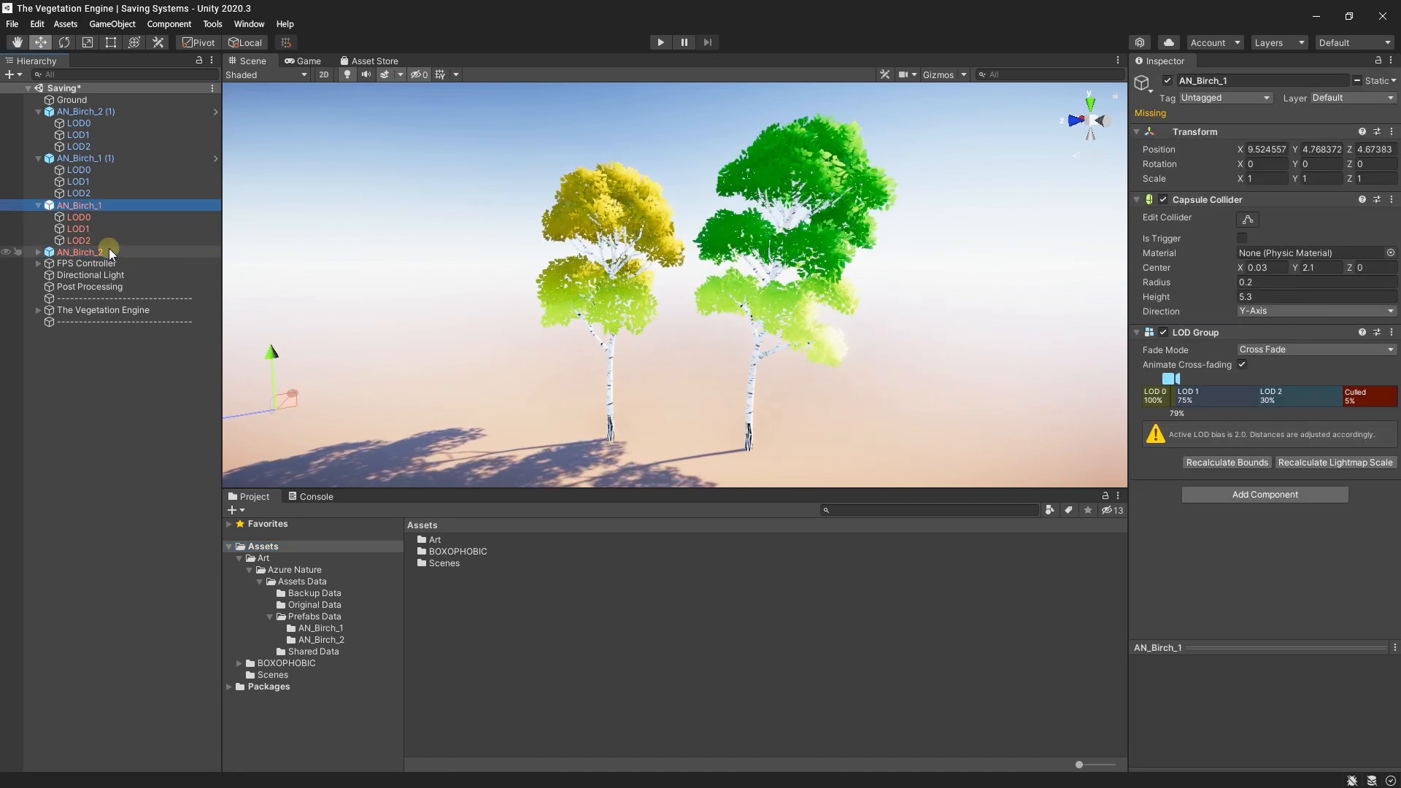
{"action": "left_click", "coordinate": [79, 251]}
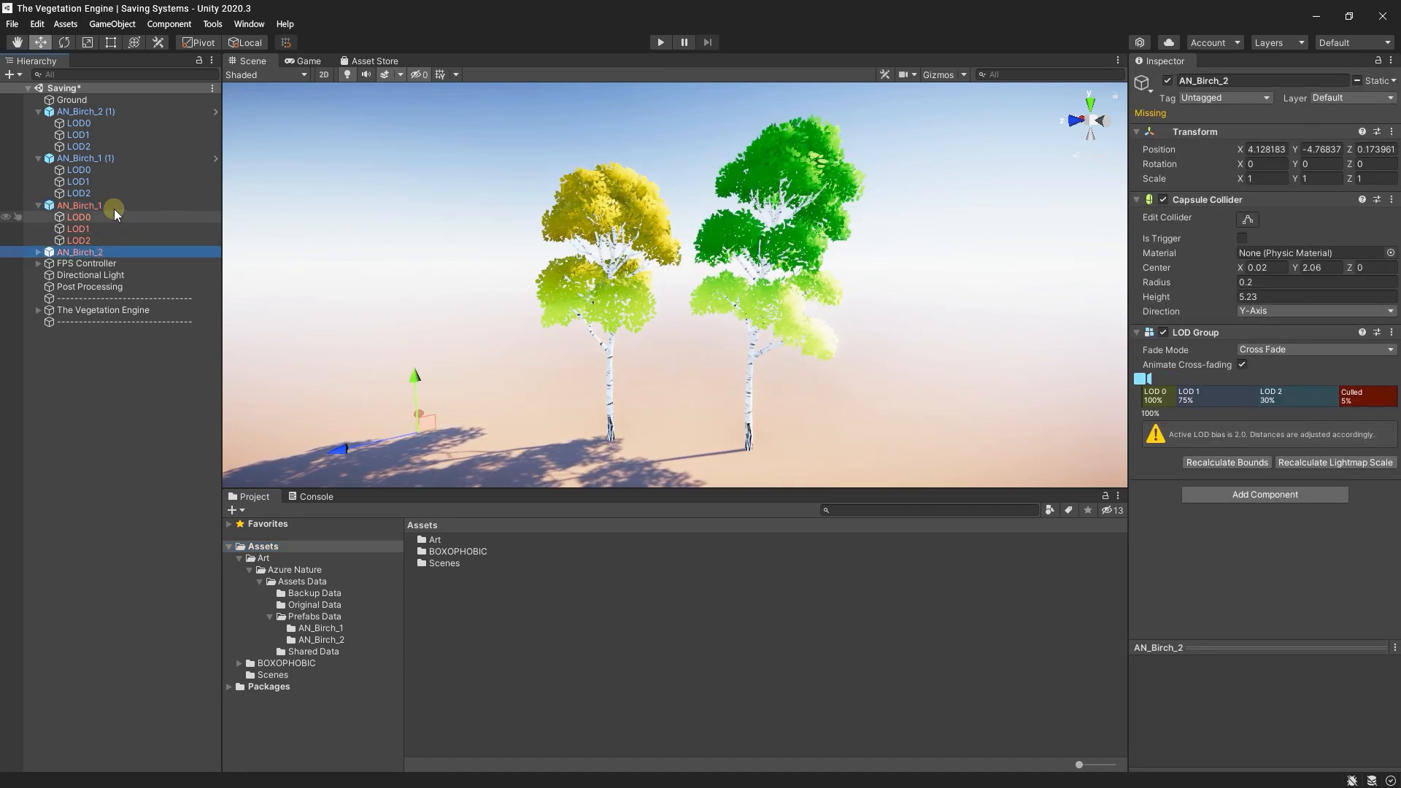
{"action": "left_click", "coordinate": [77, 204]}
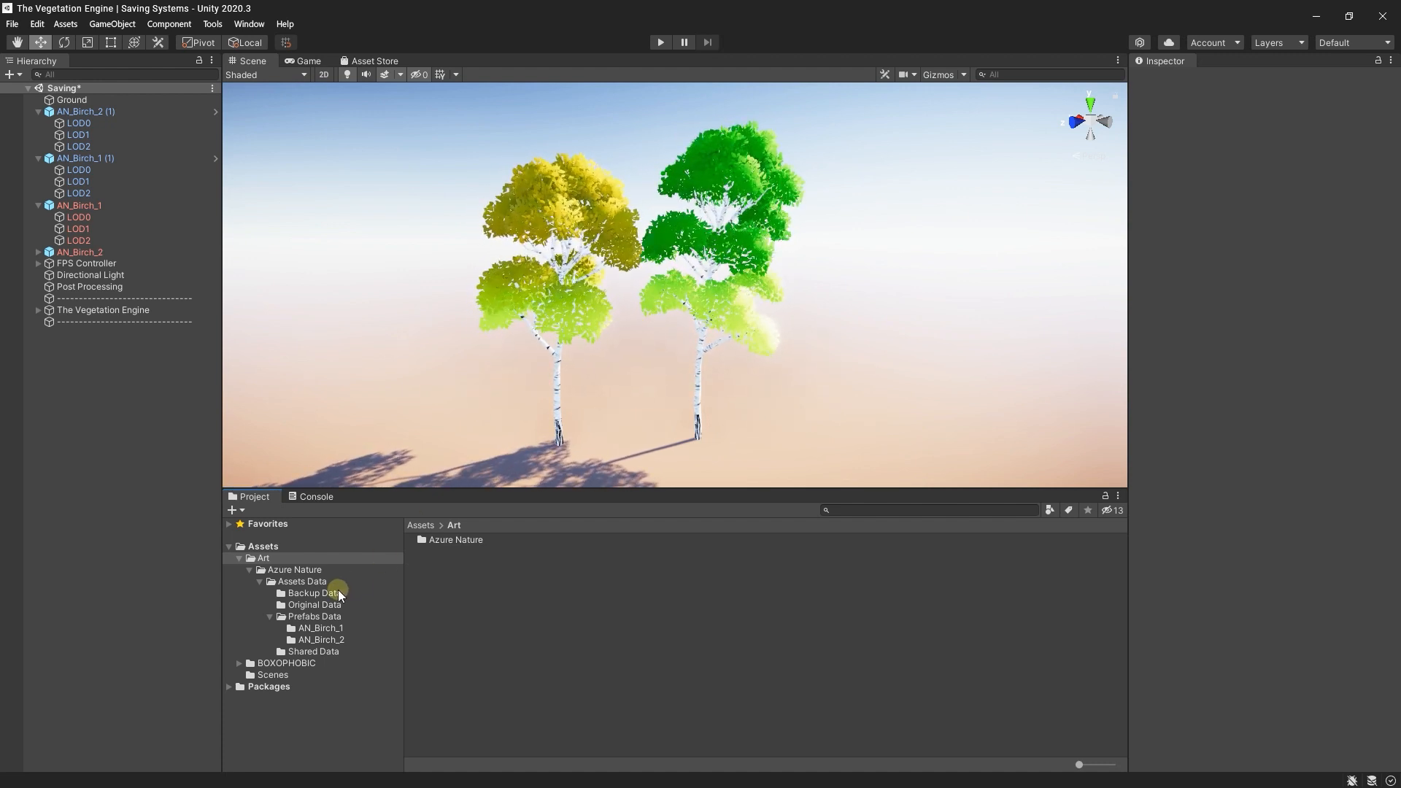
{"action": "left_click", "coordinate": [314, 592]}
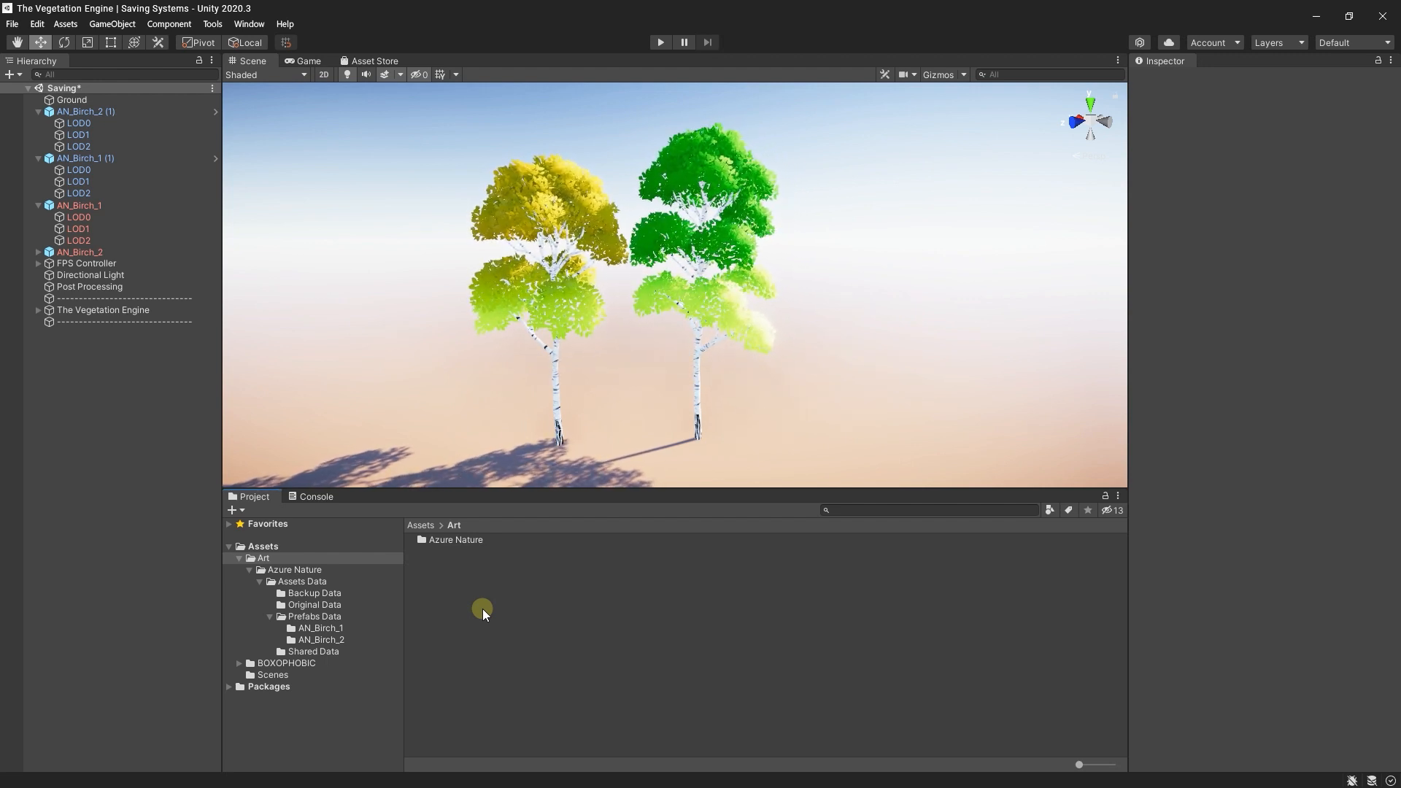
- Export the Art folder as a unitypackage, saving it over the dev package file
{"action": "right_click", "coordinate": [262, 558]}
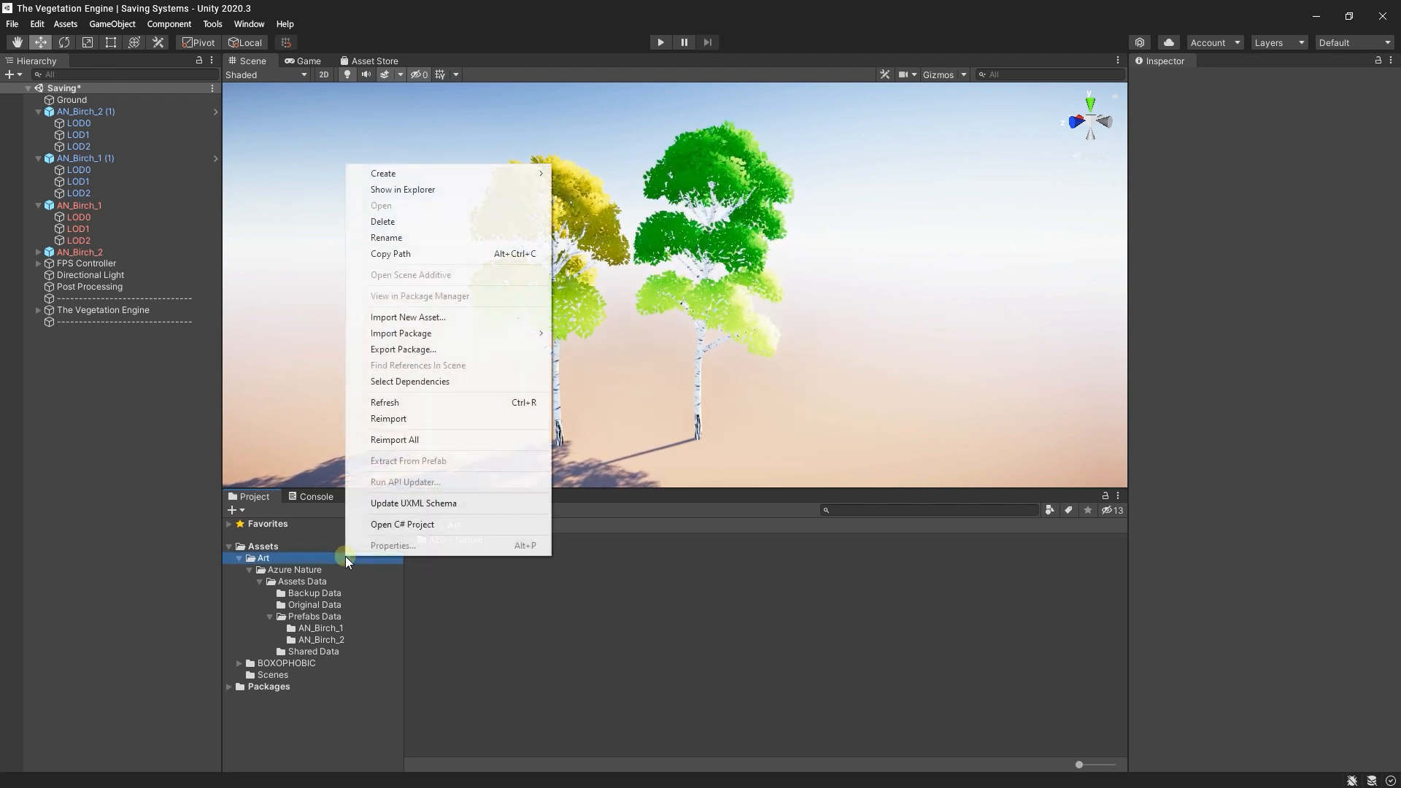
{"action": "mouse_move", "coordinate": [402, 349]}
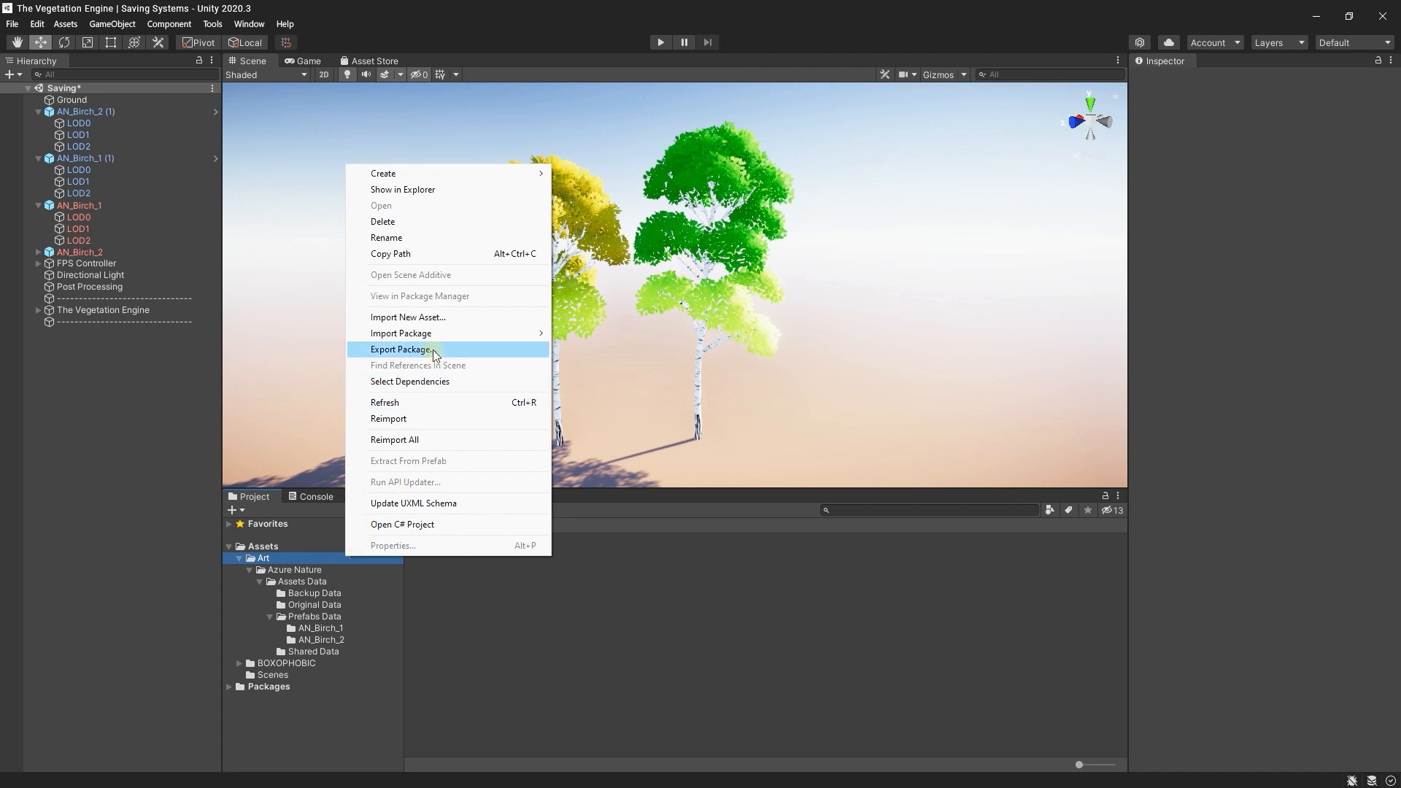
{"action": "left_click", "coordinate": [402, 350]}
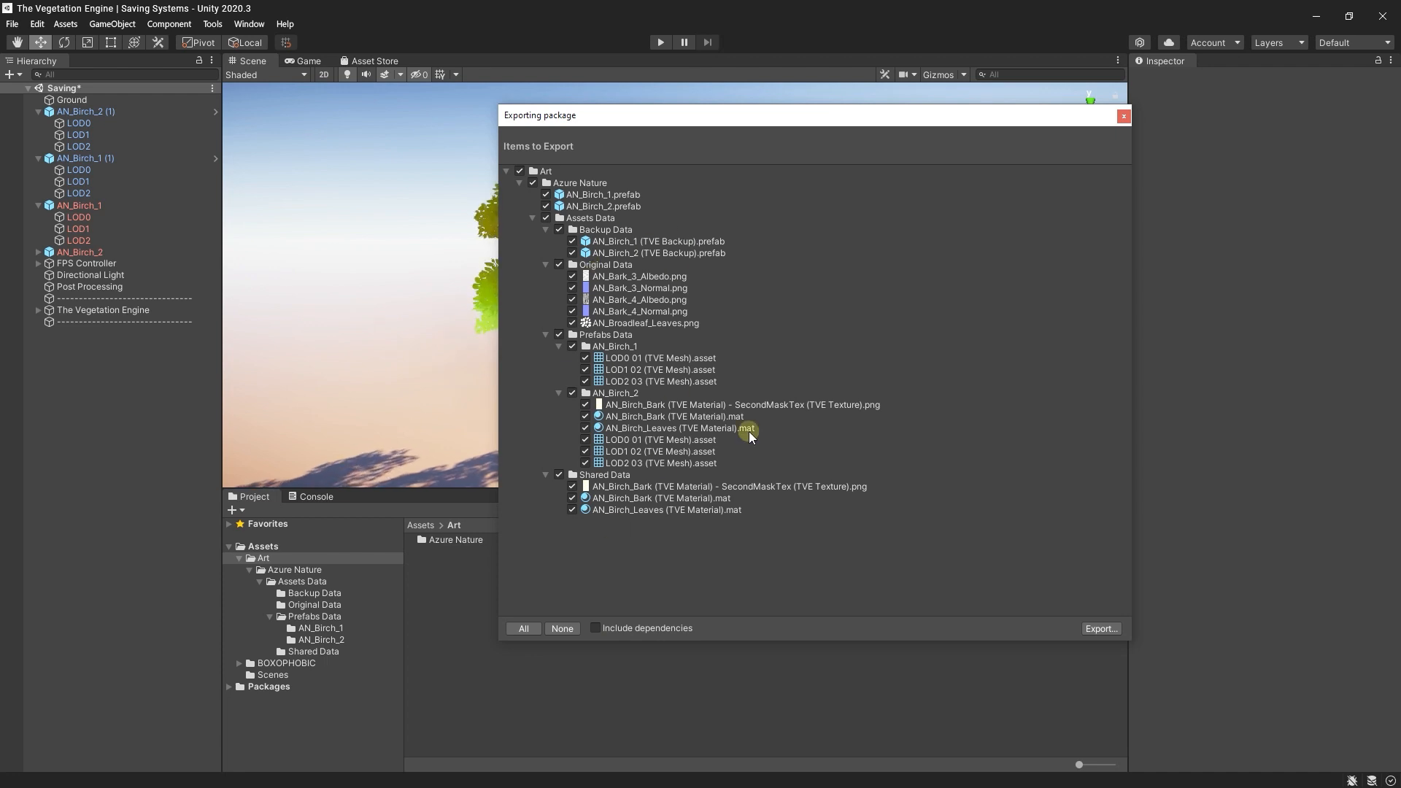
{"action": "left_click", "coordinate": [1100, 628]}
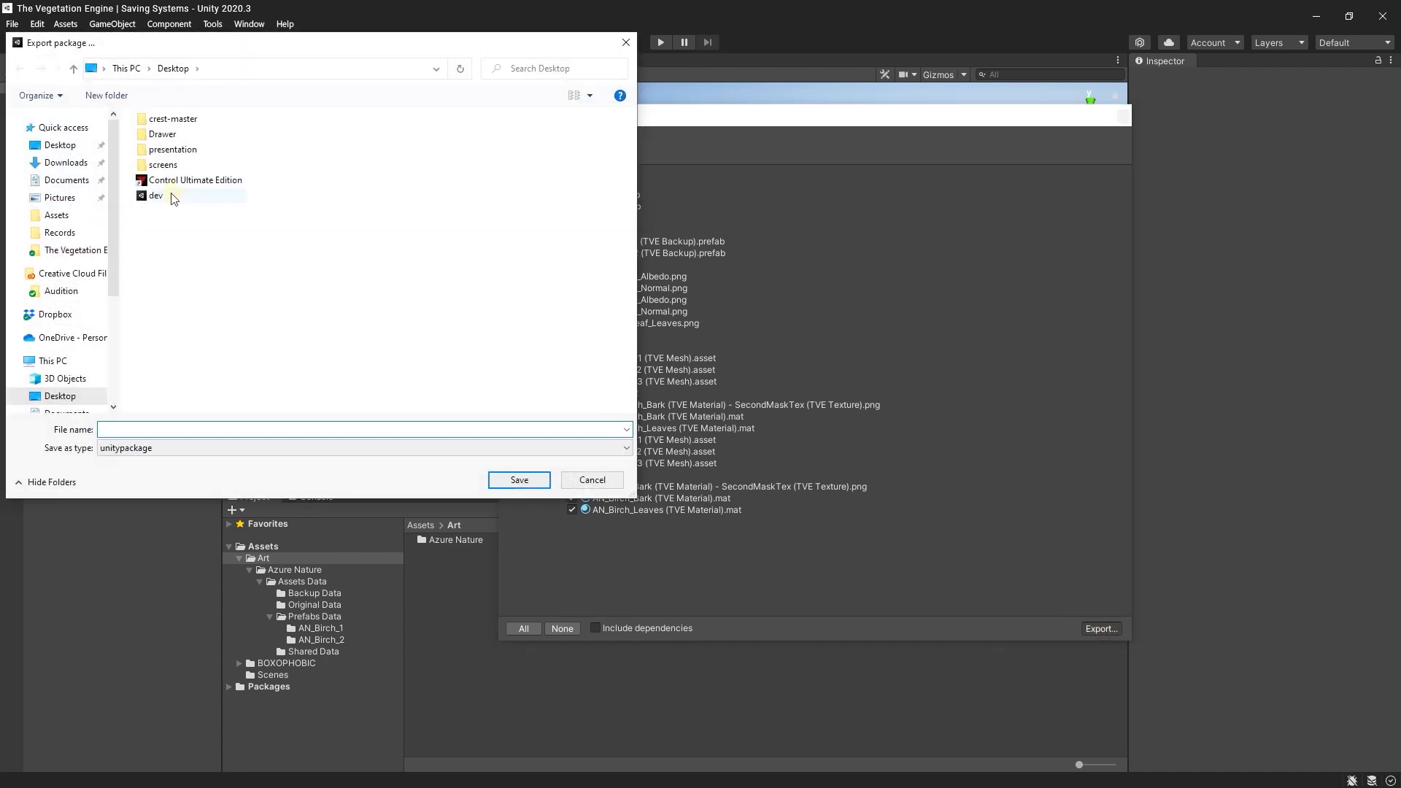
{"action": "left_click", "coordinate": [591, 480]}
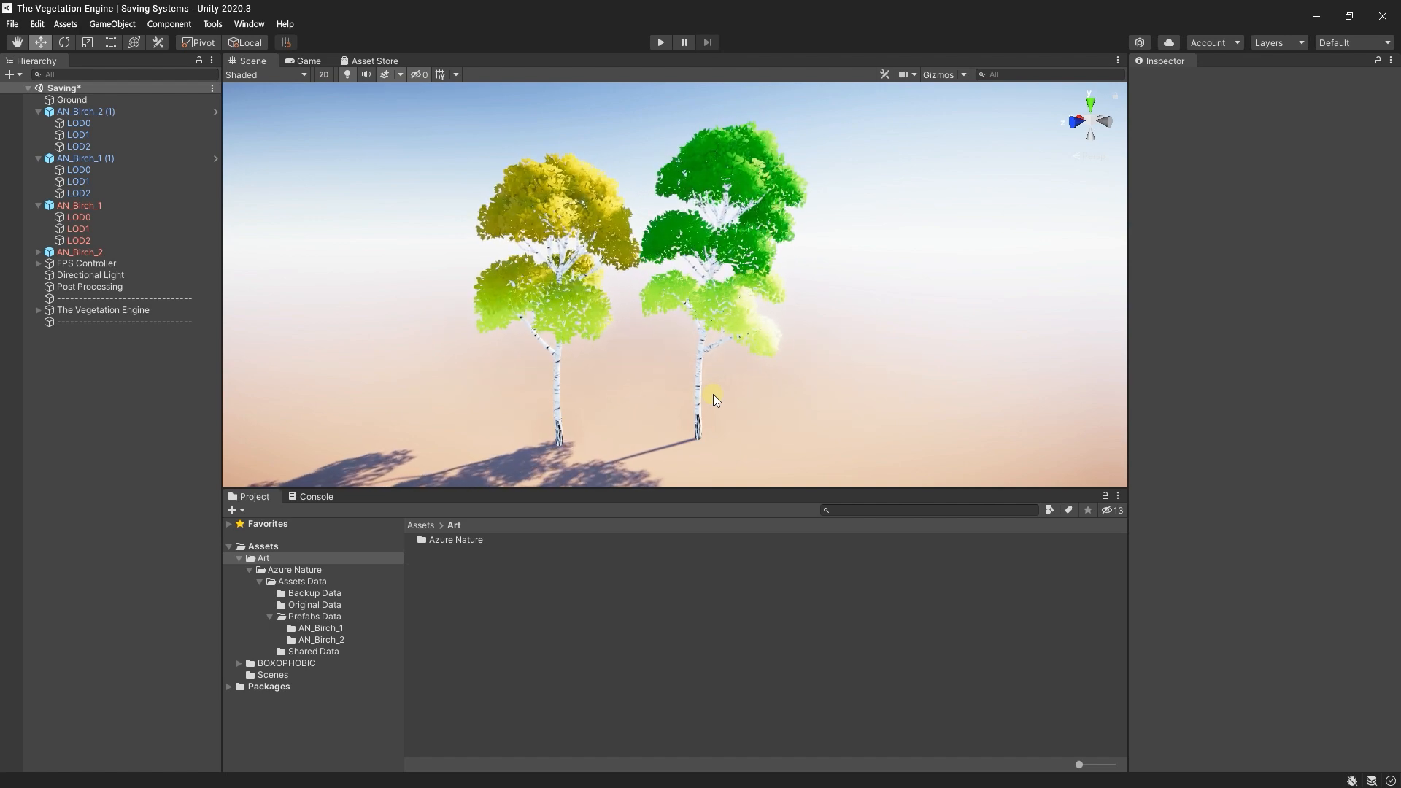
{"action": "left_click", "coordinate": [71, 99]}
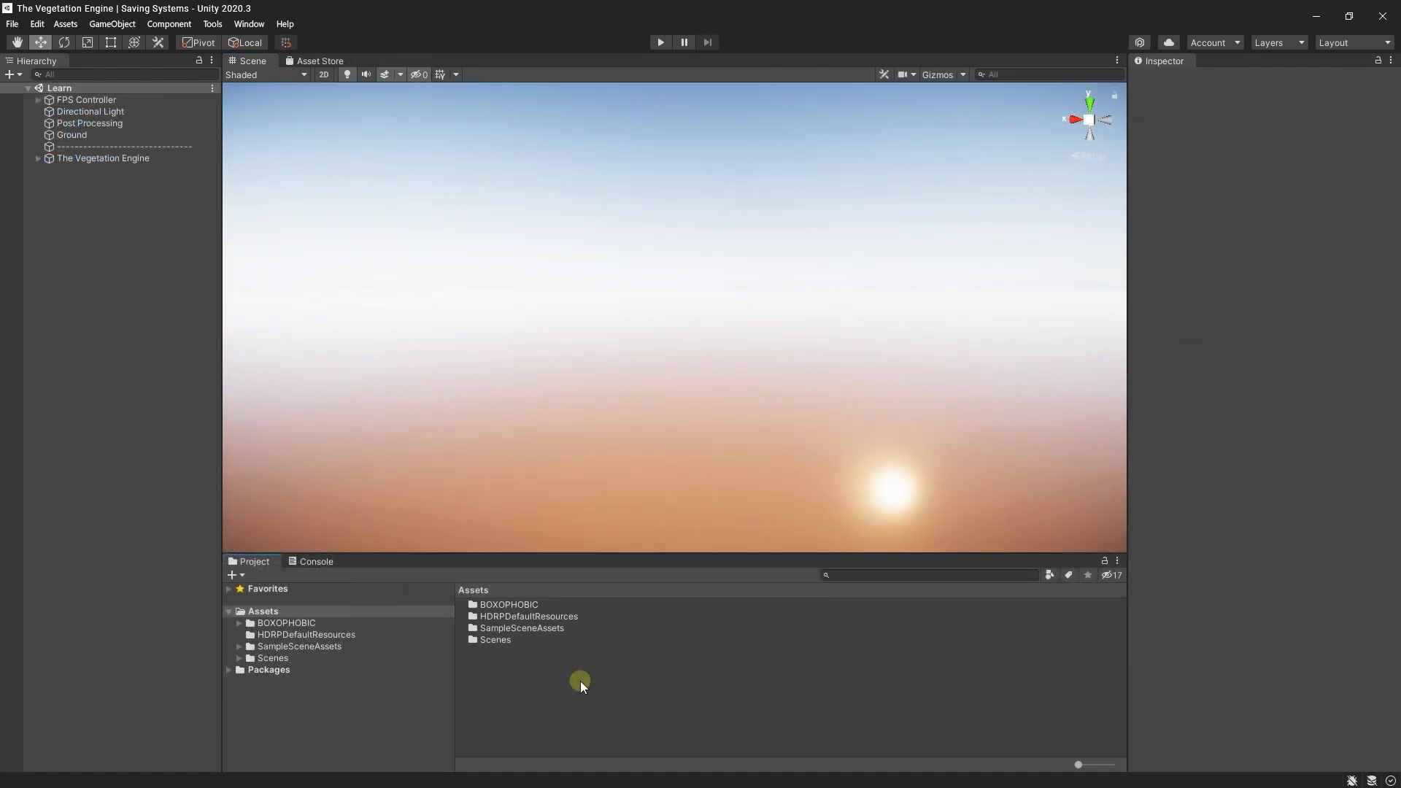
- Import the exported dev package into the HDRP project's Assets as a custom package
{"action": "right_click", "coordinate": [579, 683]}
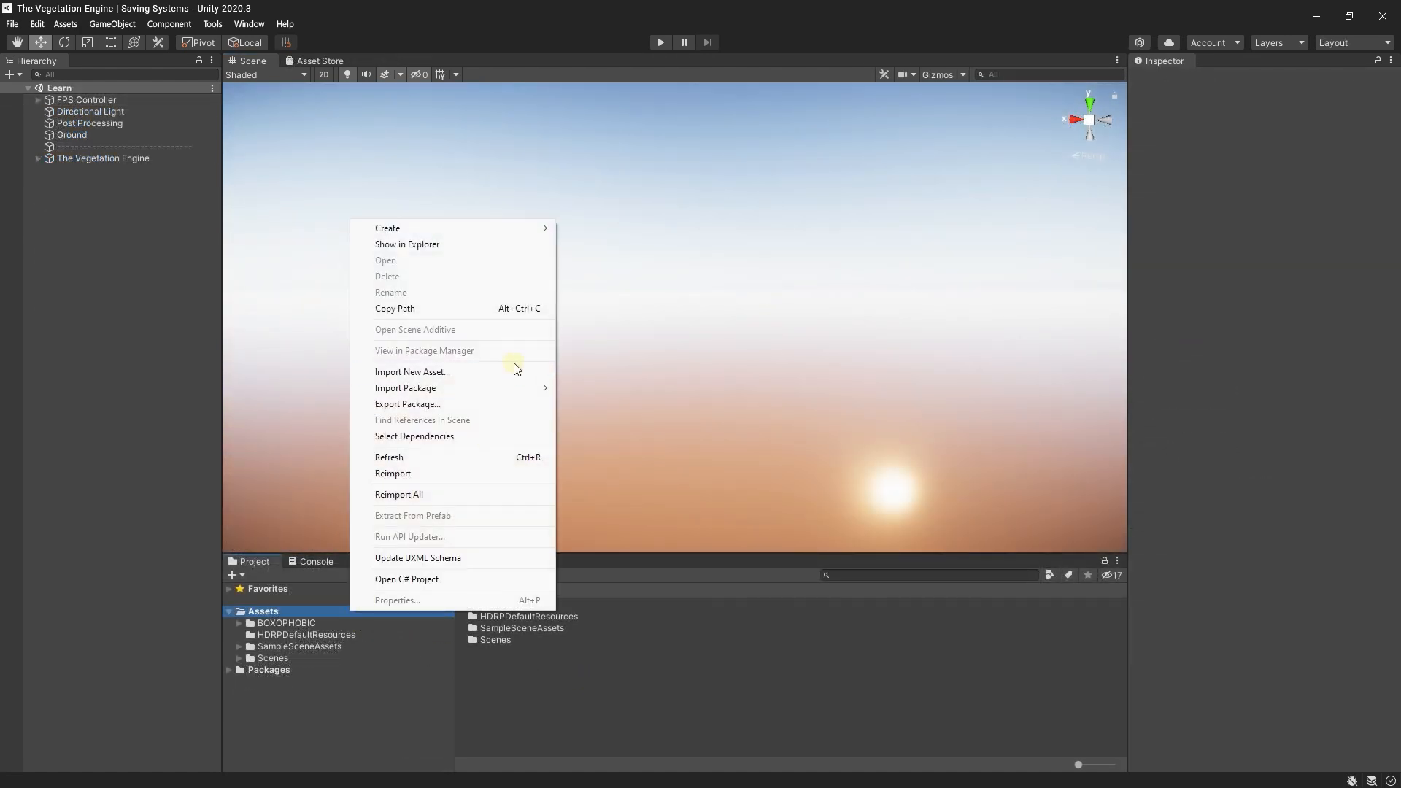
{"action": "left_click", "coordinate": [405, 387]}
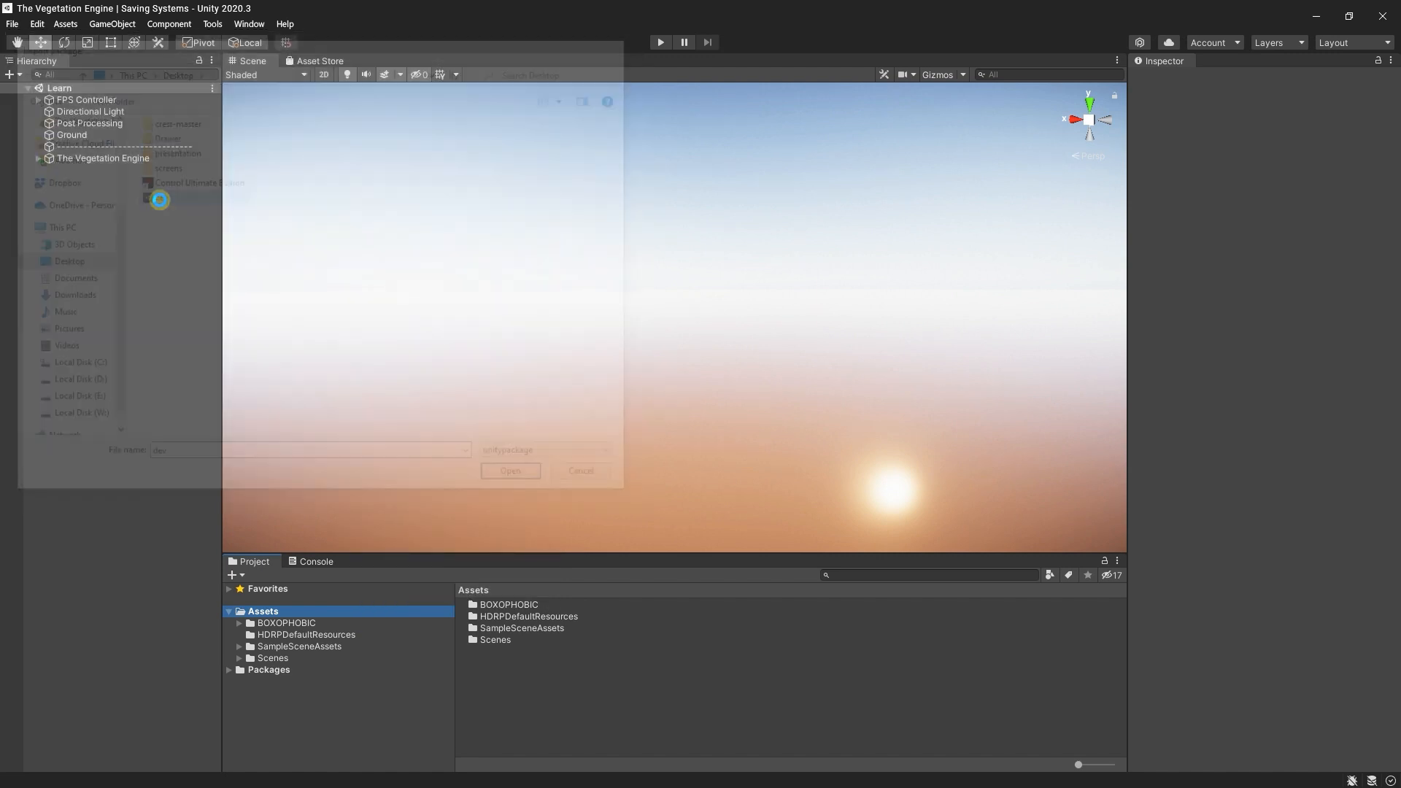
{"action": "left_click", "coordinate": [509, 471]}
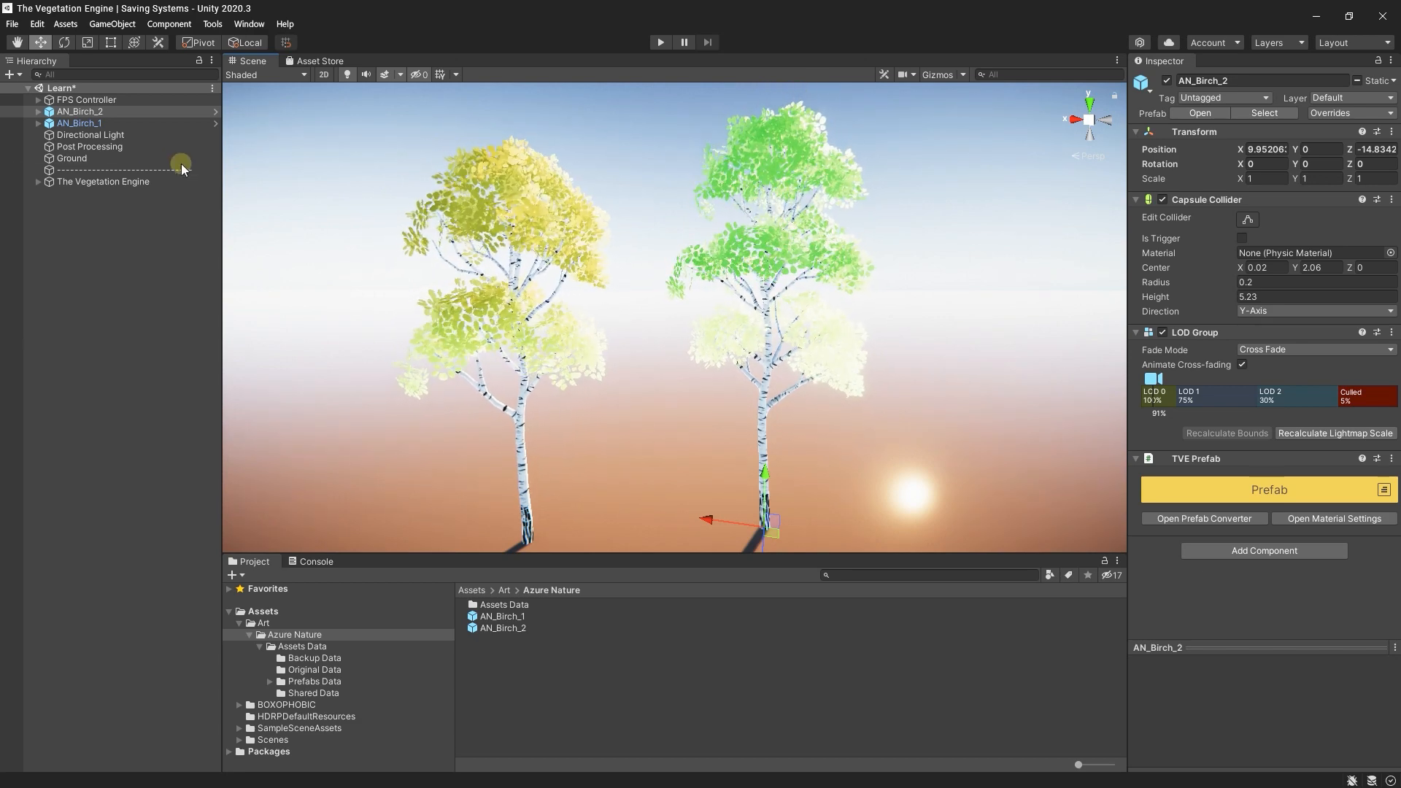
{"action": "left_click", "coordinate": [40, 122]}
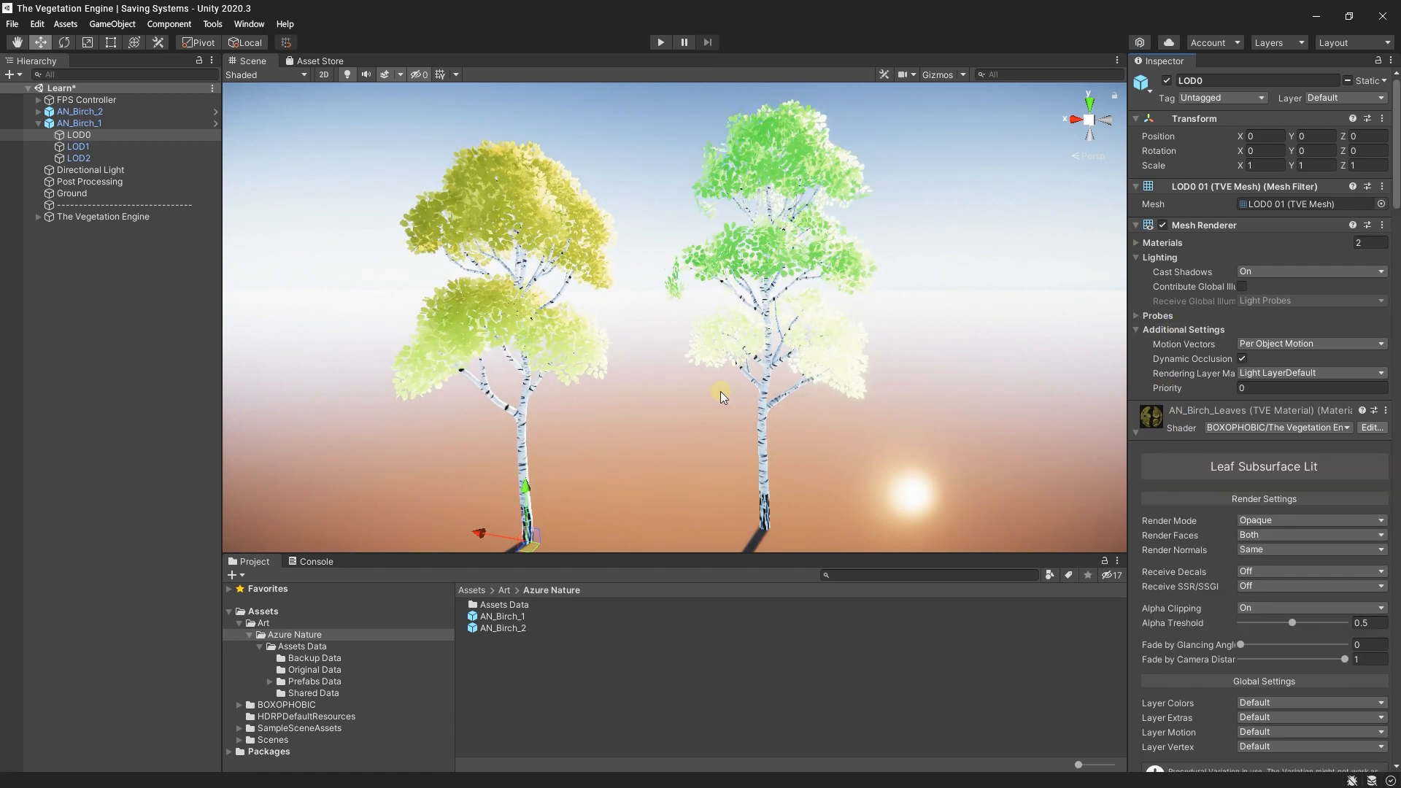
{"action": "left_click", "coordinate": [80, 123]}
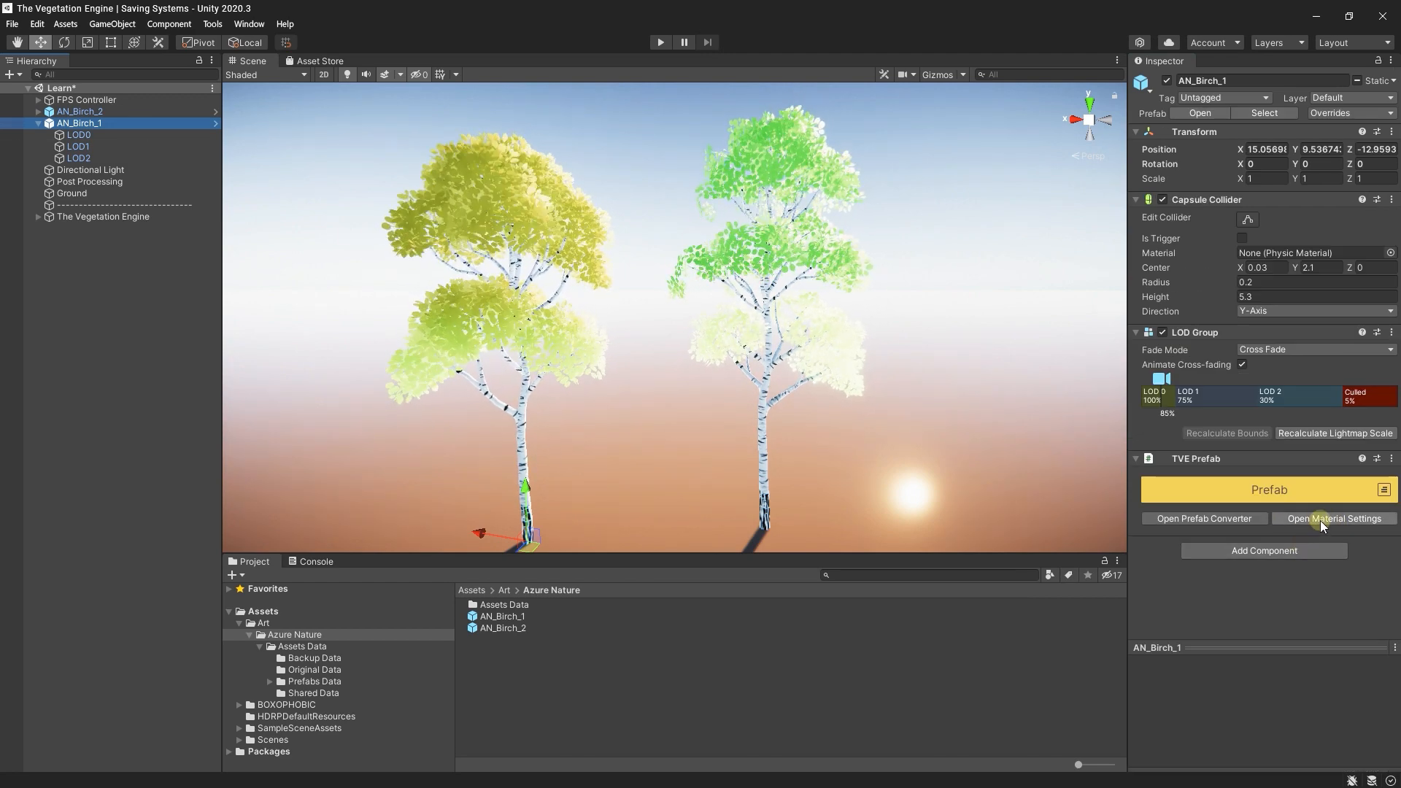
- Run Validate All Project Materials from the tree's TVE Material Settings, then close the window
{"action": "left_click", "coordinate": [1333, 518]}
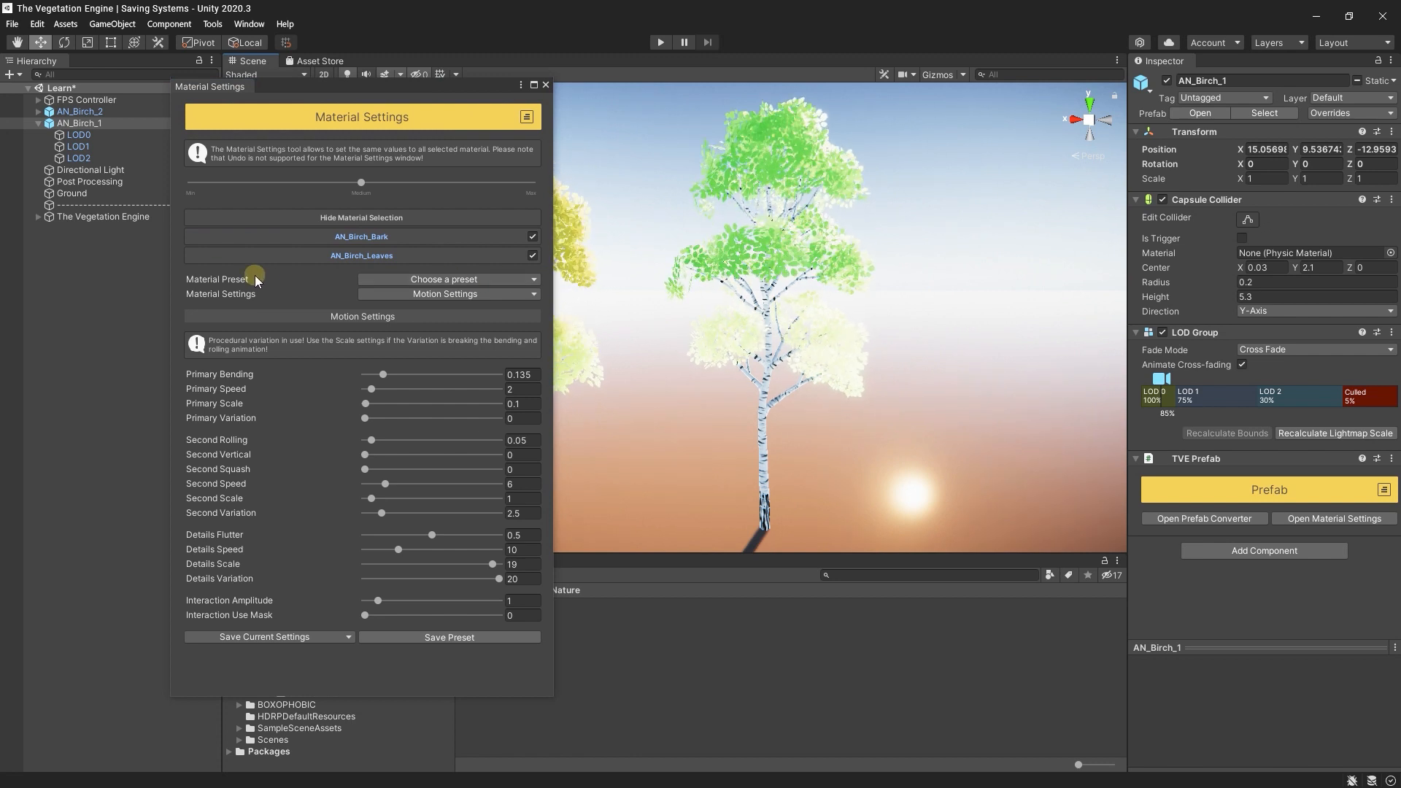
{"action": "left_click", "coordinate": [447, 279]}
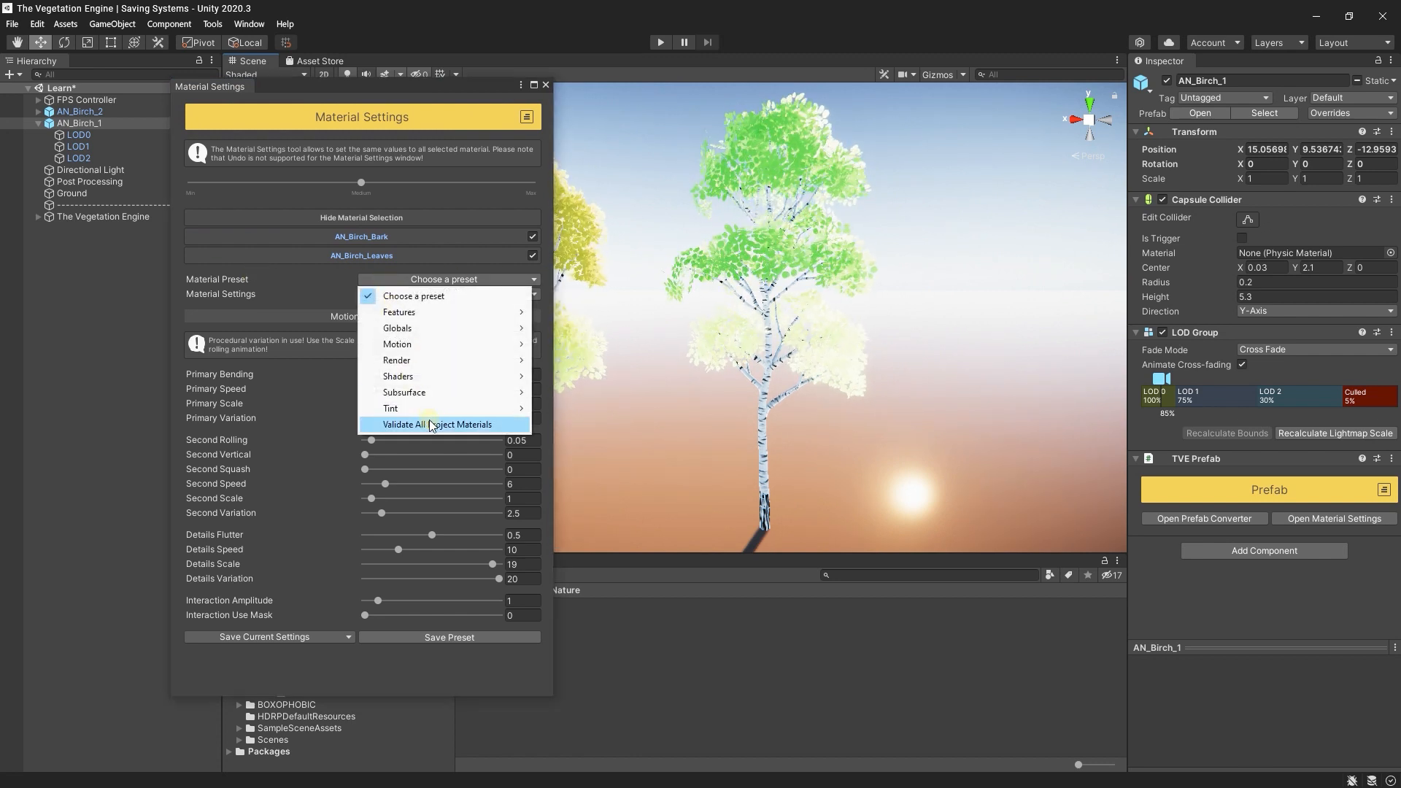
{"action": "mouse_move", "coordinate": [445, 426]}
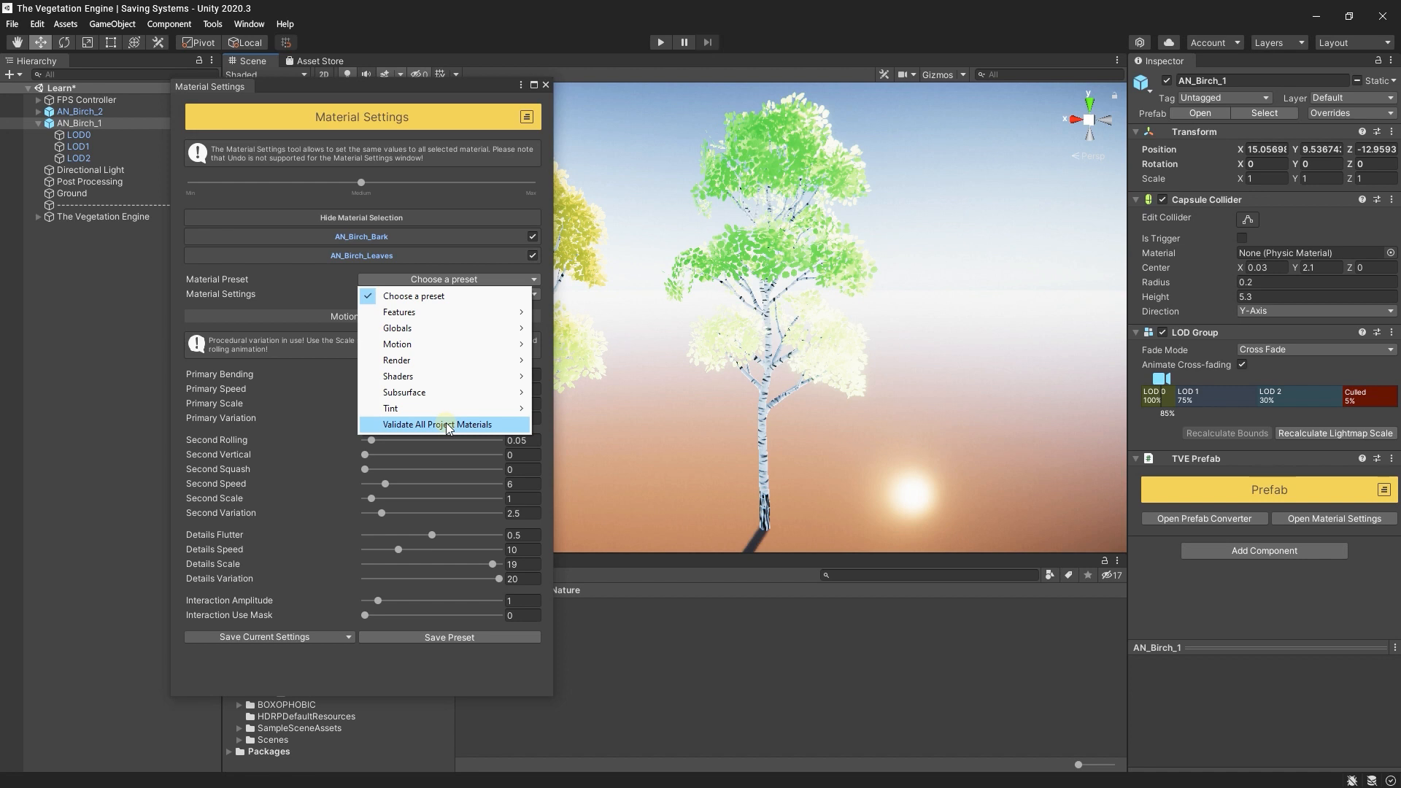
{"action": "mouse_move", "coordinate": [464, 426]}
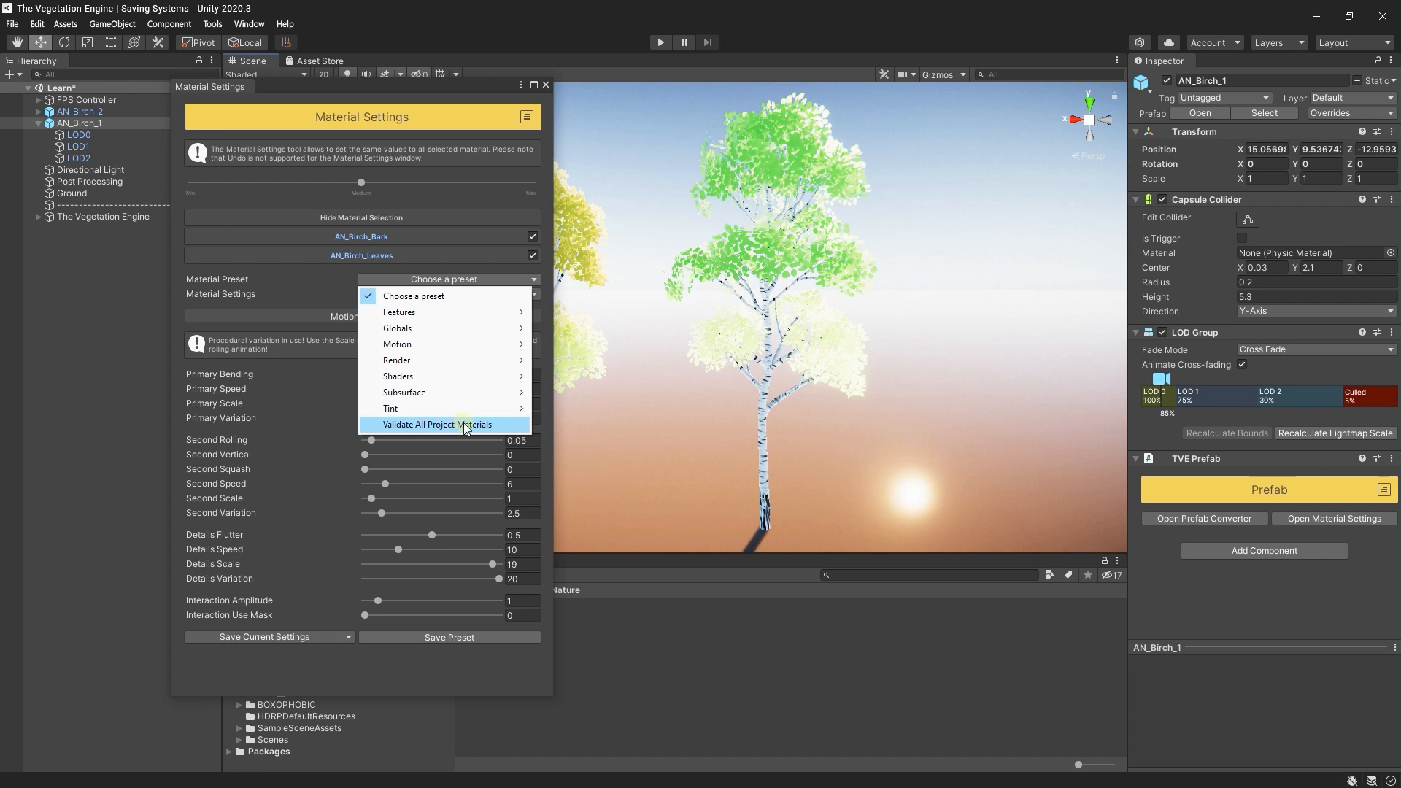
{"action": "left_click", "coordinate": [437, 425]}
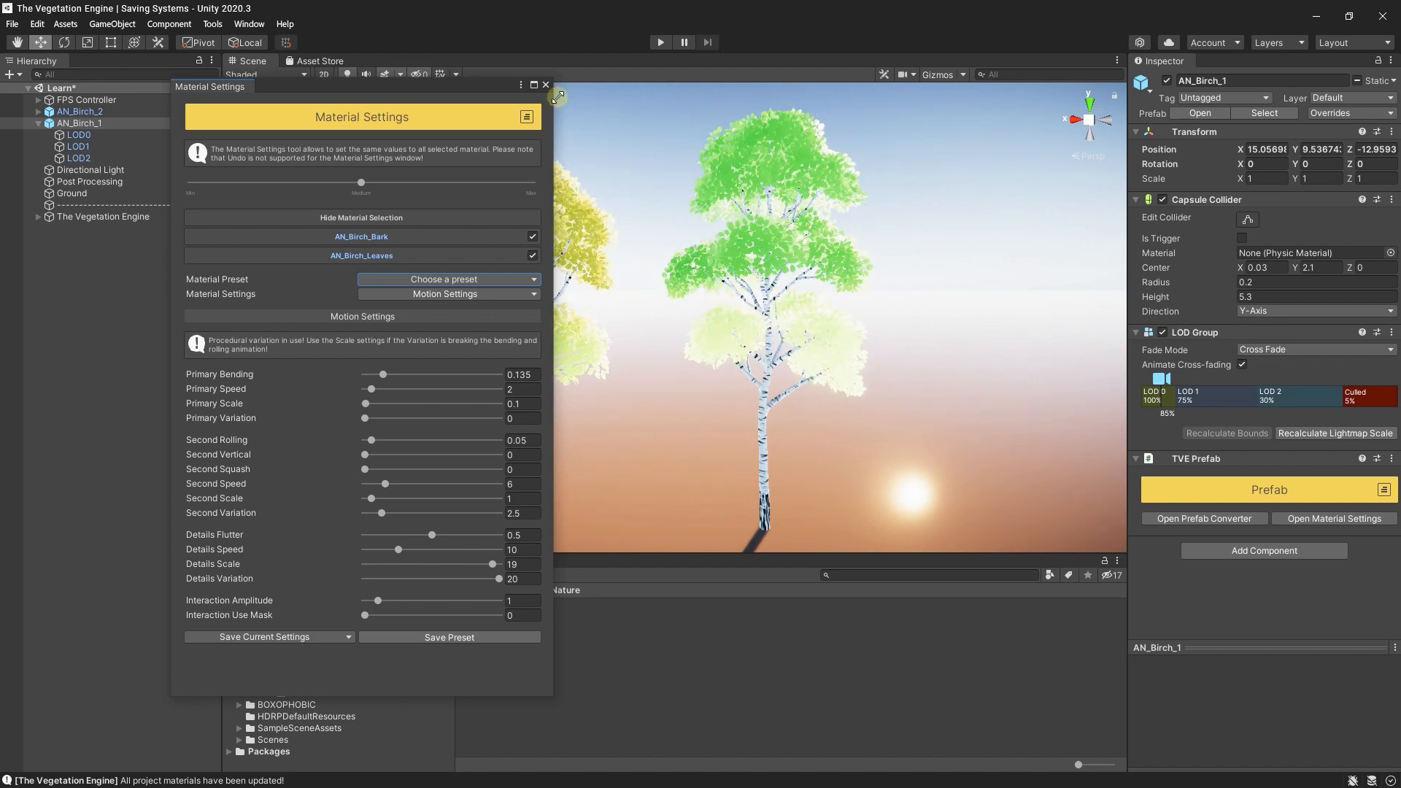
{"action": "left_click", "coordinate": [546, 85]}
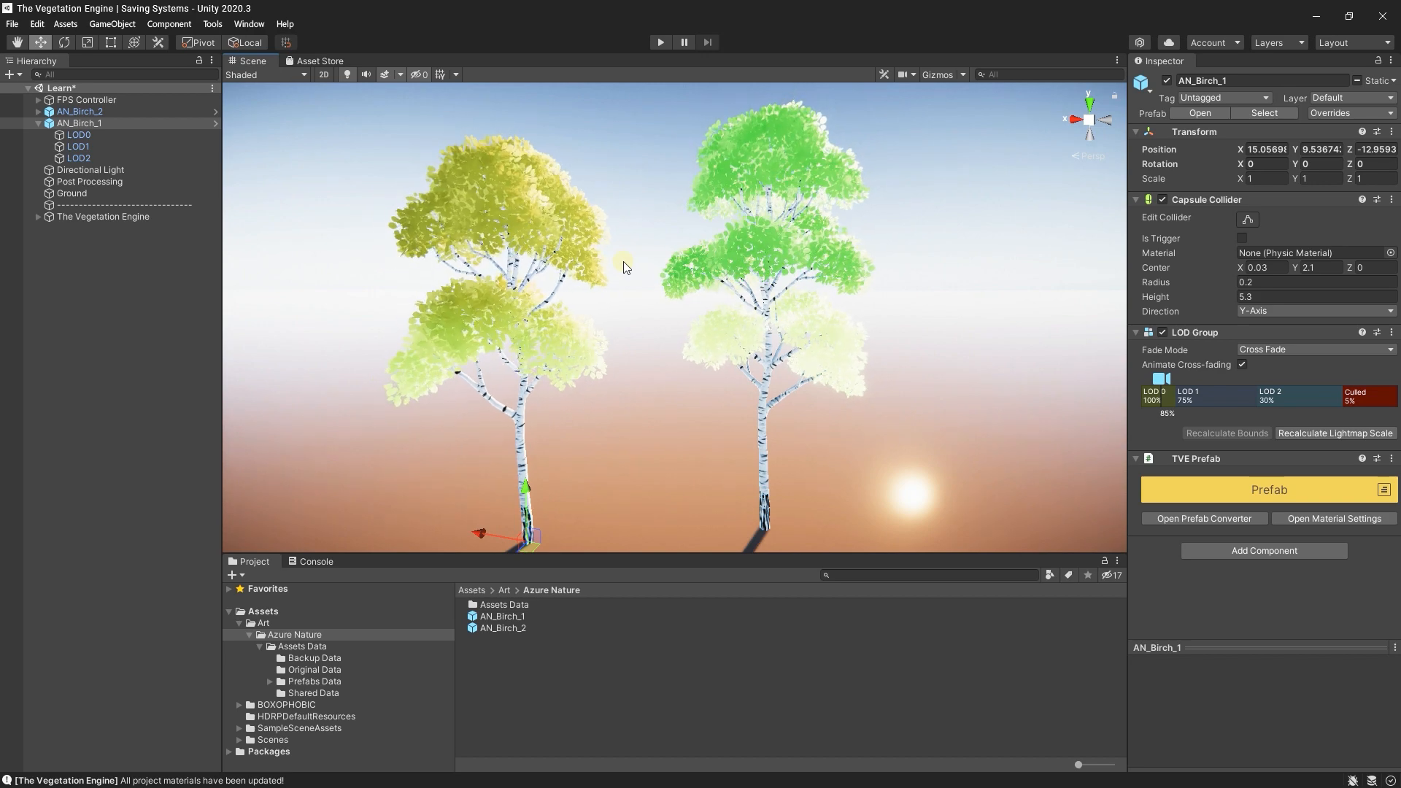